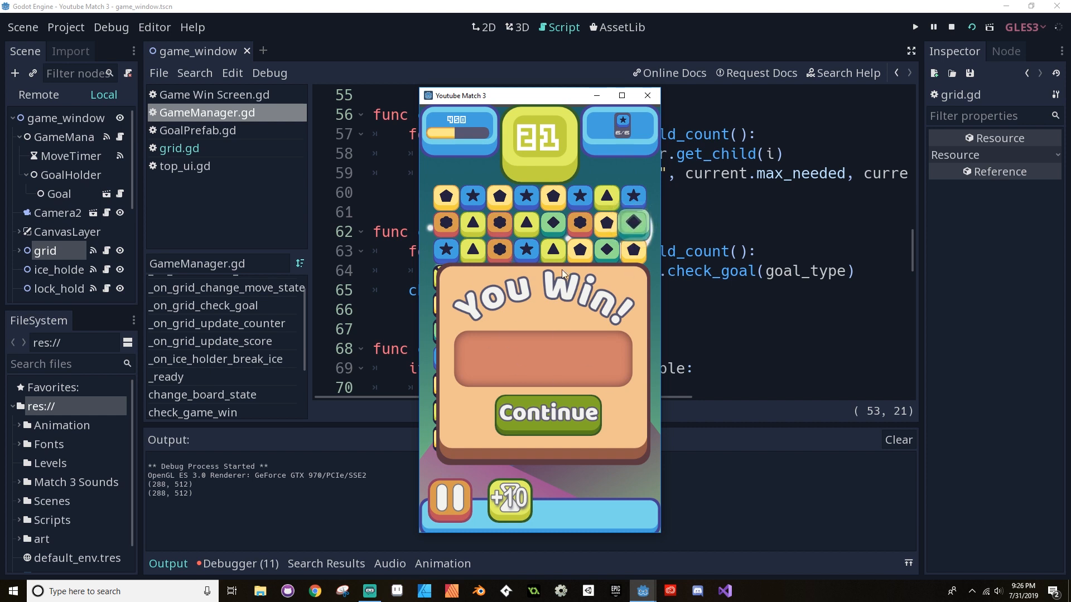
{"action": "mouse_move", "coordinate": [515, 194]}
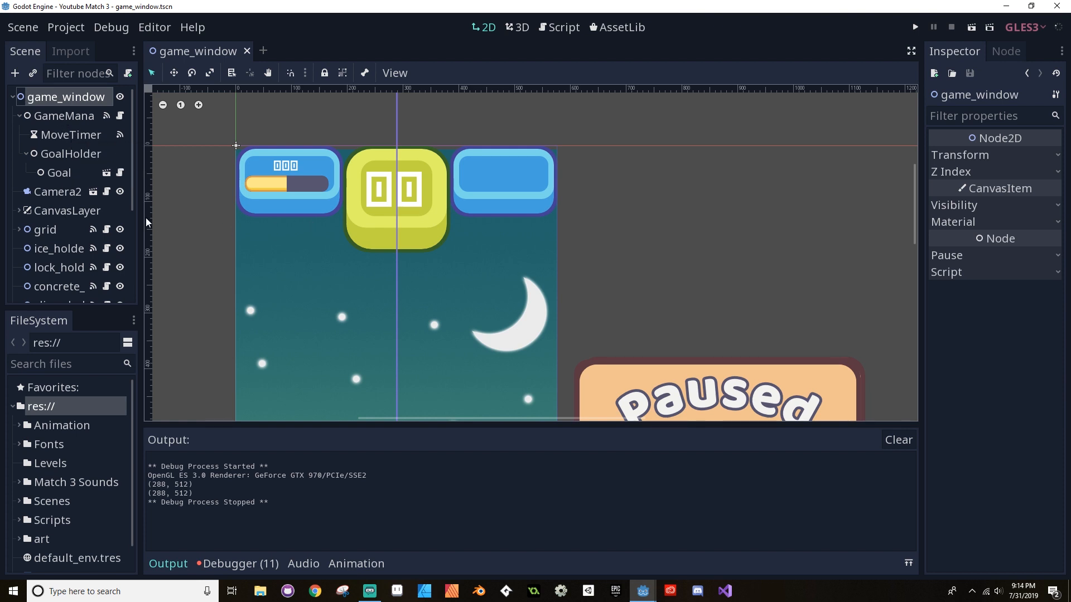
Bring up grid.gd in the Script workspace and place the cursor below 'var state'.
{"action": "left_click", "coordinate": [562, 27]}
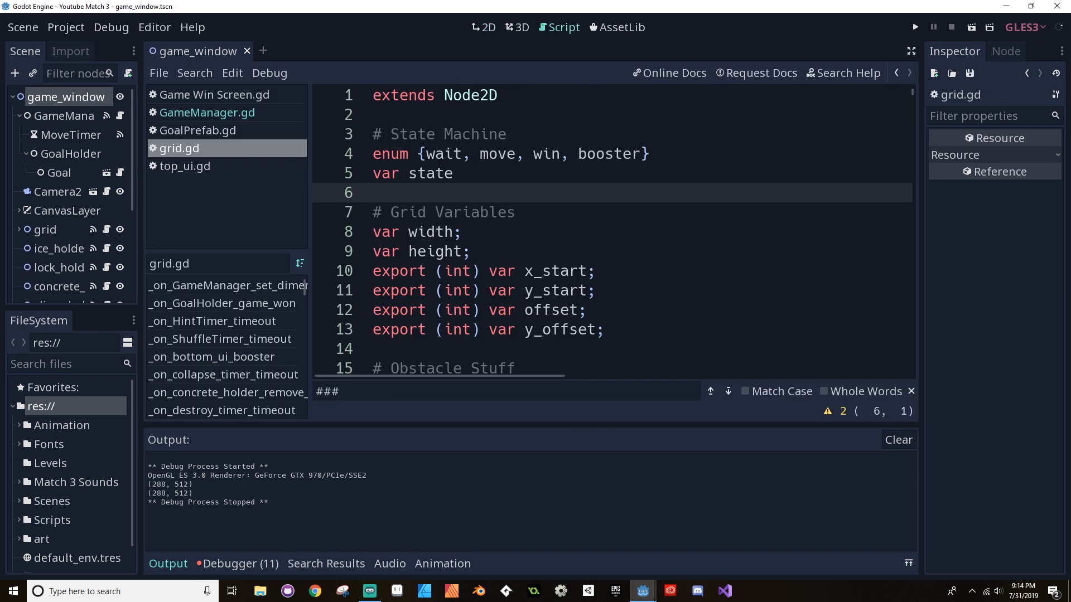
{"action": "left_click", "coordinate": [373, 193]}
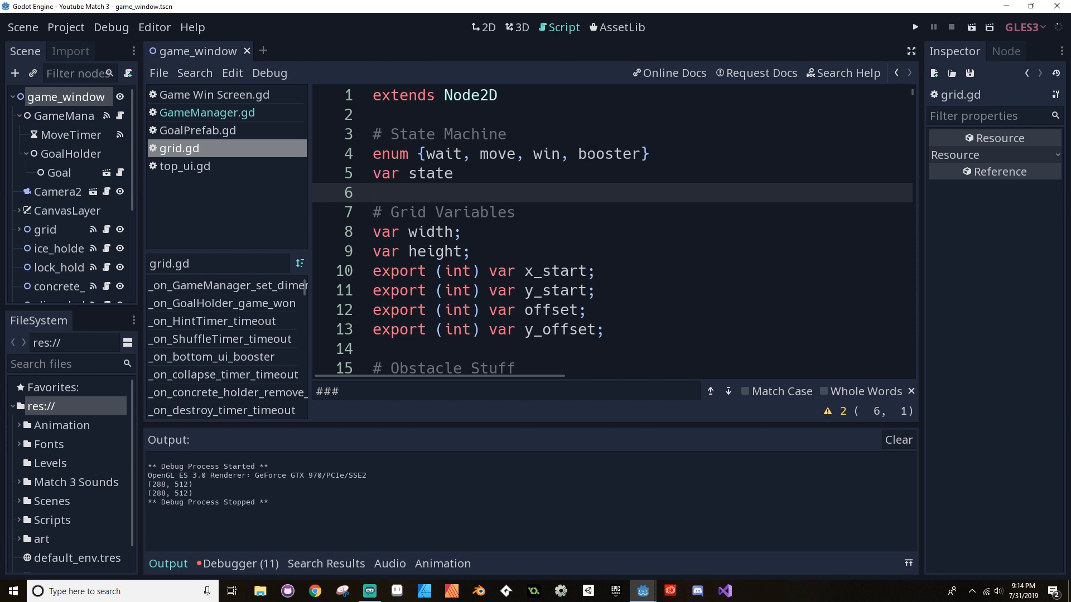
{"action": "left_click", "coordinate": [374, 193]}
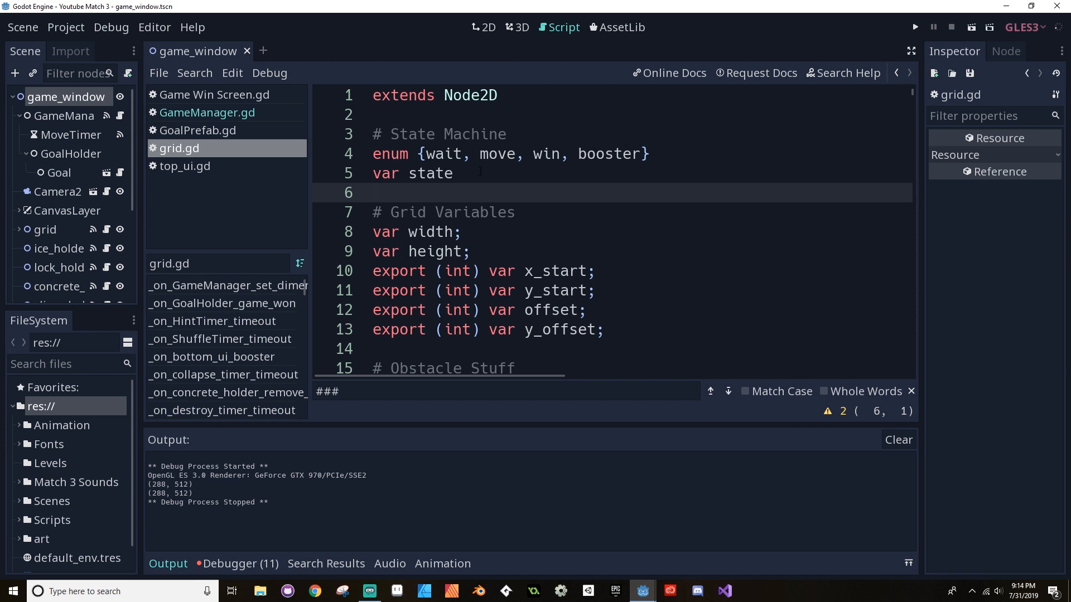
{"action": "left_click", "coordinate": [374, 191]}
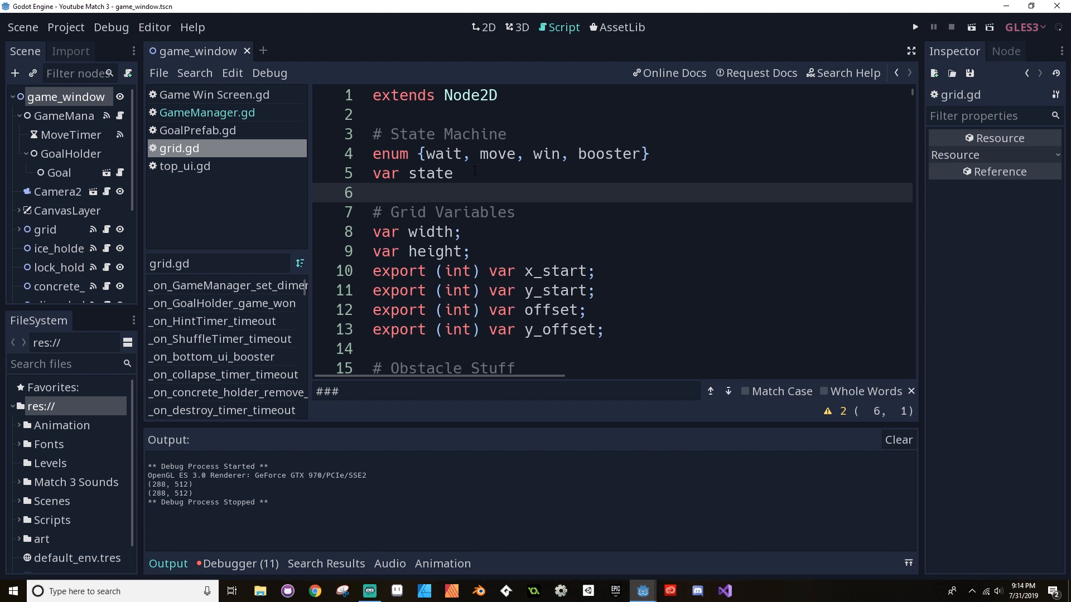
{"action": "left_click", "coordinate": [454, 173]}
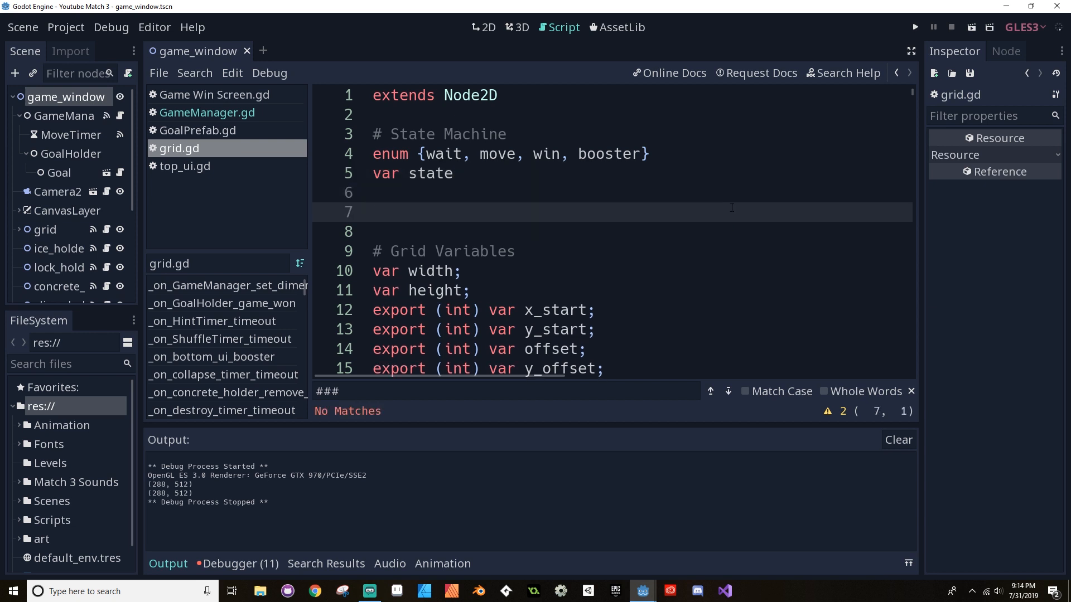
Add a '# Stable Variables' comment with 'var can_move = true' beneath it.
{"action": "type", "text": "#"}
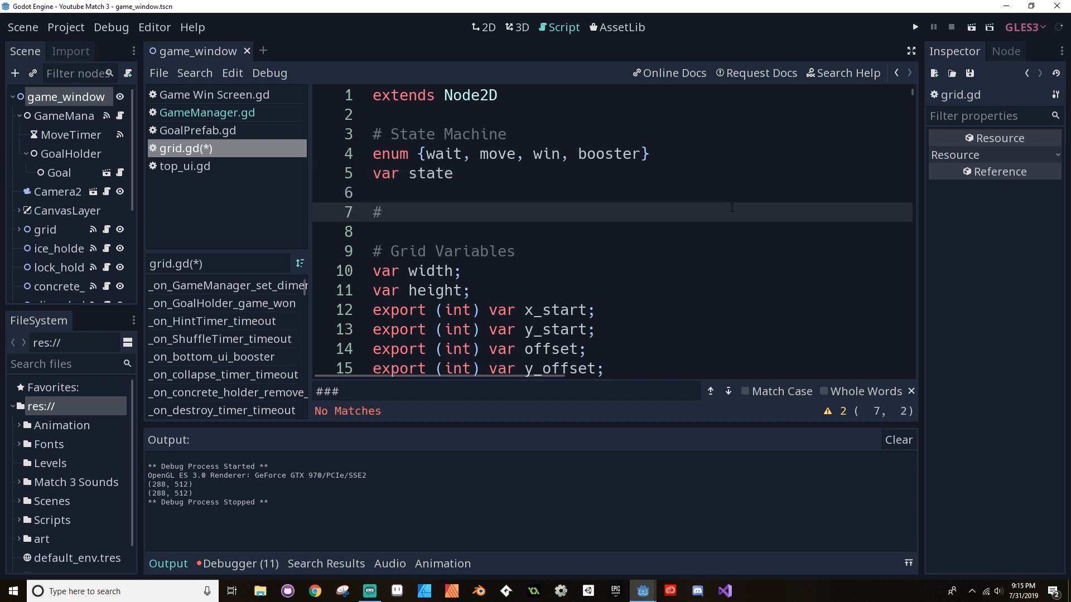
{"action": "type", "text": "St"}
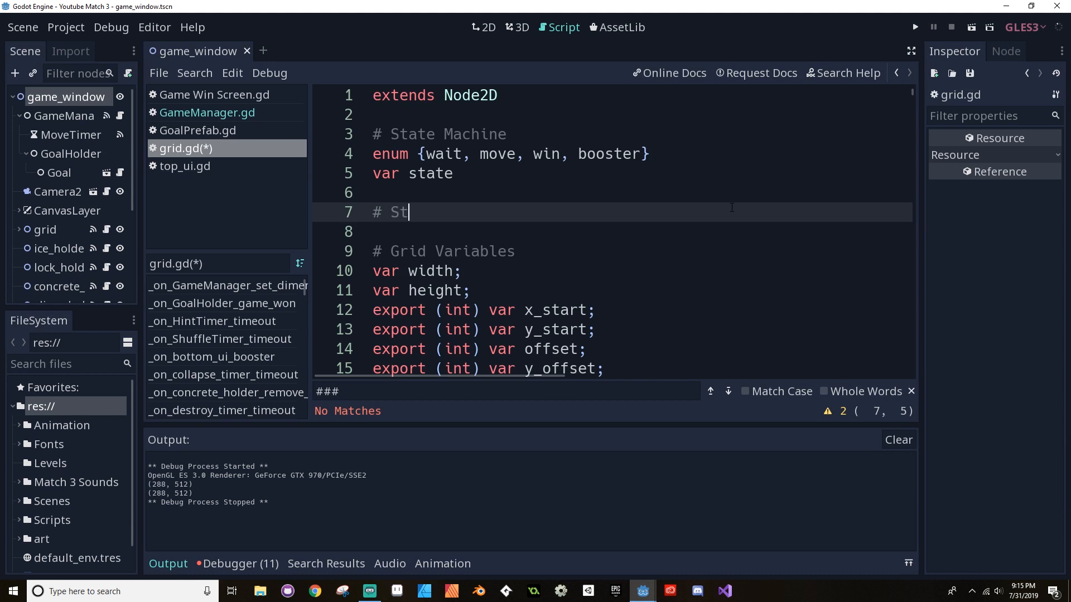
{"action": "type", "text": "able Variab"}
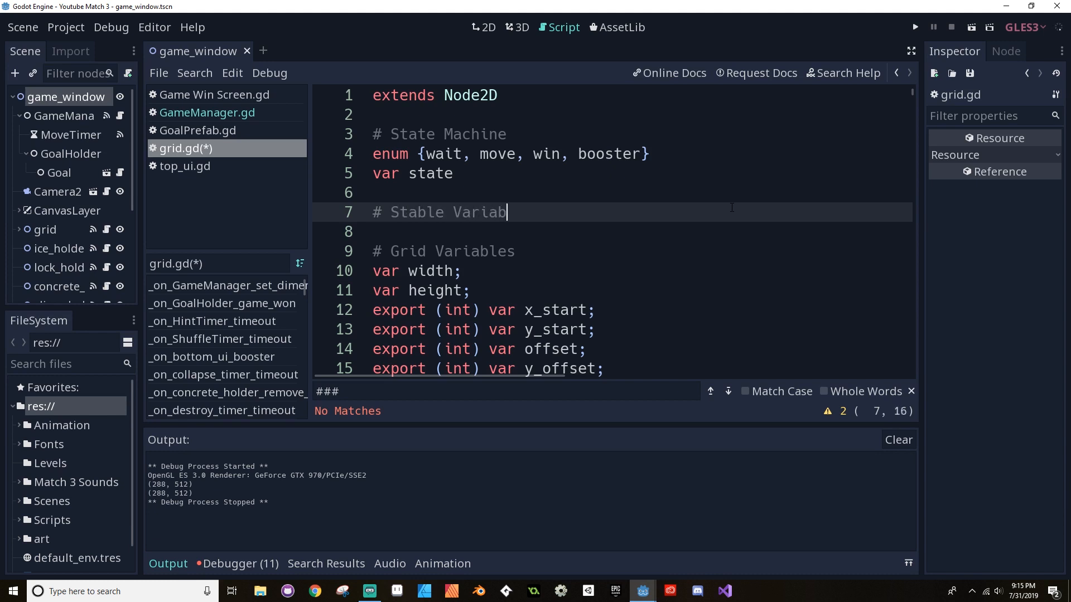
{"action": "key", "text": "enter"}
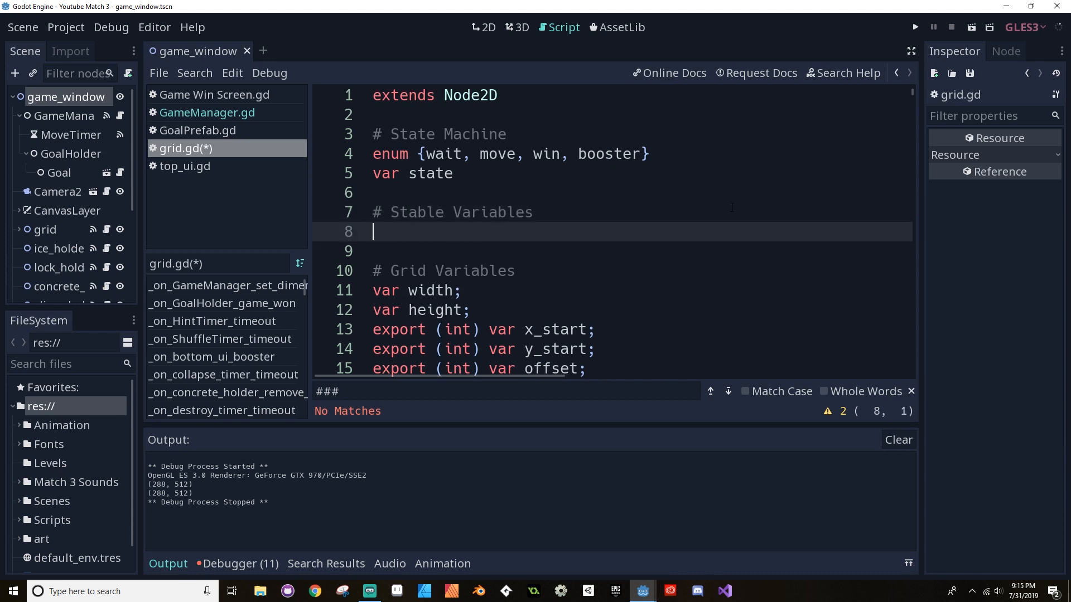
{"action": "type", "text": "var"}
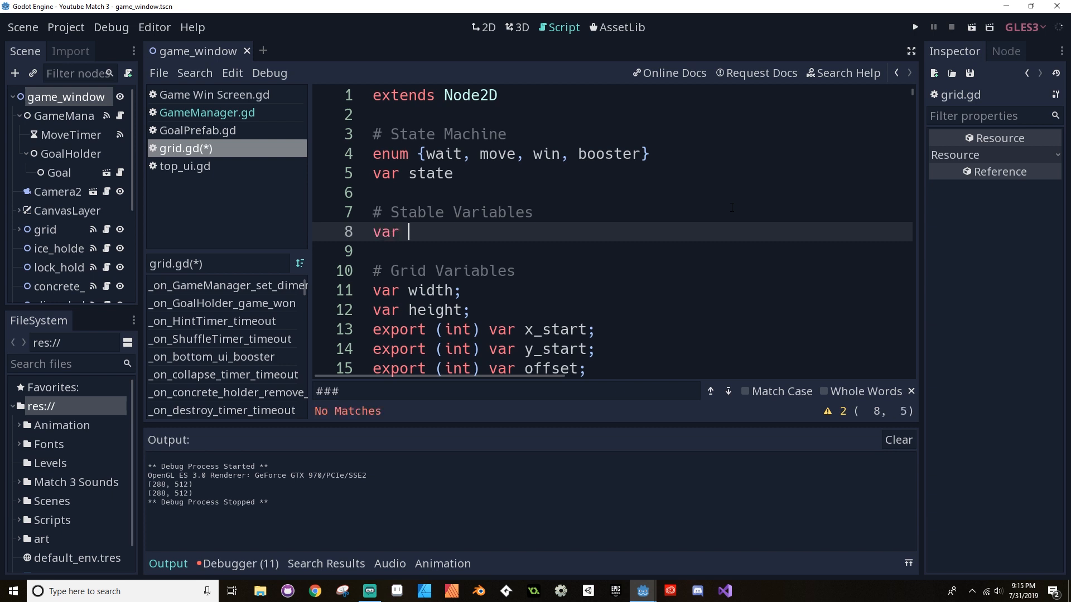
{"action": "key", "text": "Return"}
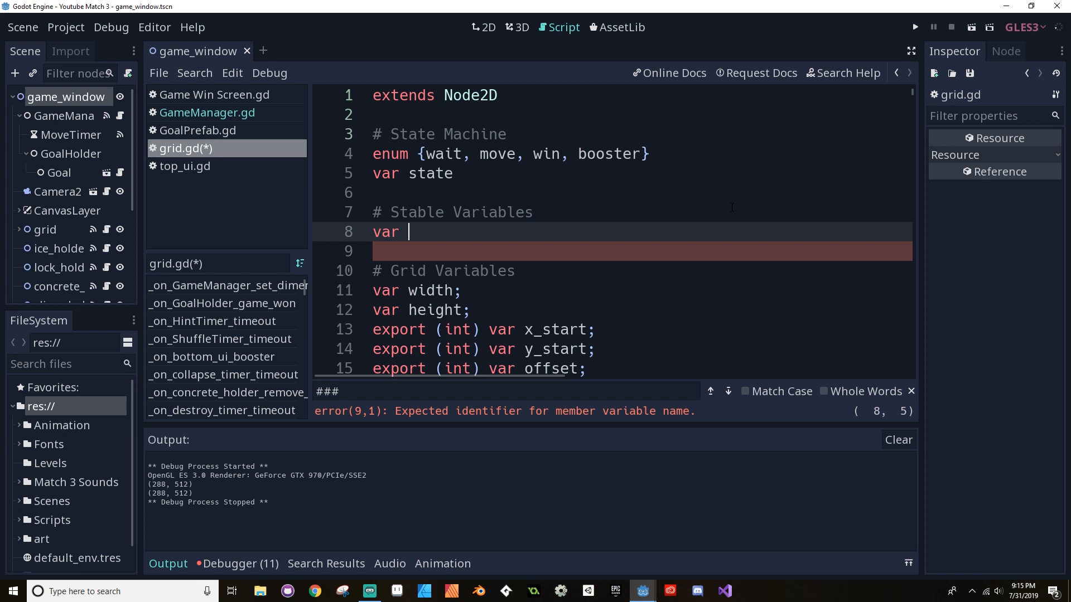
{"action": "type", "text": "can_move ="}
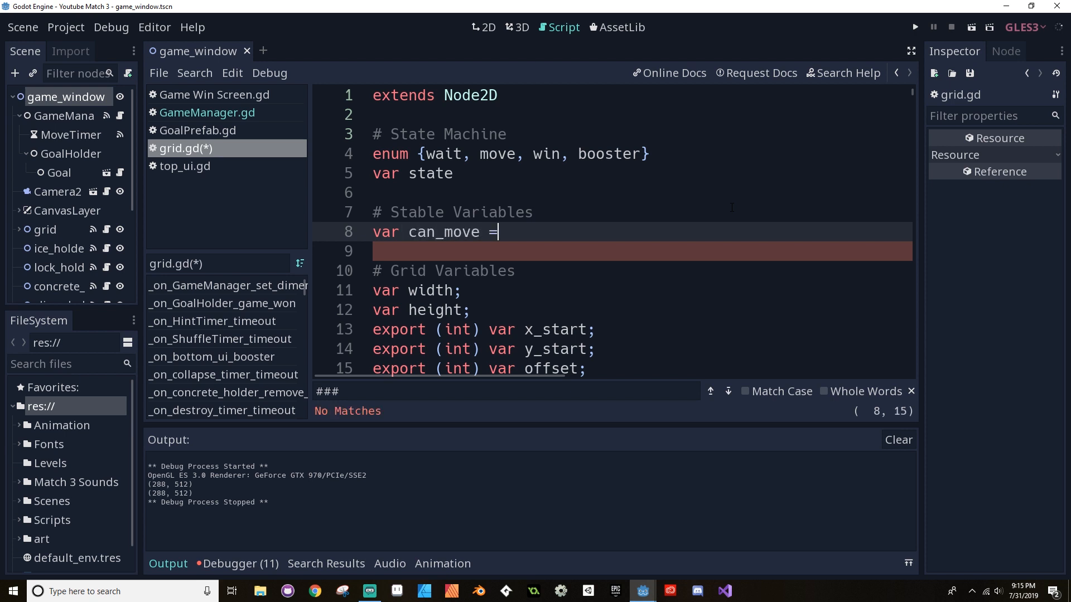
{"action": "type", "text": "true"}
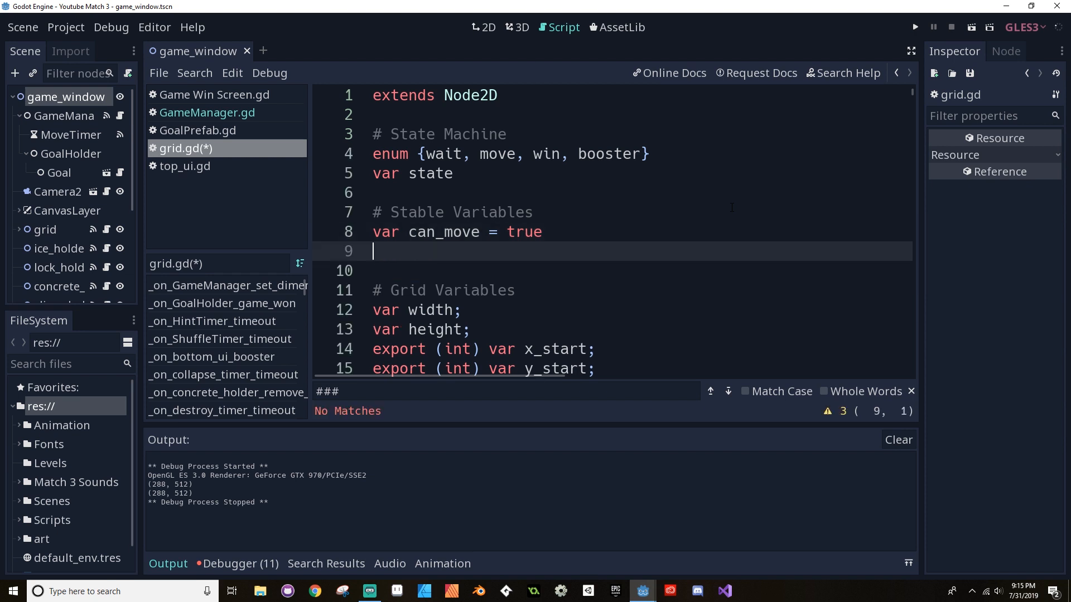
Declare 'signal change_move_state' under the can_move variable.
{"action": "type", "text": "signal"}
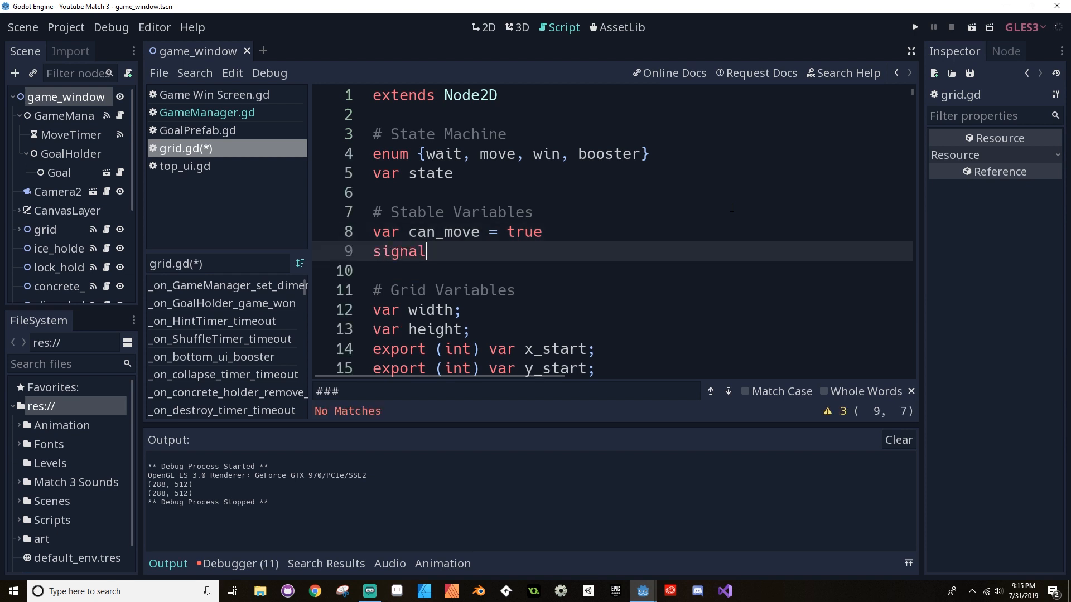
{"action": "key", "text": "right"}
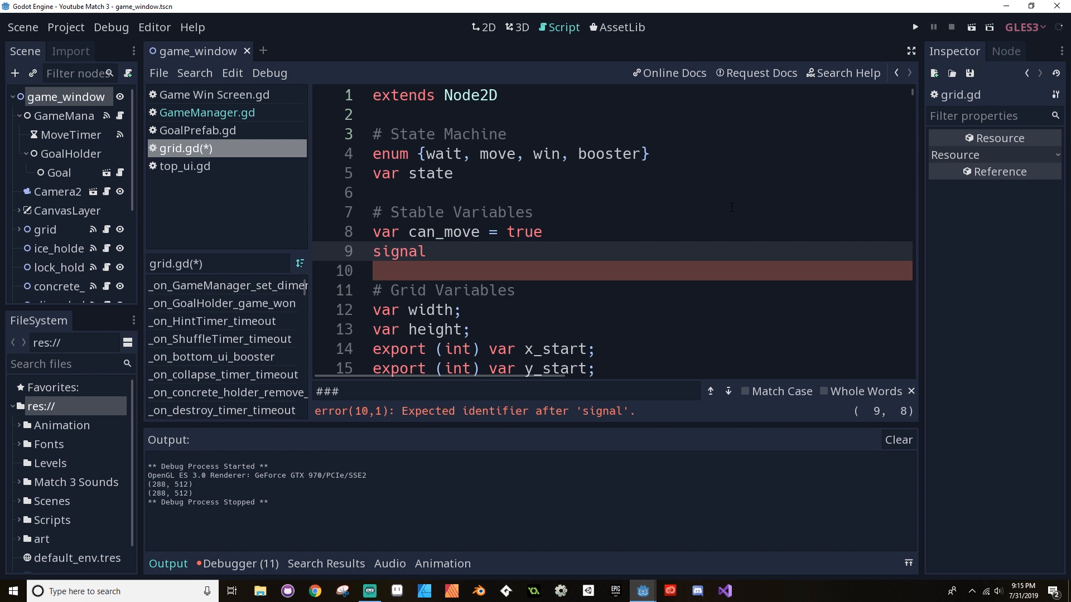
{"action": "type", "text": "chang"}
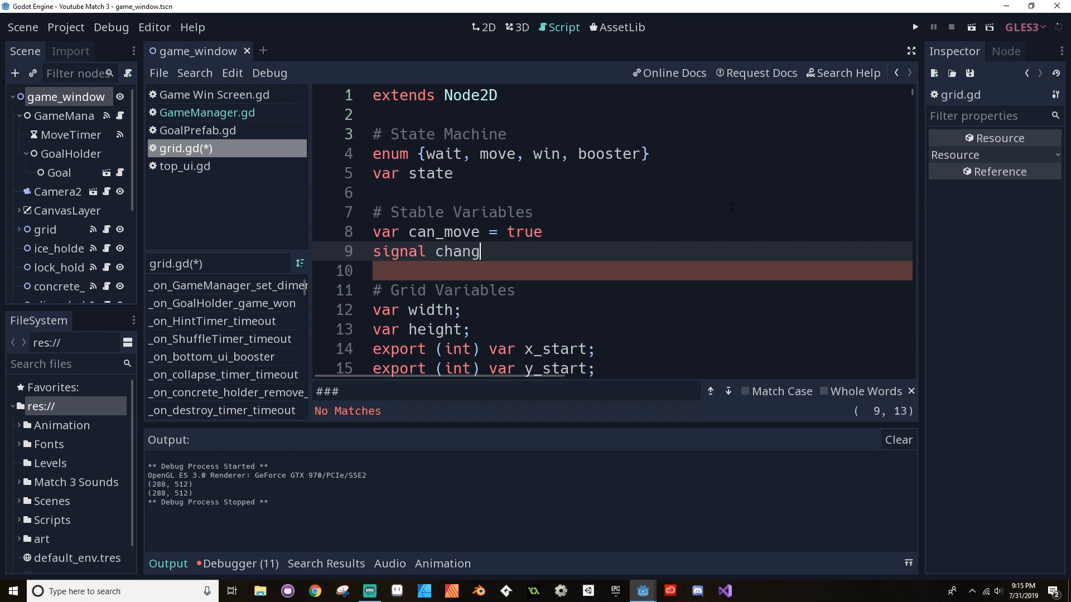
{"action": "type", "text": "e_move_"}
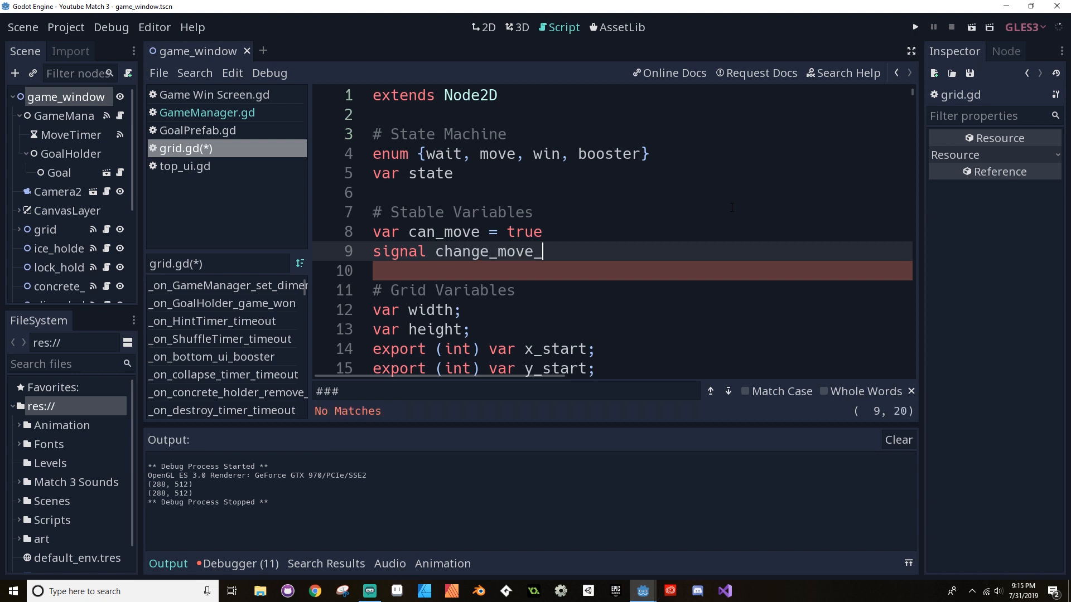
{"action": "type", "text": "state"}
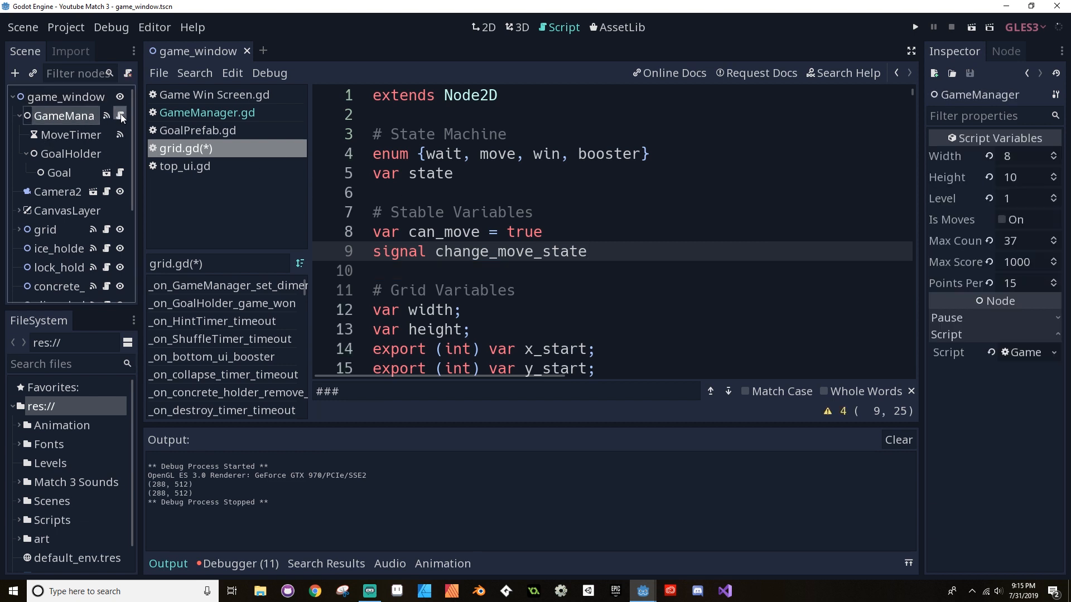
In GameManager.gd, full-width editor, start declaring 'var board_stable' under Board Variables.
{"action": "left_click", "coordinate": [208, 113]}
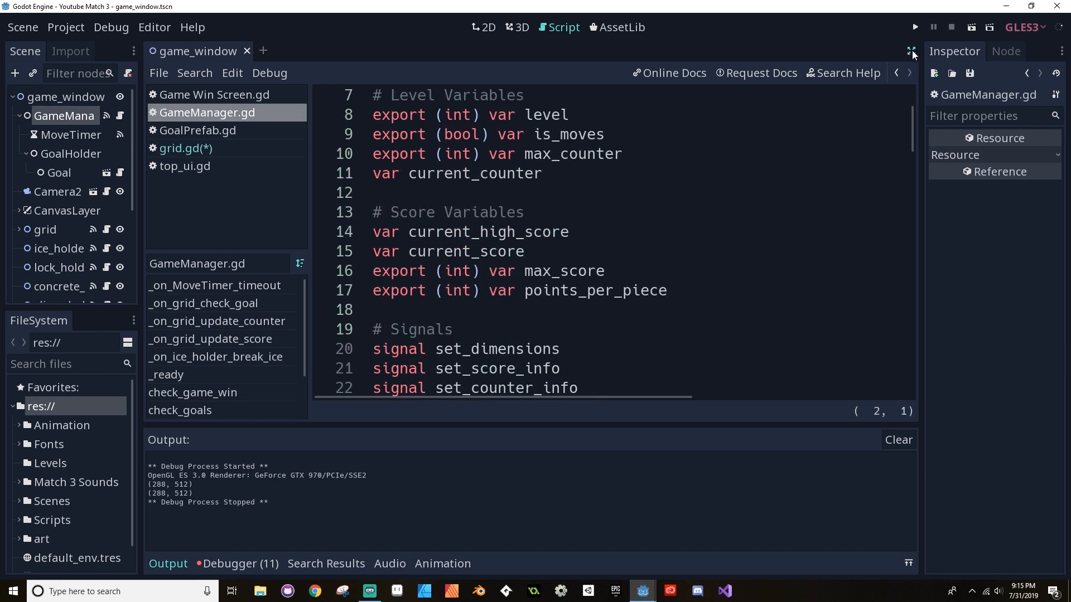
{"action": "left_click", "coordinate": [911, 52]}
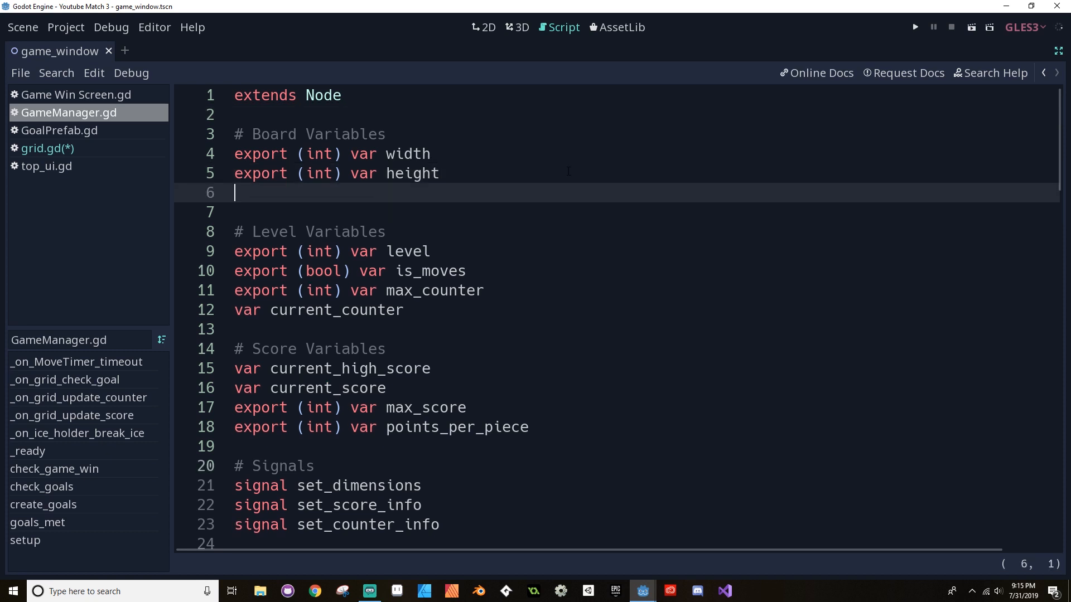
{"action": "type", "text": "var"}
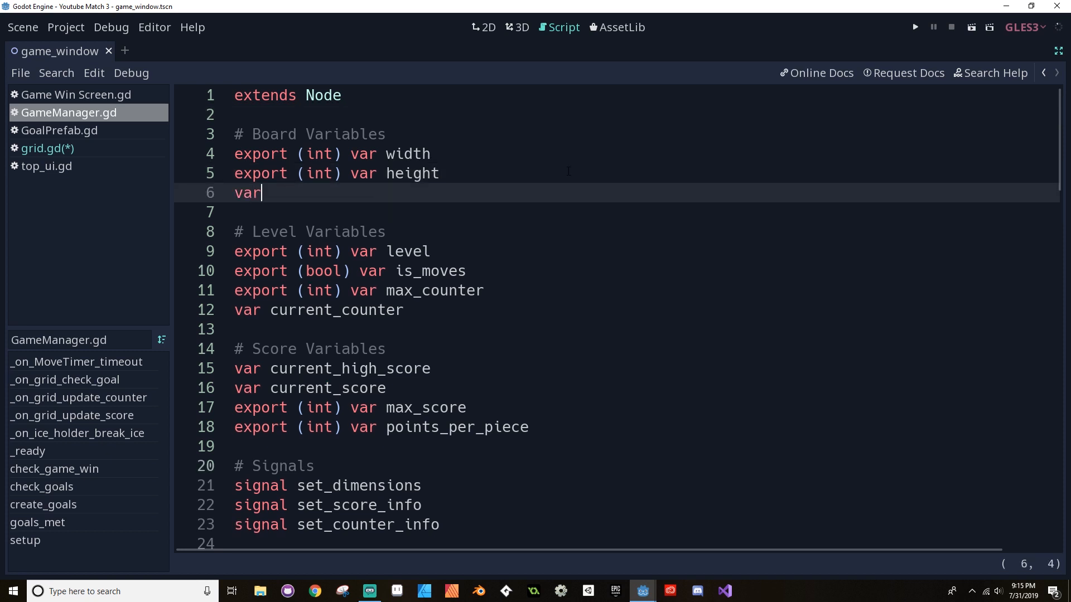
{"action": "type", "text": "b"}
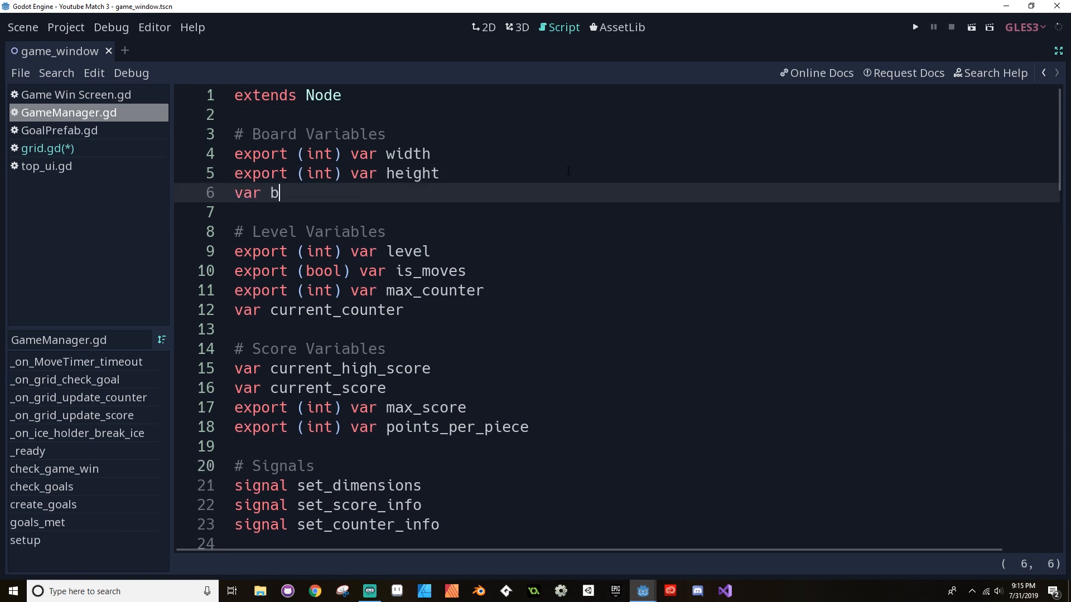
{"action": "type", "text": "oard_stabel"}
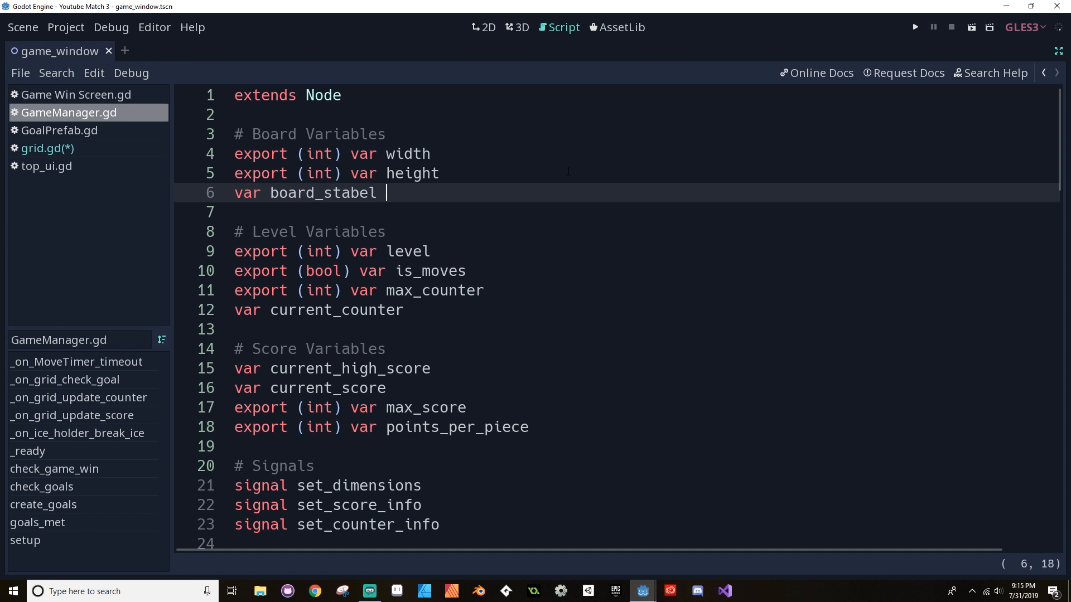
Finish 'board_stable = true' and add 'func change_board_state():' below setup().
{"action": "type", "text": "le = true"}
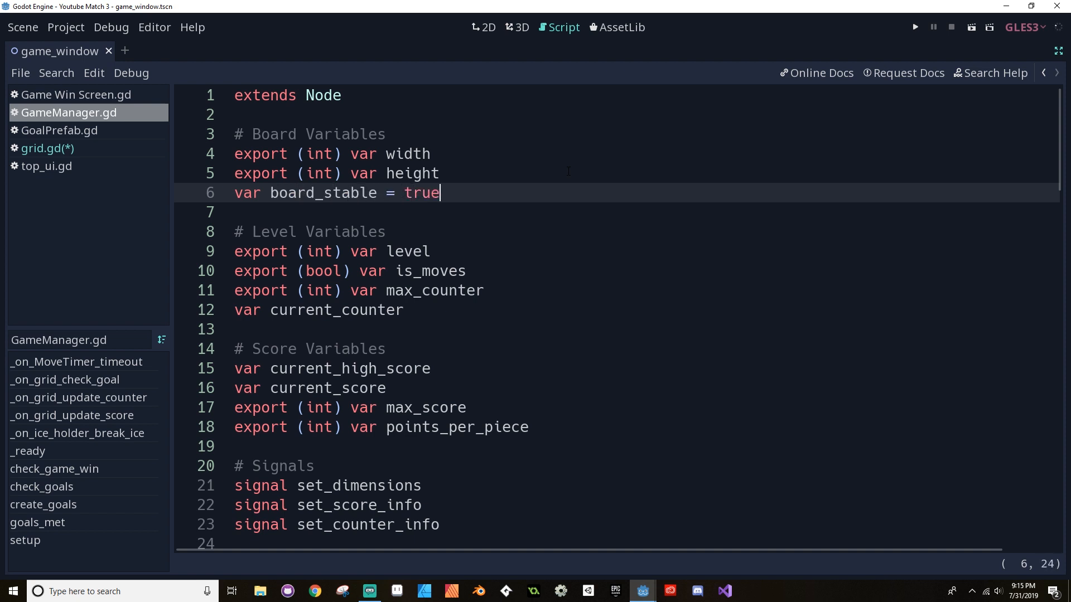
{"action": "scroll", "scroll_direction": "down", "scroll_amount": 3}
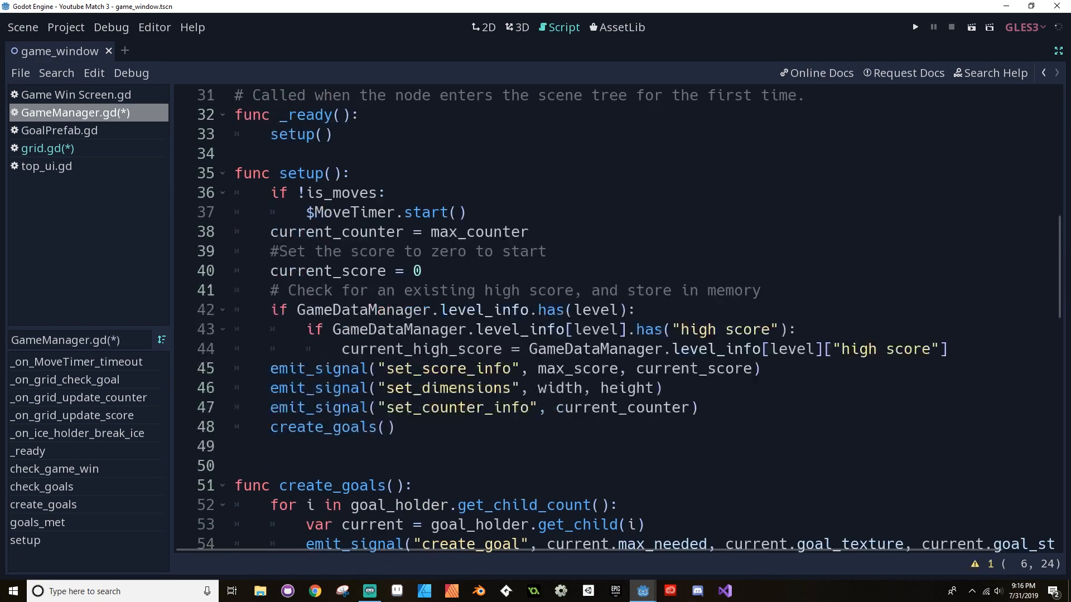
{"action": "scroll", "scroll_direction": "up", "scroll_amount": 3}
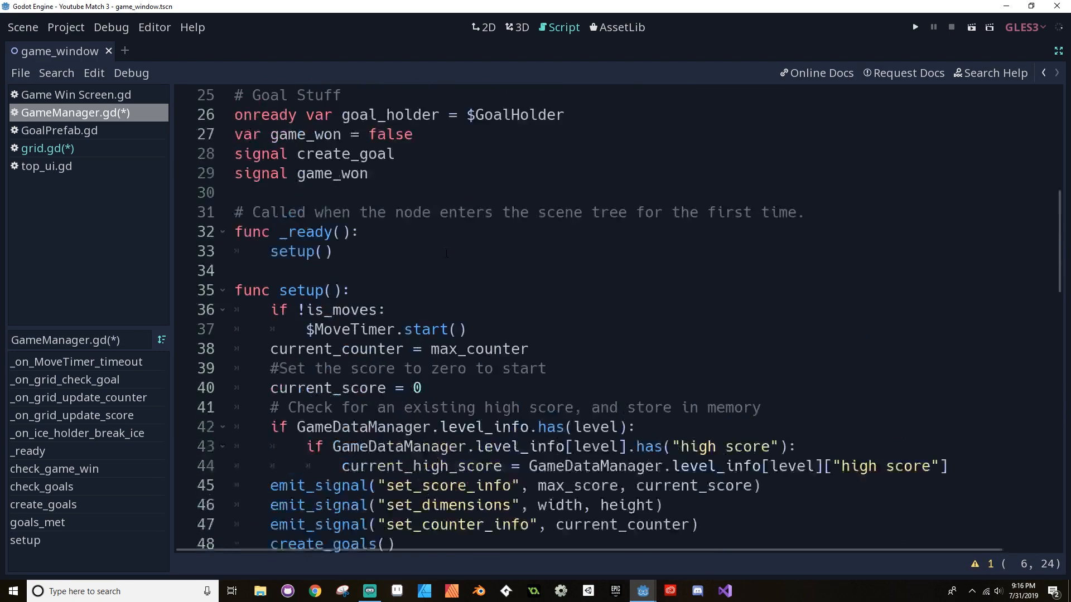
{"action": "scroll", "scroll_direction": "down", "scroll_amount": 3}
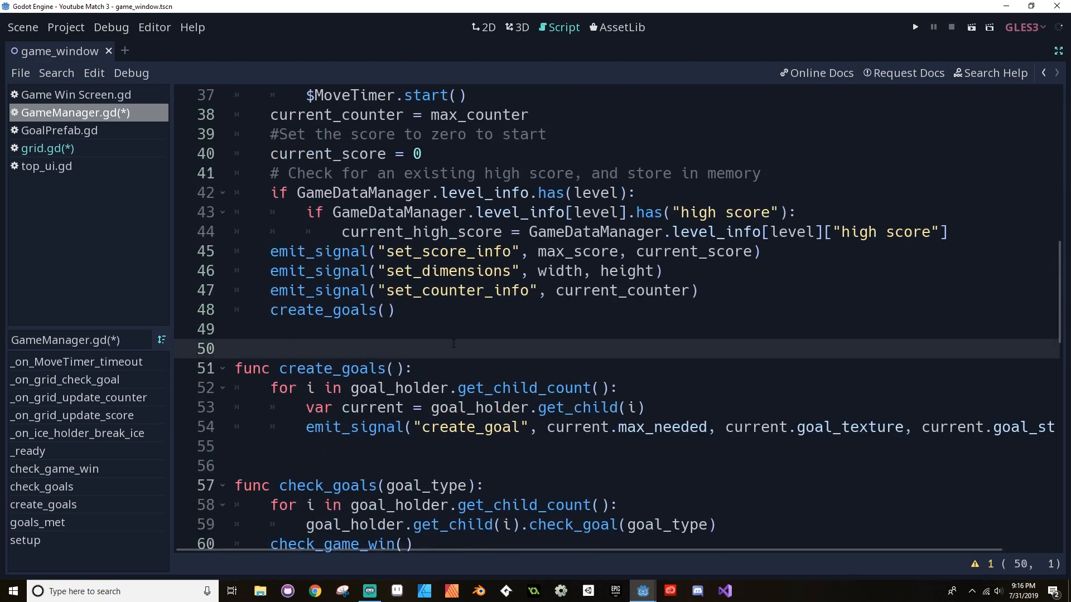
{"action": "key", "text": "enter"}
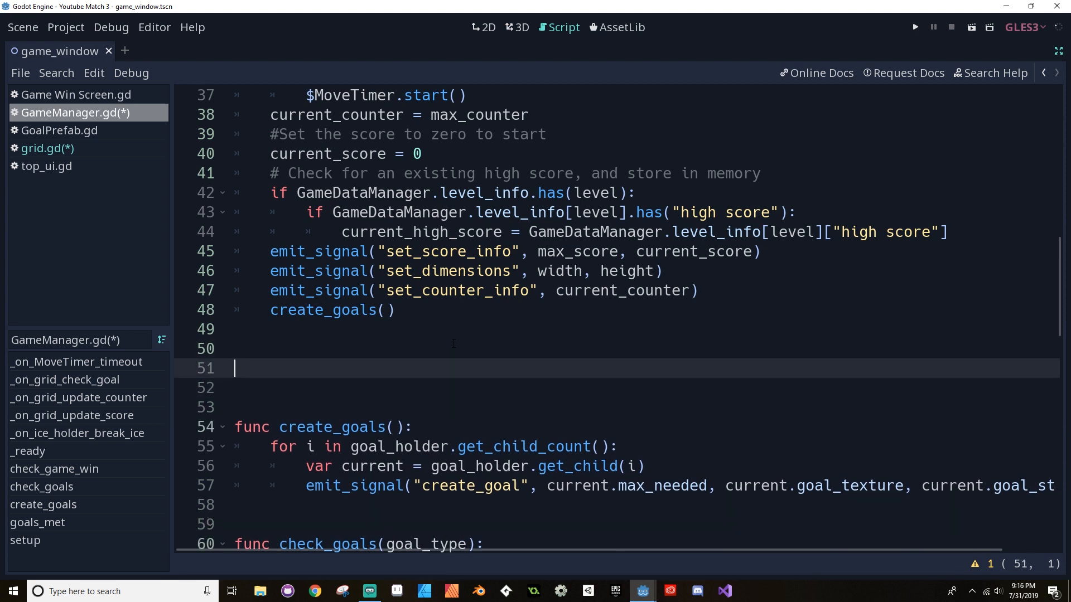
{"action": "type", "text": "func c"}
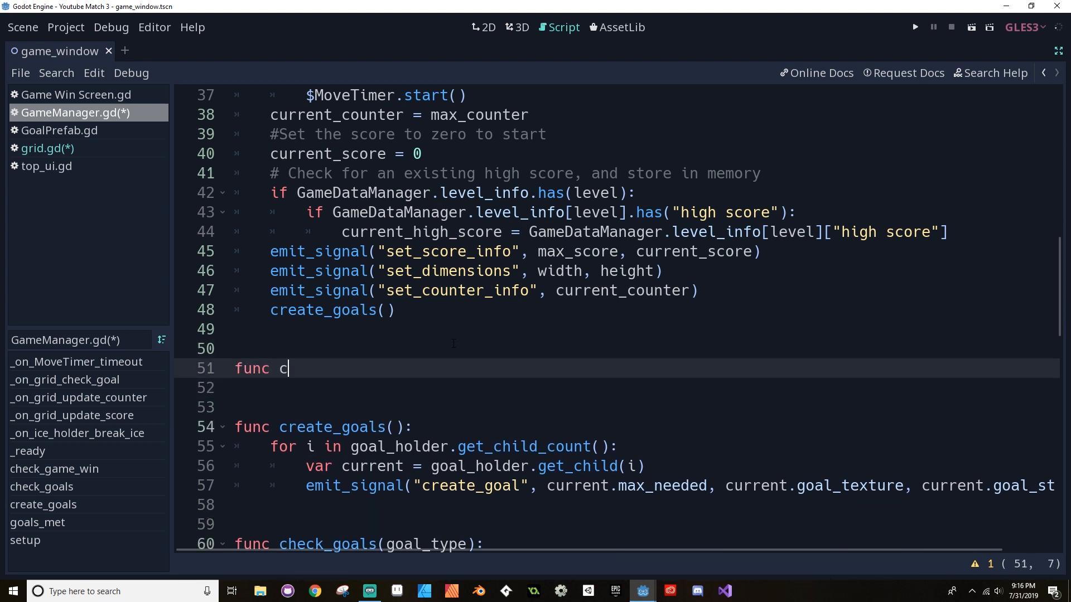
{"action": "type", "text": "hange_board_"}
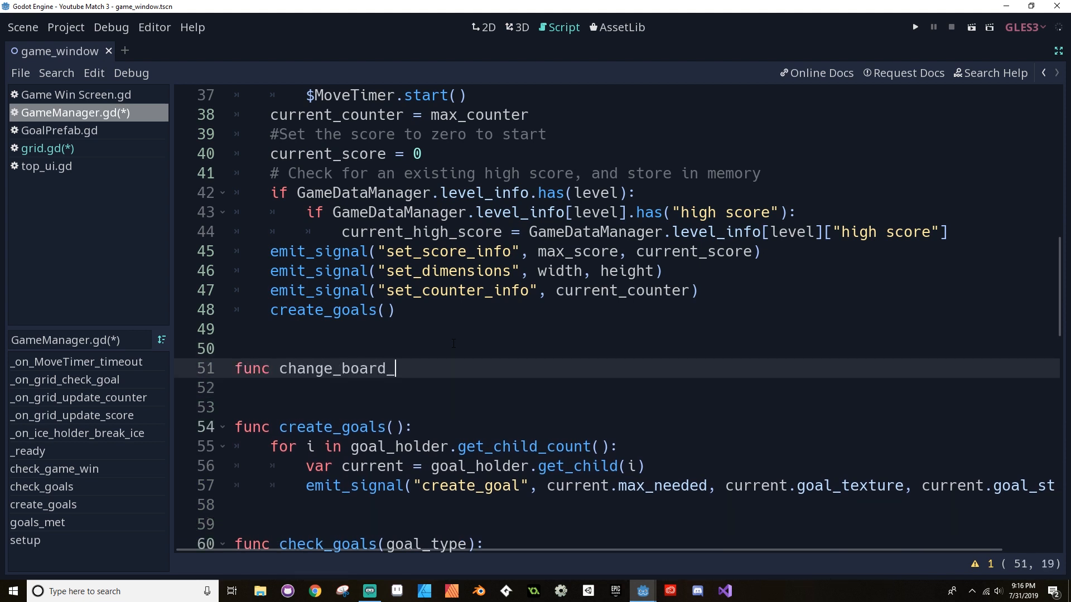
{"action": "type", "text": "state():"}
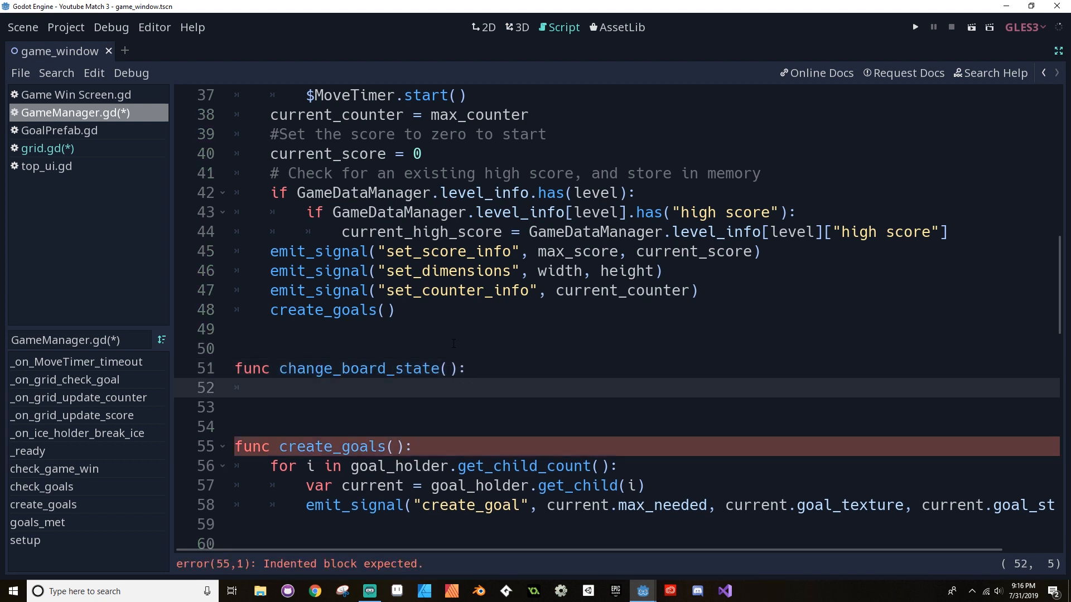
Make change_board_state set 'board_stable = !board_stable' and save the script.
{"action": "type", "text": "board_stable"}
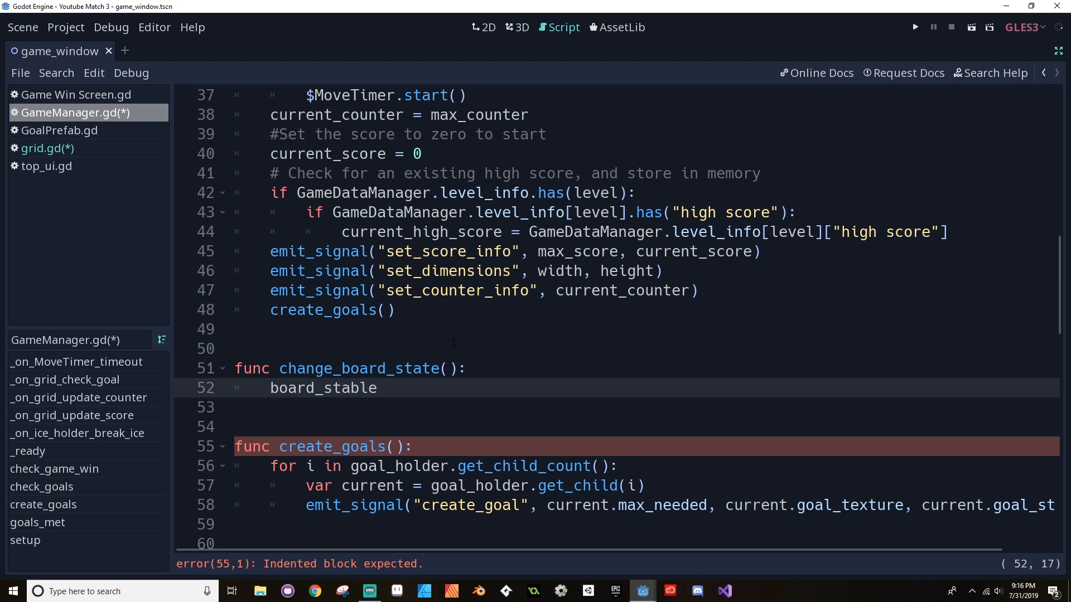
{"action": "type", "text": "= !board"}
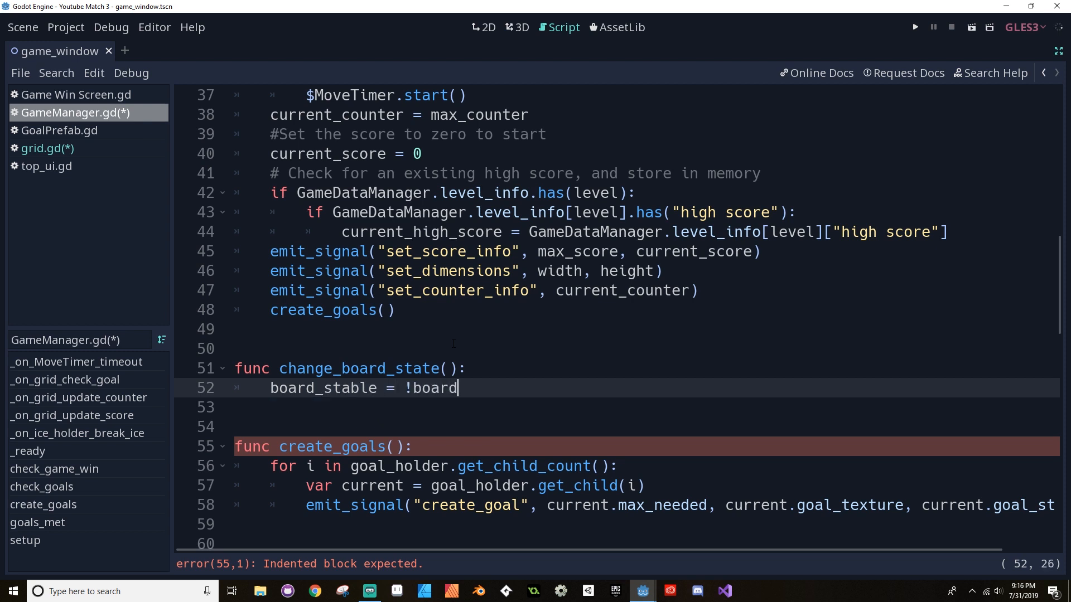
{"action": "type", "text": "_stable"}
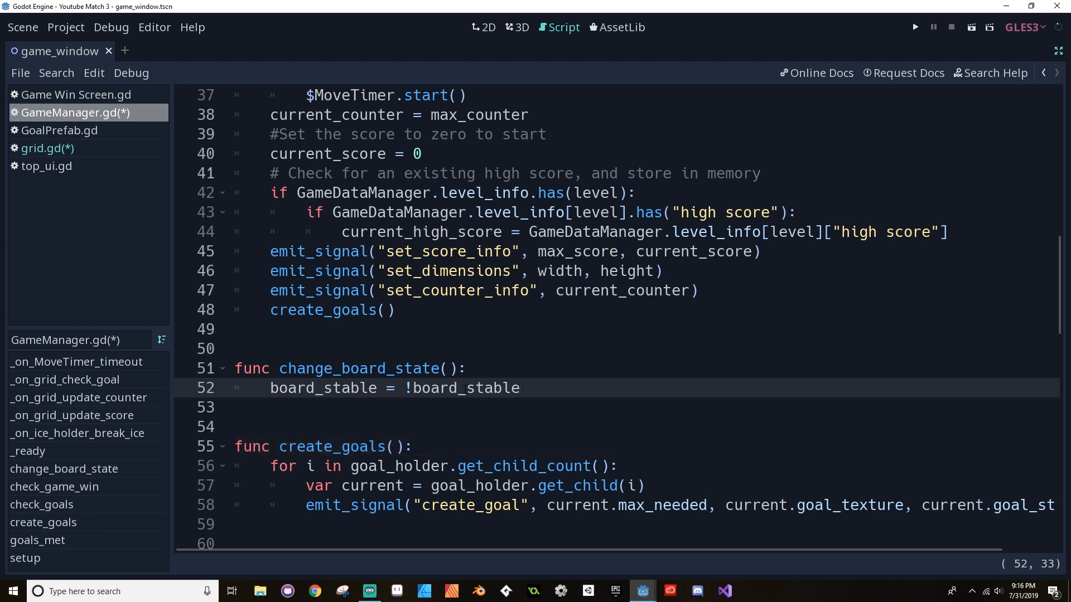
{"action": "left_click", "coordinate": [521, 388]}
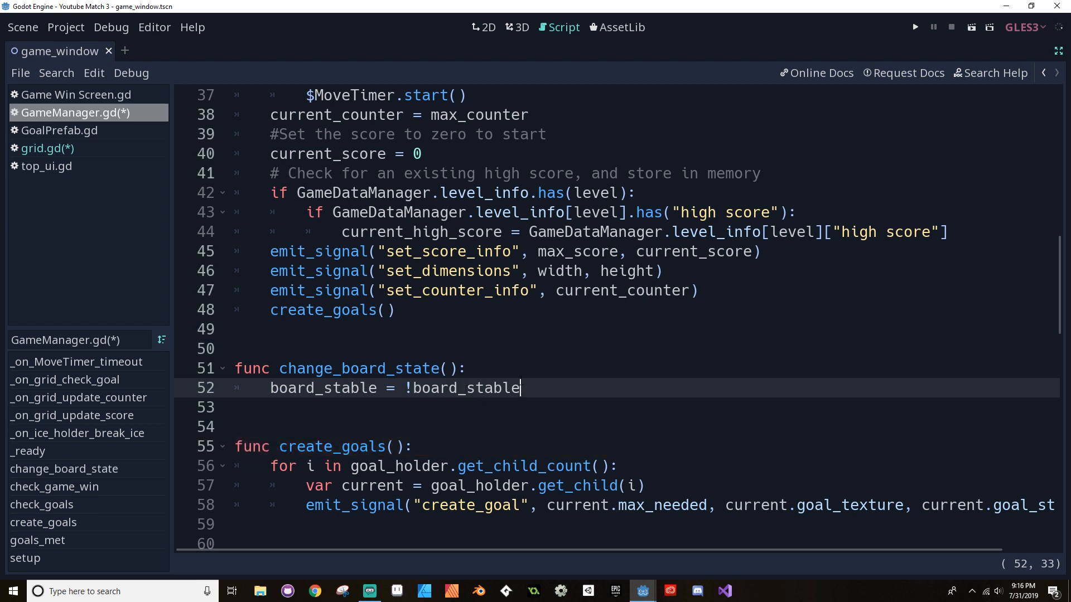
{"action": "key", "text": "ctrl+s"}
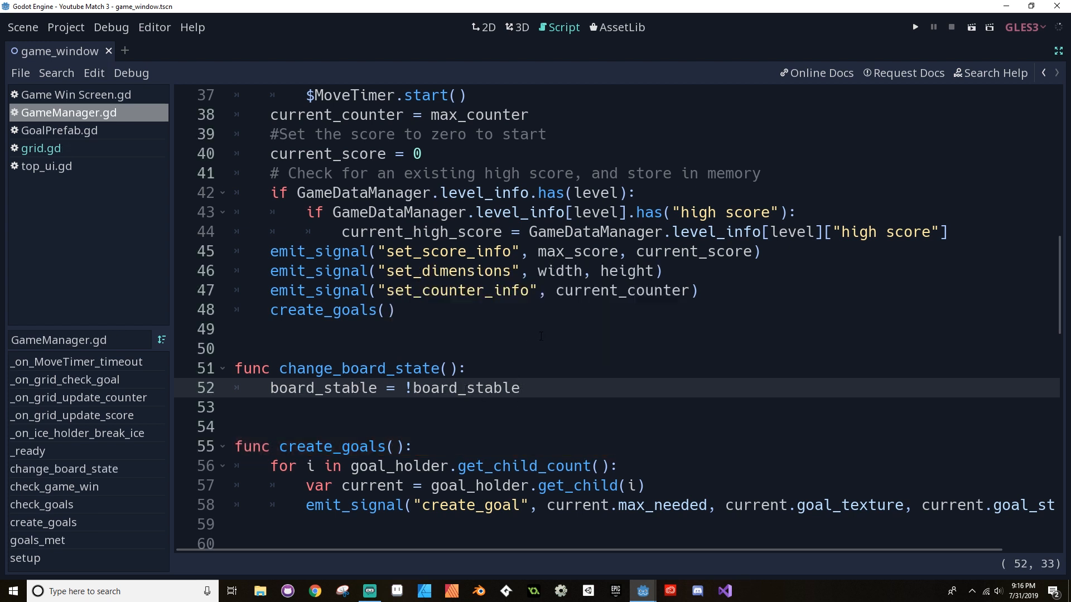
Change check_game_win's condition to 'if goals_met() and board_stable:'.
{"action": "scroll", "scroll_direction": "up", "scroll_amount": 3}
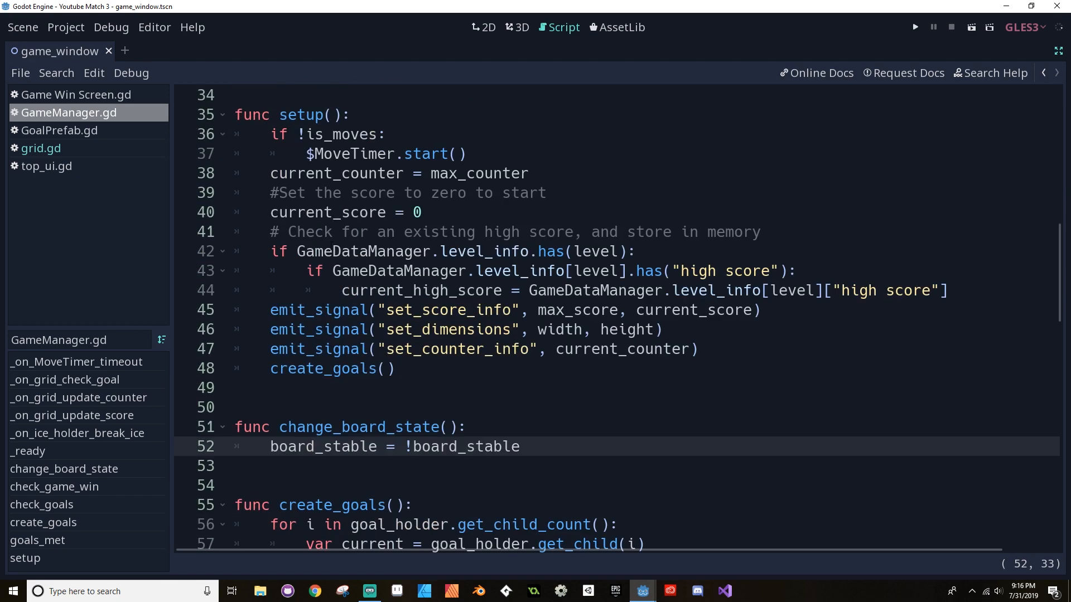
{"action": "scroll", "scroll_direction": "down", "scroll_amount": 3}
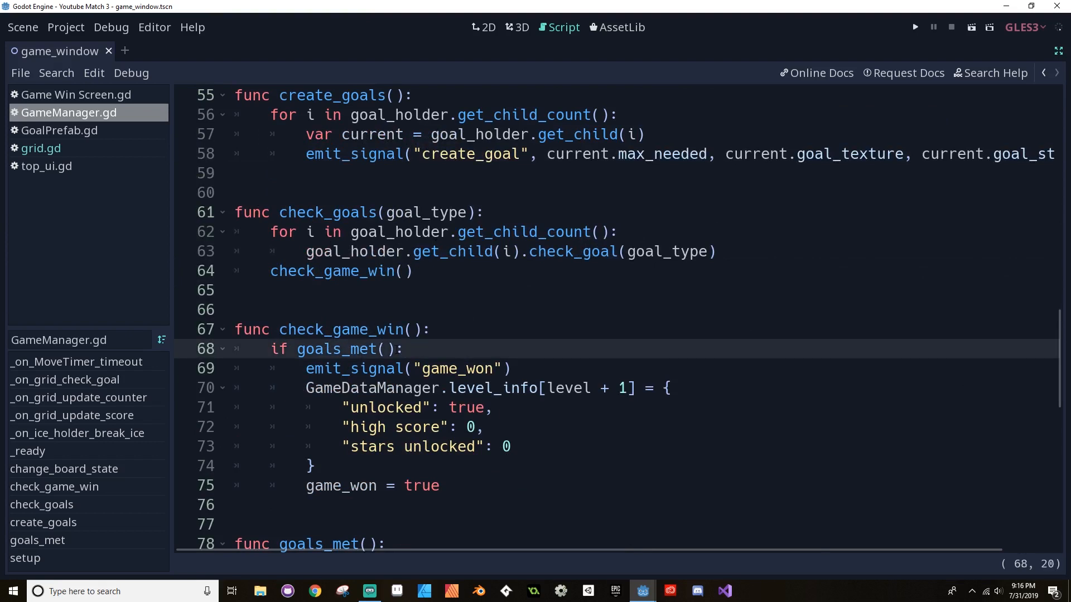
{"action": "type", "text": "and"}
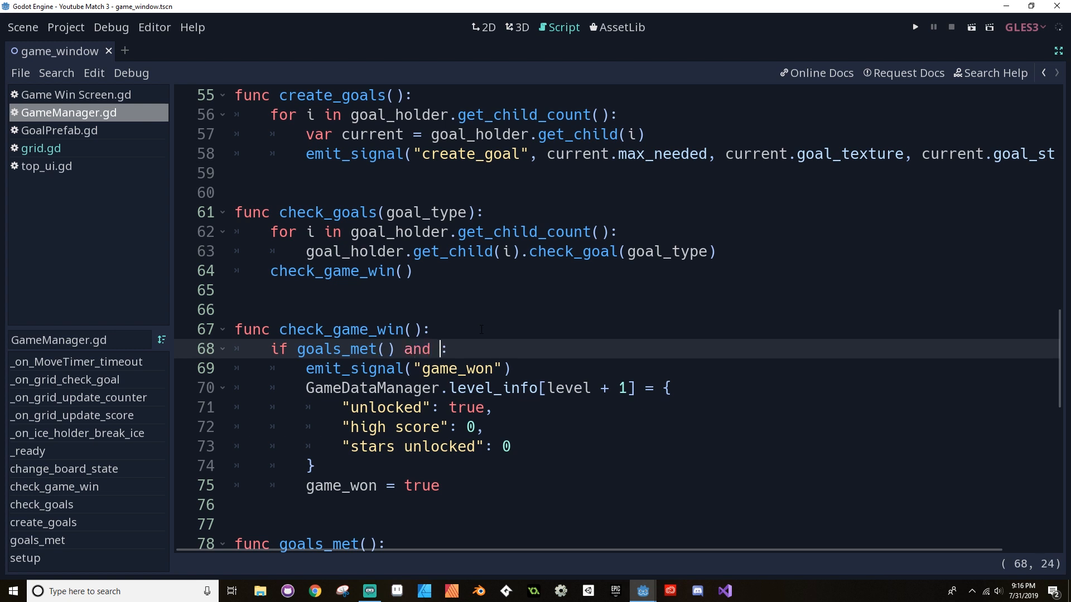
{"action": "type", "text": "board_stable"}
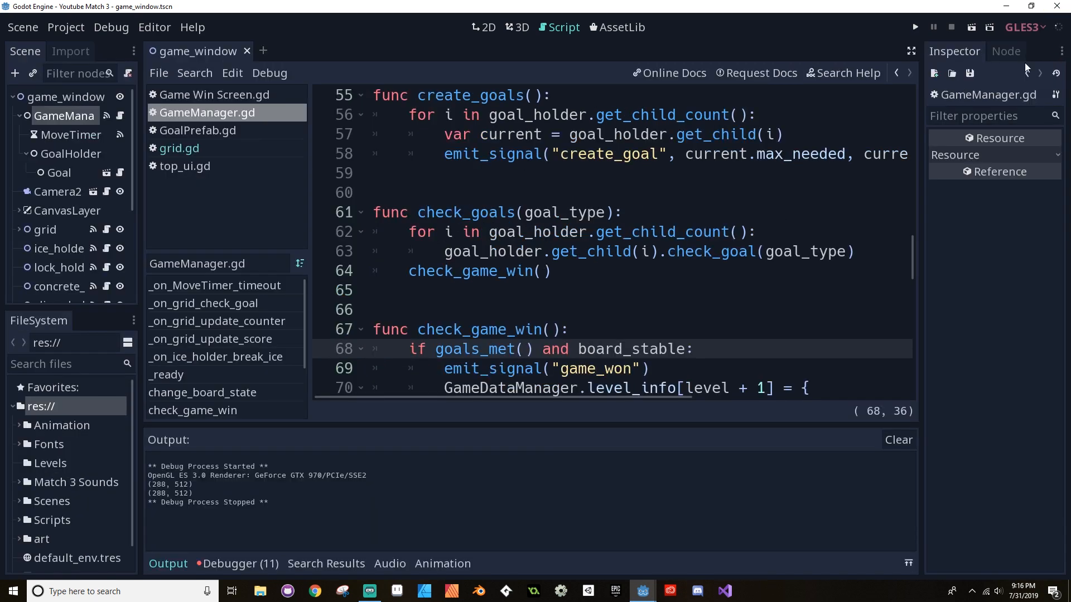
{"action": "mouse_move", "coordinate": [989, 42]}
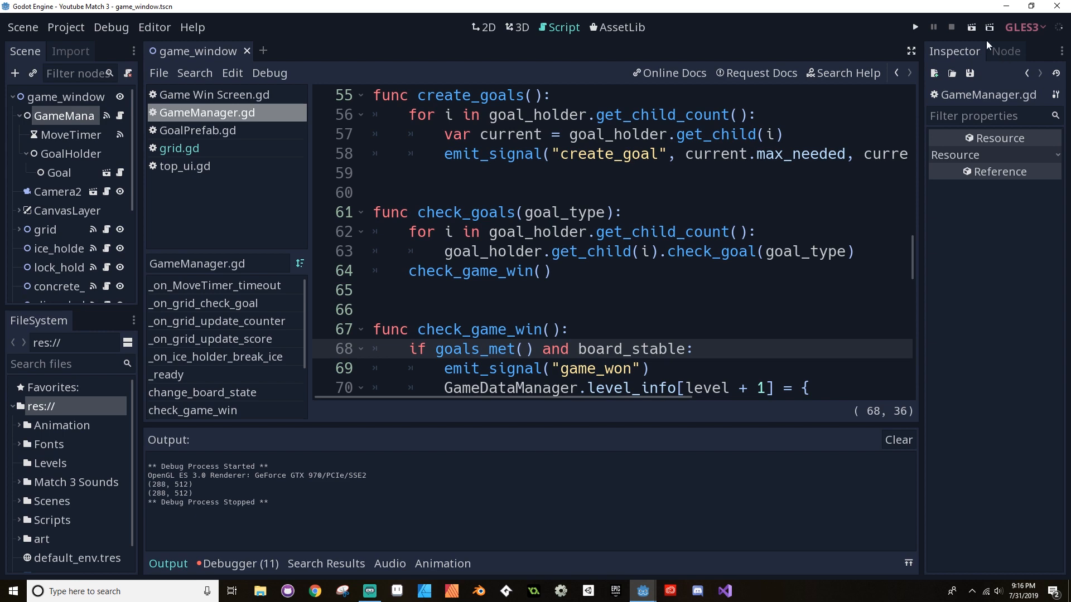
{"action": "mouse_move", "coordinate": [229, 151]}
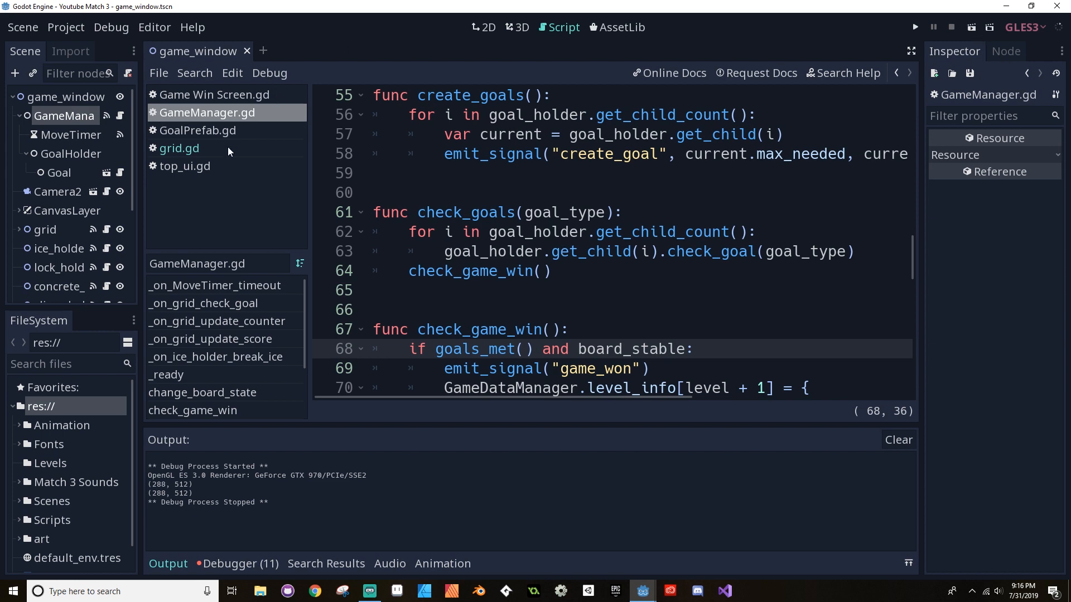
Return to grid.gd and step through the search matches for 'state'.
{"action": "left_click", "coordinate": [178, 149]}
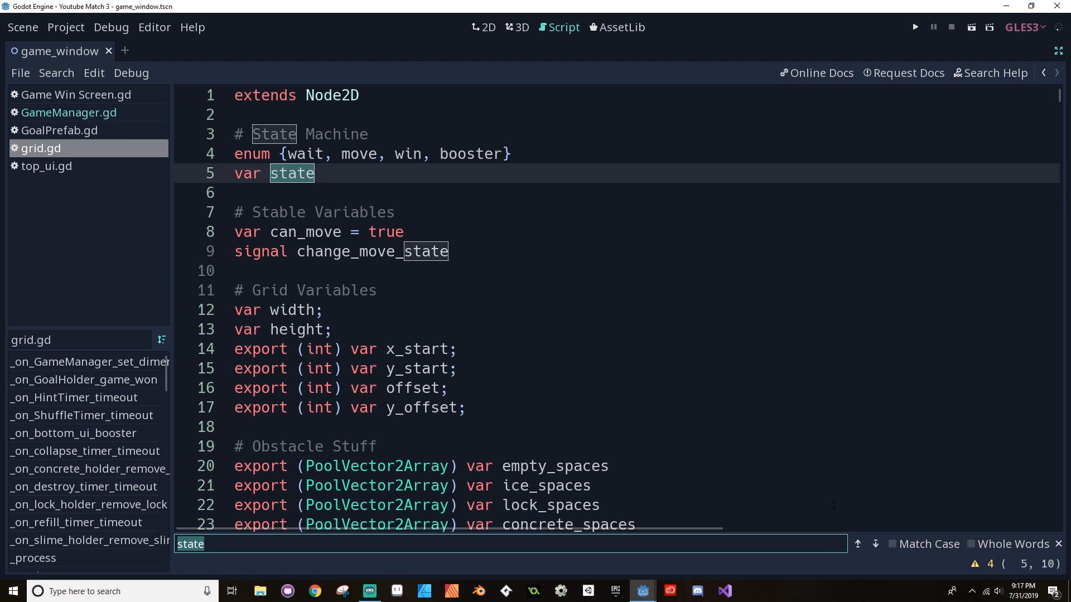
{"action": "left_click", "coordinate": [874, 544]}
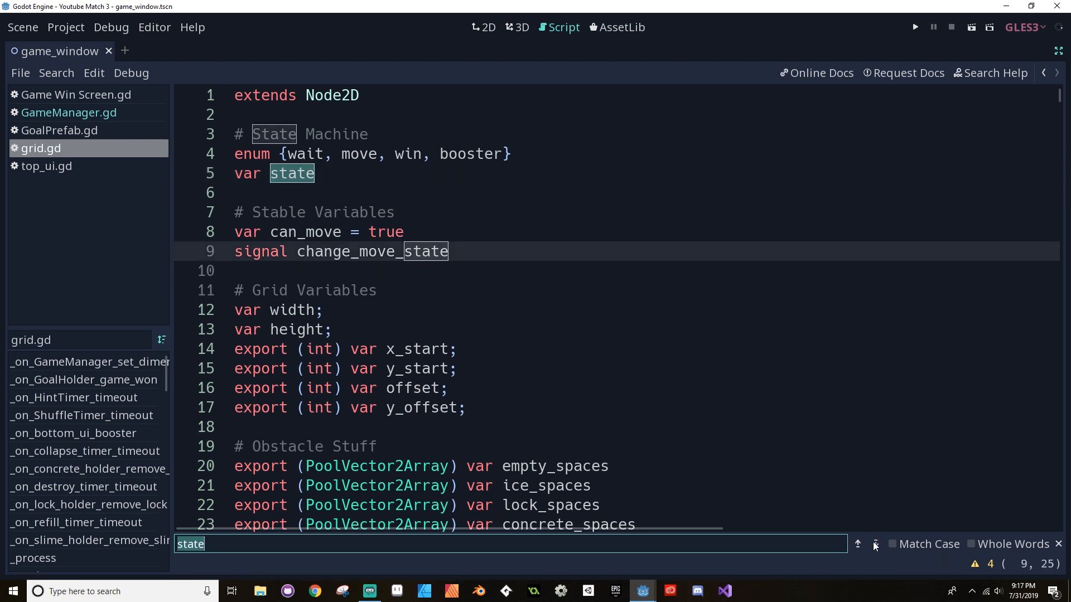
{"action": "left_click", "coordinate": [856, 543]}
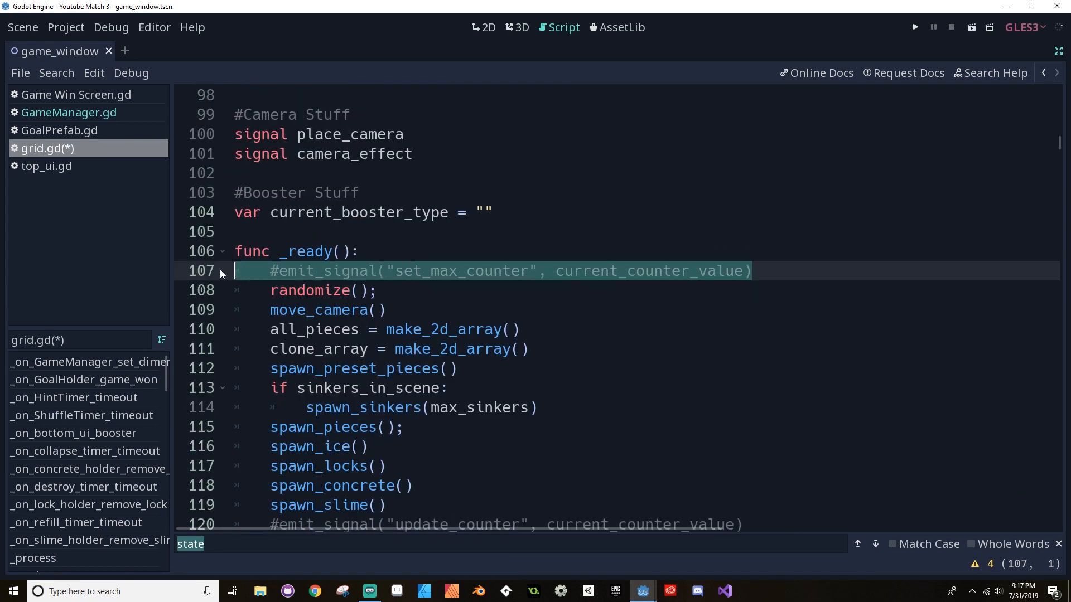
Delete the commented emit_signal lines after spawn_slime() in _ready, leaving a blank line.
{"action": "scroll", "scroll_direction": "down", "scroll_amount": 3}
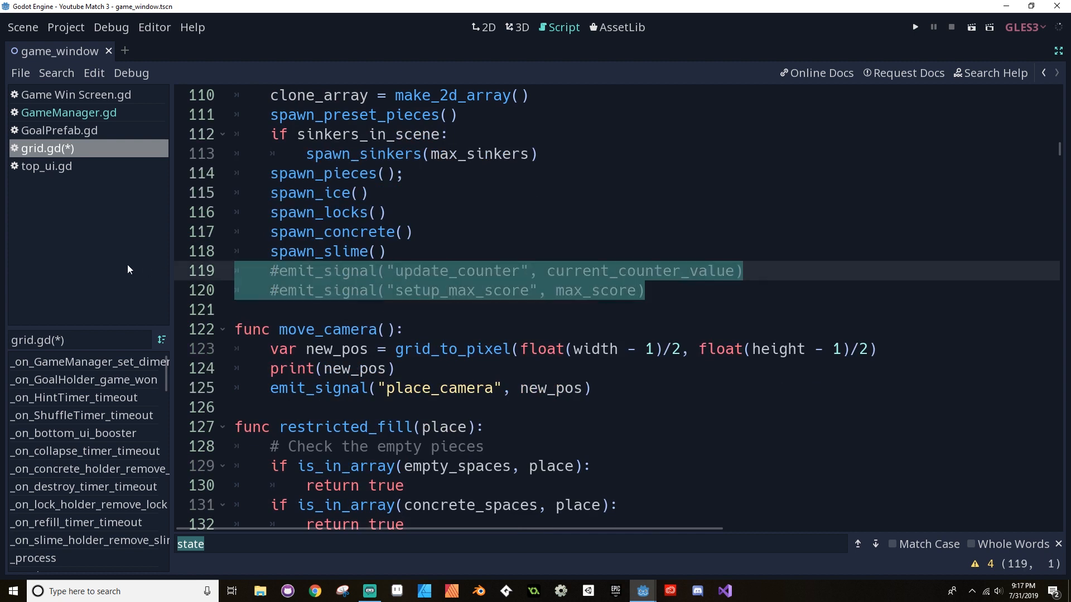
{"action": "key", "text": "Delete"}
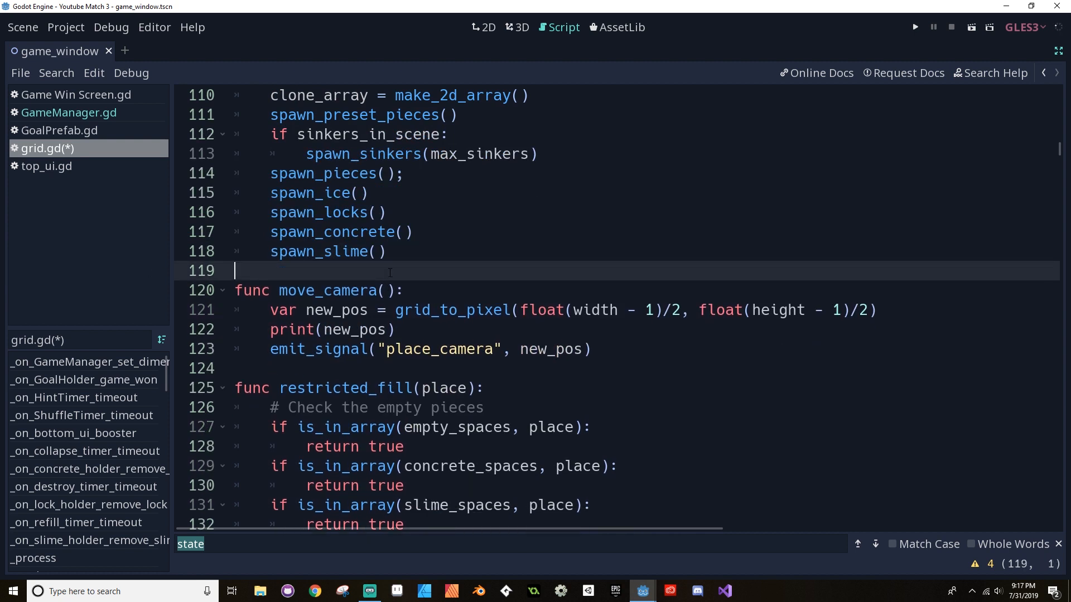
{"action": "key", "text": "Return"}
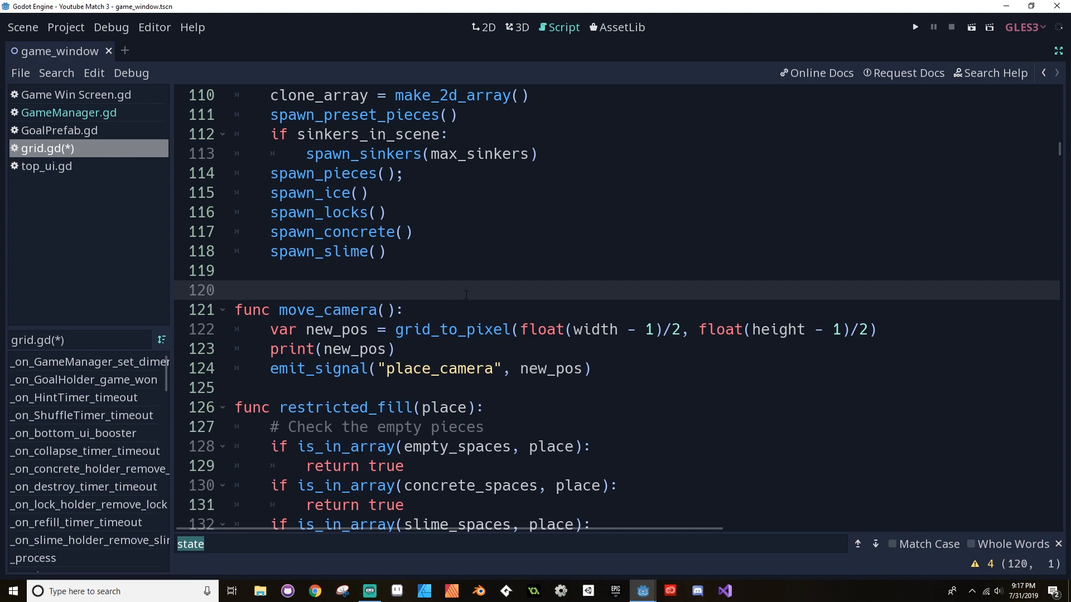
{"action": "scroll", "scroll_direction": "up", "scroll_amount": 3}
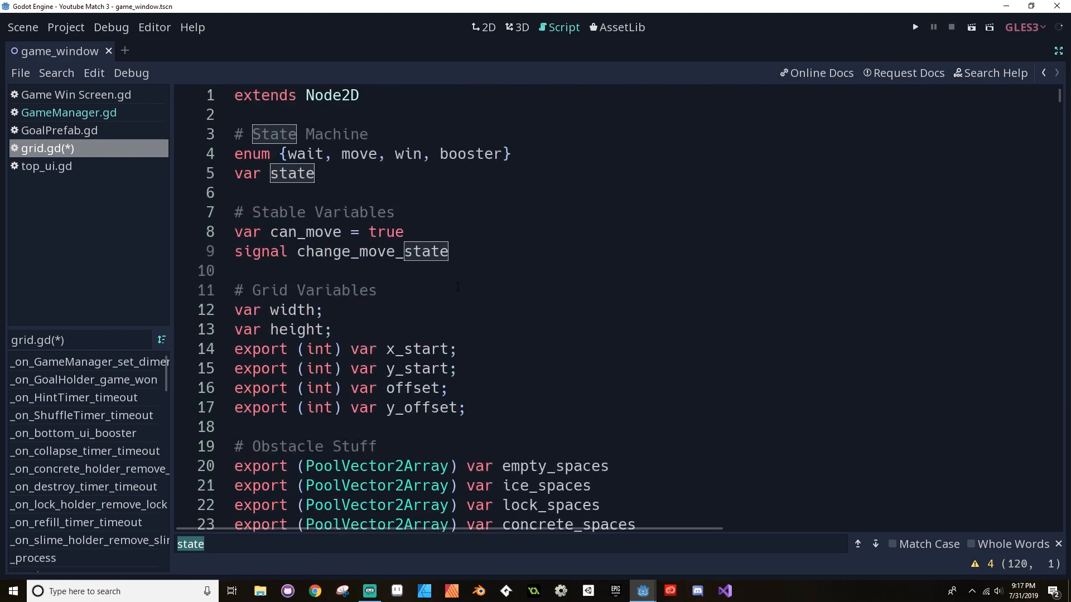
{"action": "scroll", "scroll_direction": "down", "scroll_amount": 3}
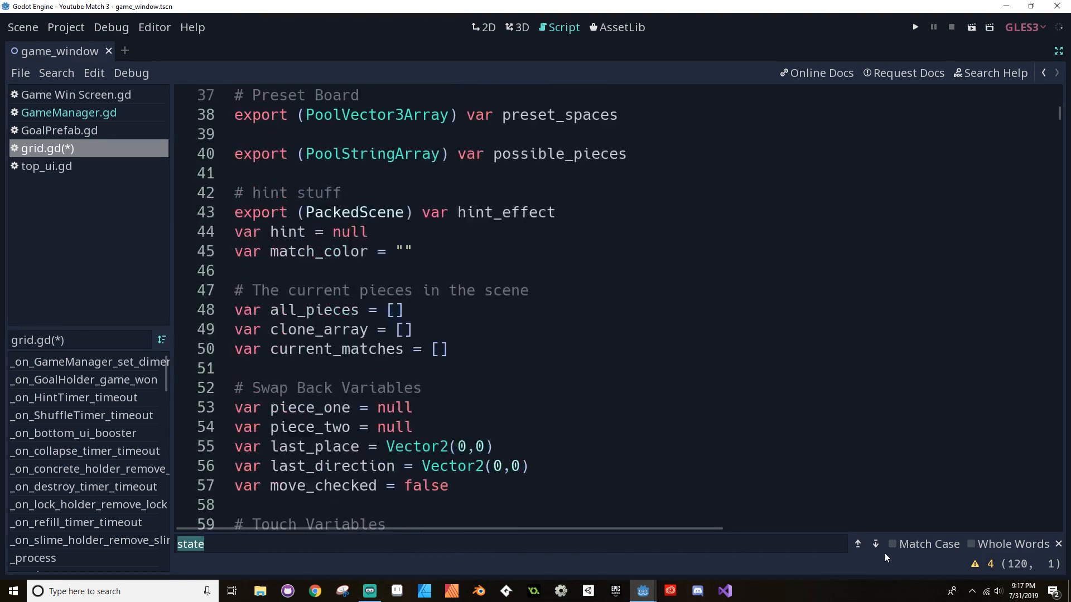
Replace state assignments in swap_back and swap_pieces with can_move = true / false.
{"action": "left_click", "coordinate": [874, 544]}
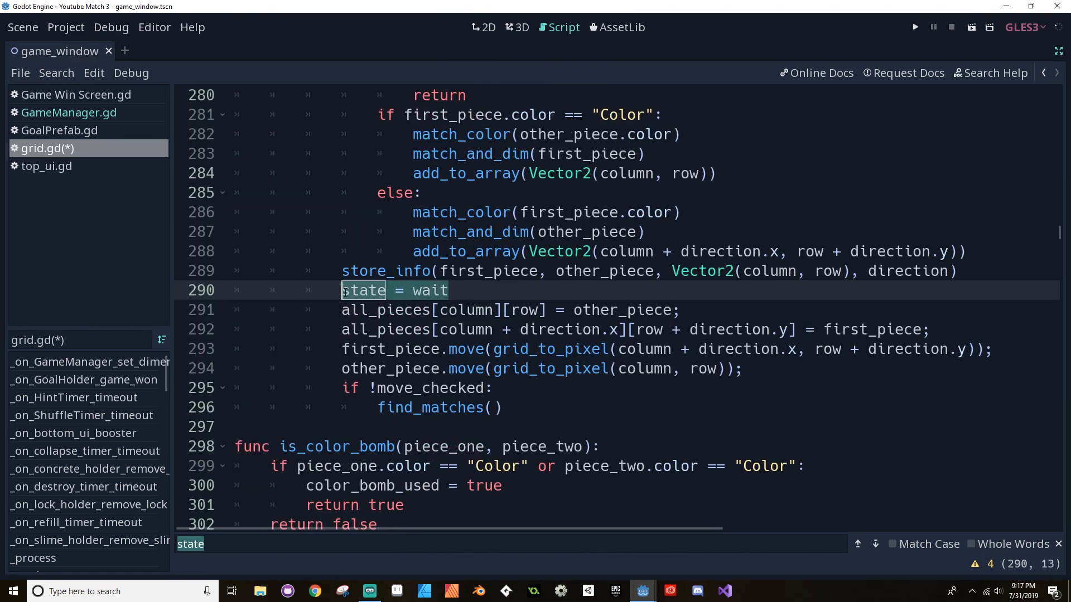
{"action": "type", "text": "can"}
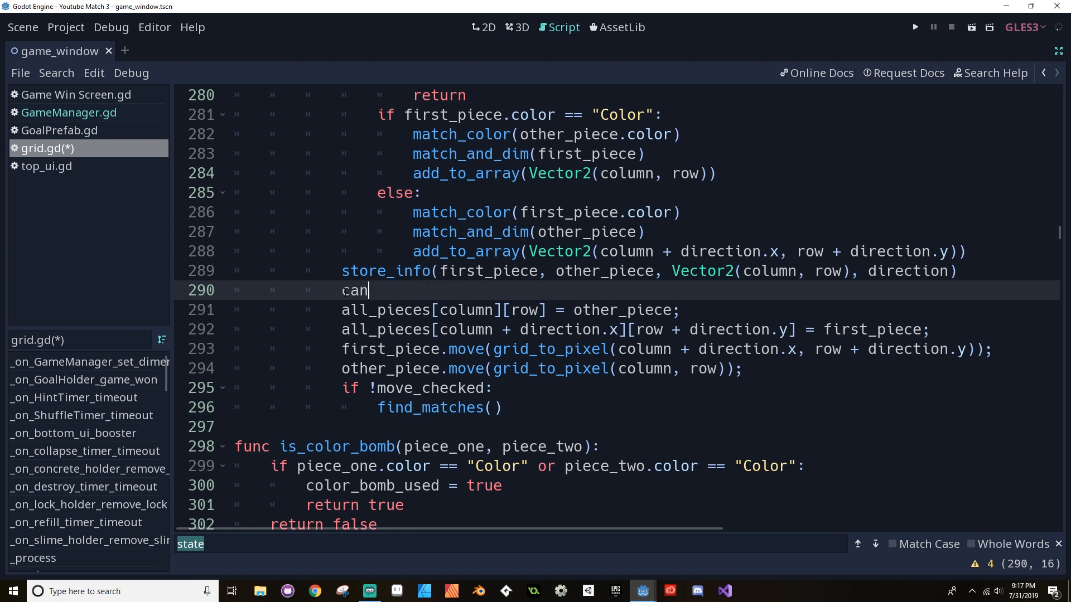
{"action": "type", "text": "_move = true"}
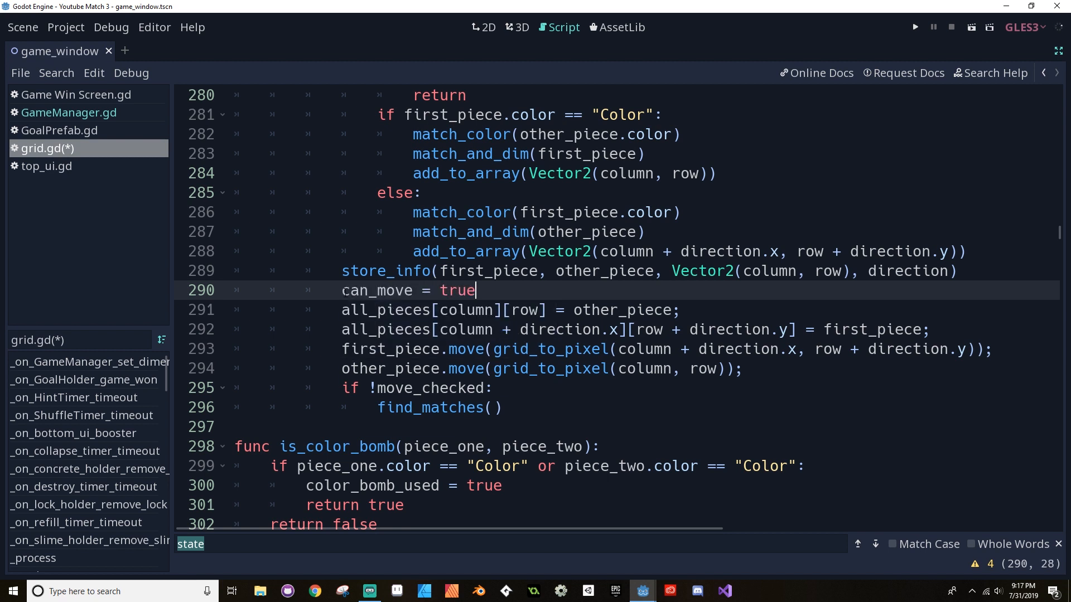
{"action": "left_click", "coordinate": [874, 544]}
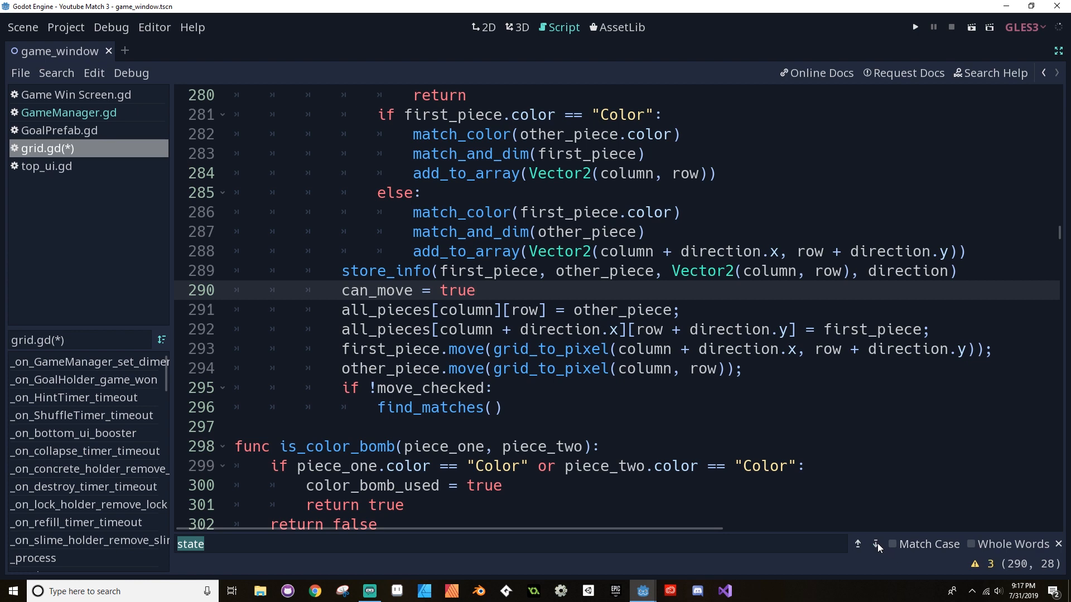
{"action": "left_click", "coordinate": [875, 544]}
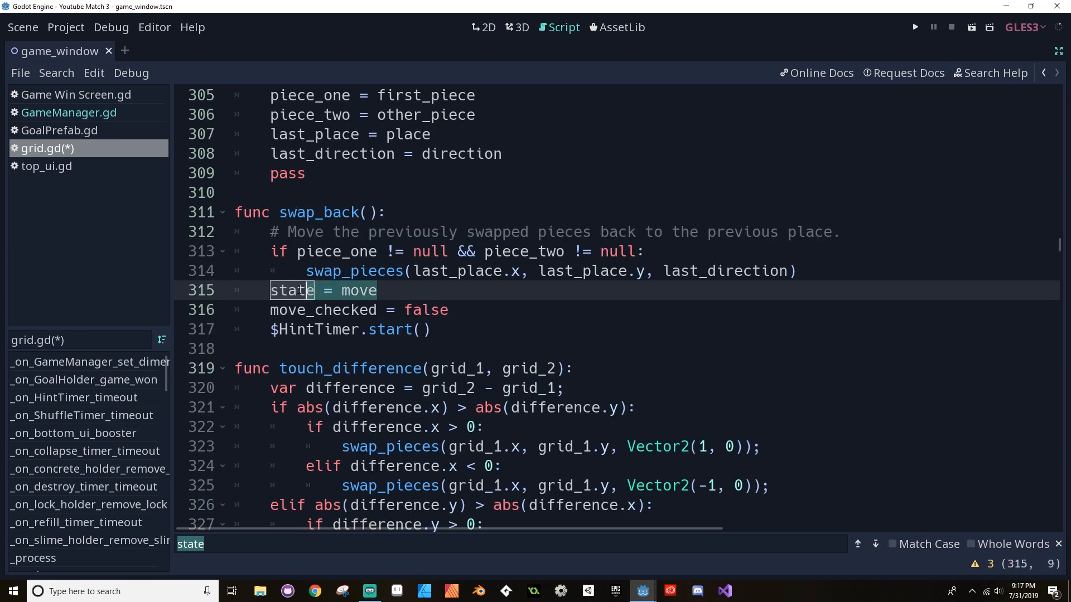
{"action": "type", "text": "can_move ="}
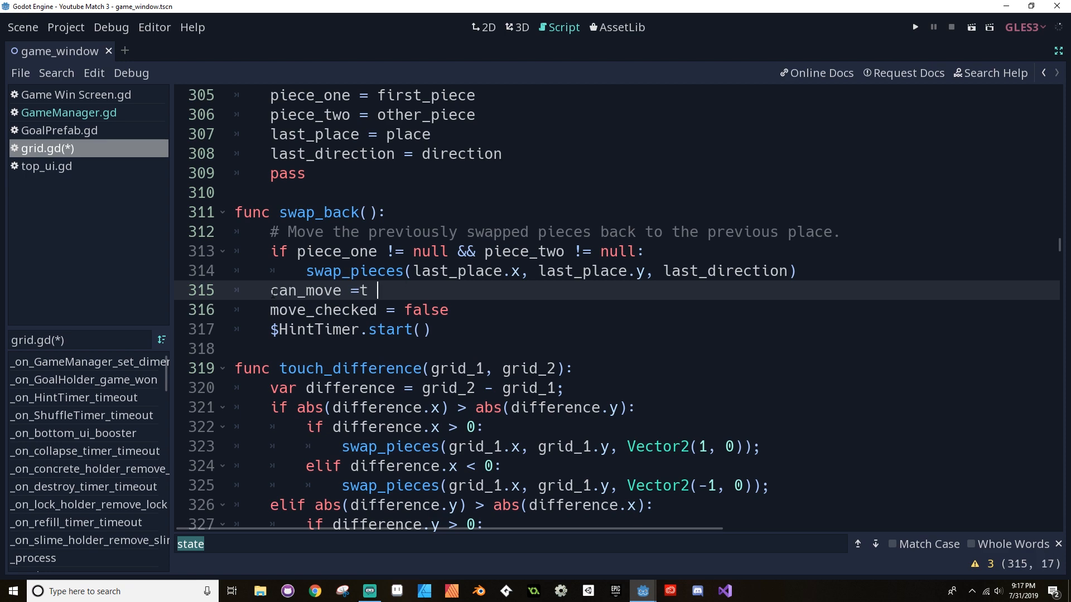
{"action": "type", "text": "true"}
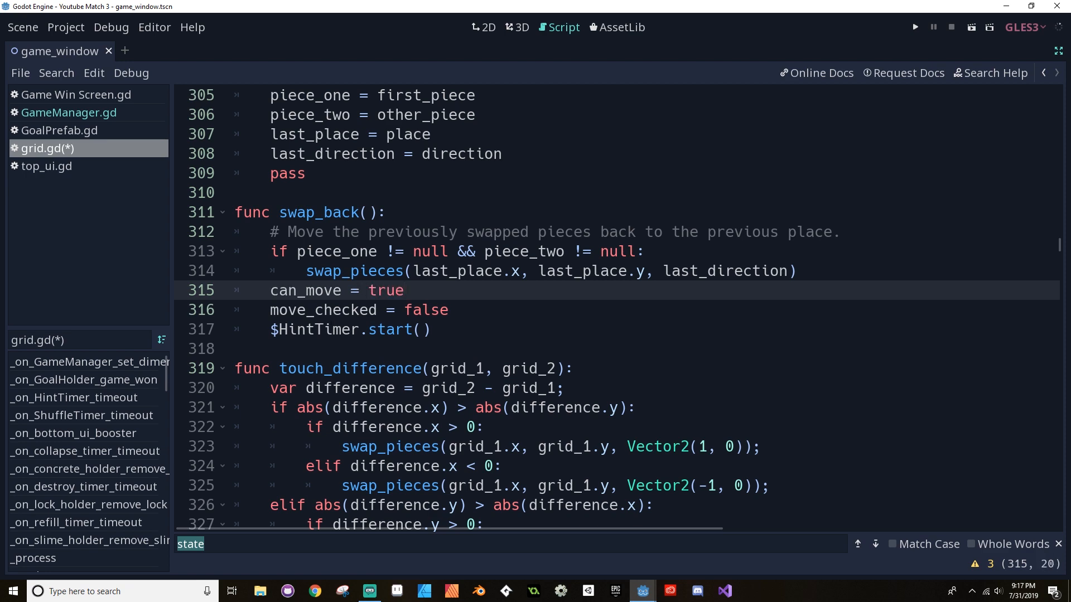
{"action": "scroll", "scroll_direction": "up", "scroll_amount": 3}
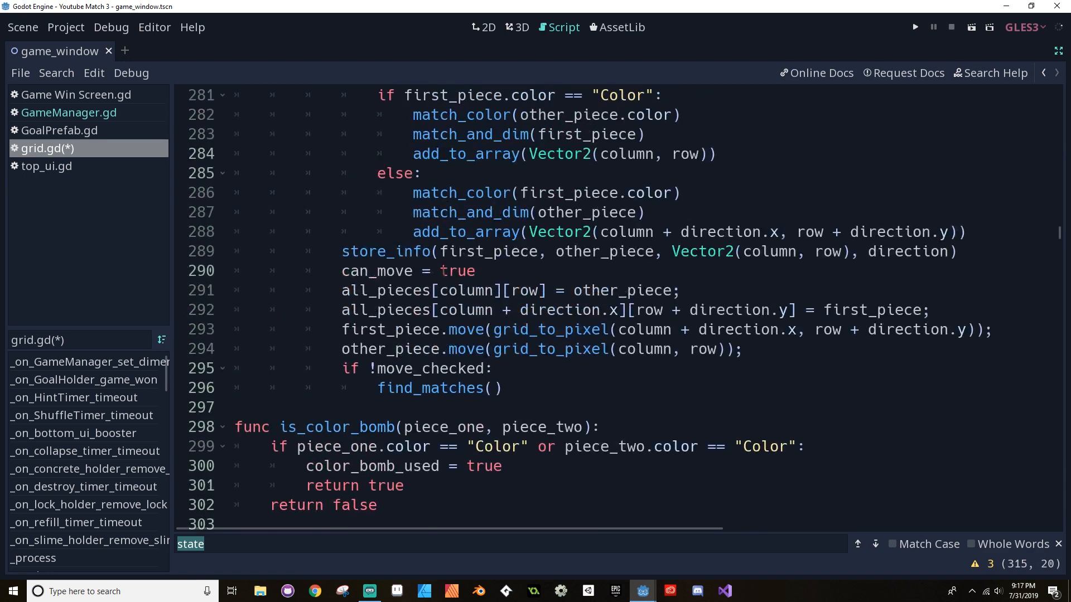
{"action": "type", "text": "fals"}
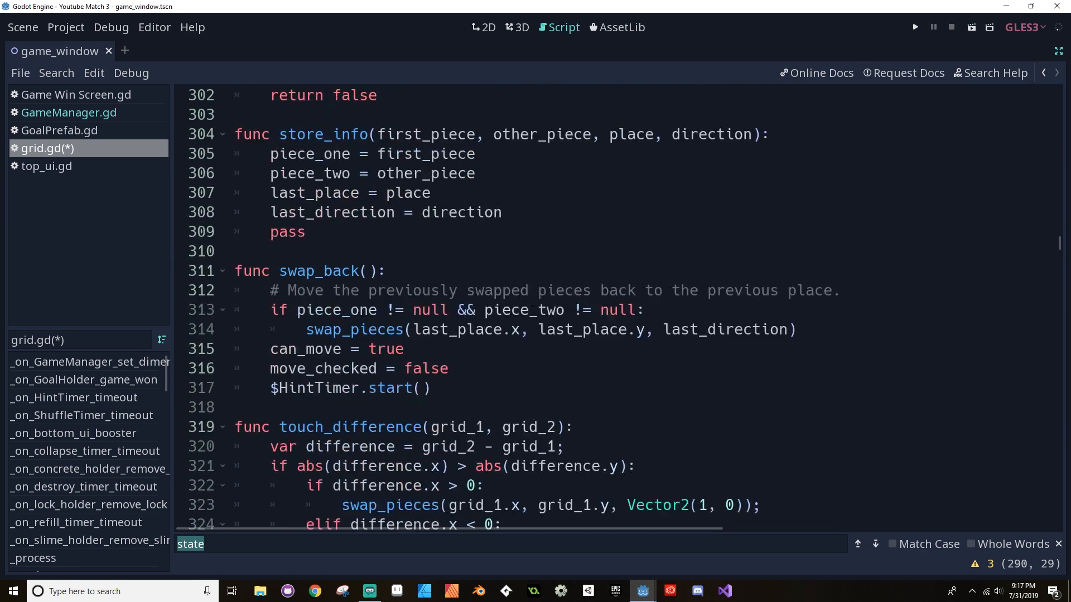
Wrap the booster elif branch in _process in a triple-quoted block.
{"action": "left_click", "coordinate": [875, 545]}
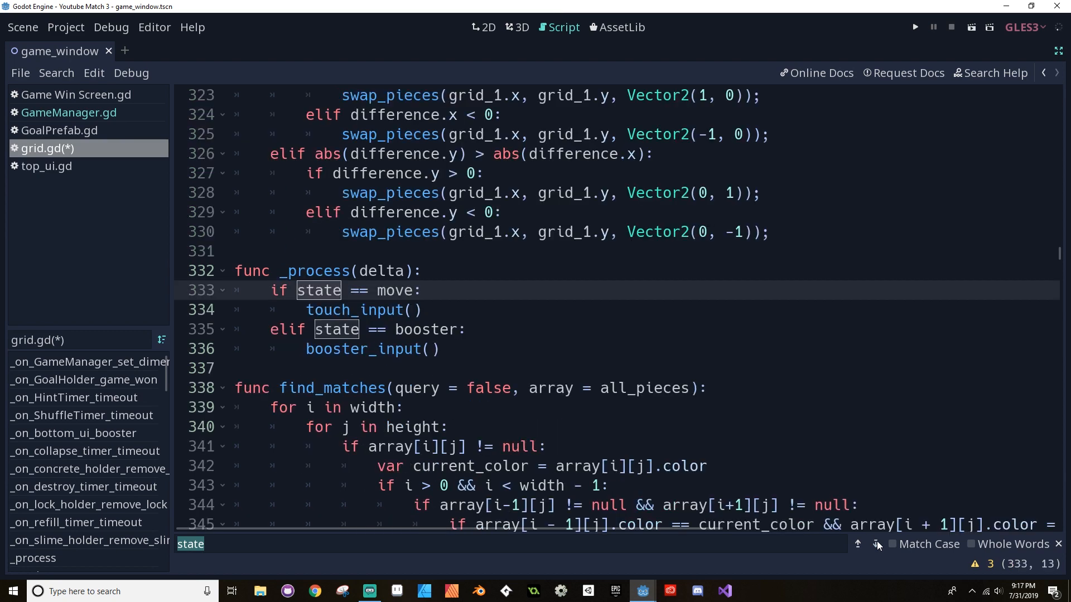
{"action": "mouse_move", "coordinate": [875, 545]}
{"action": "type", "text": "can_"}
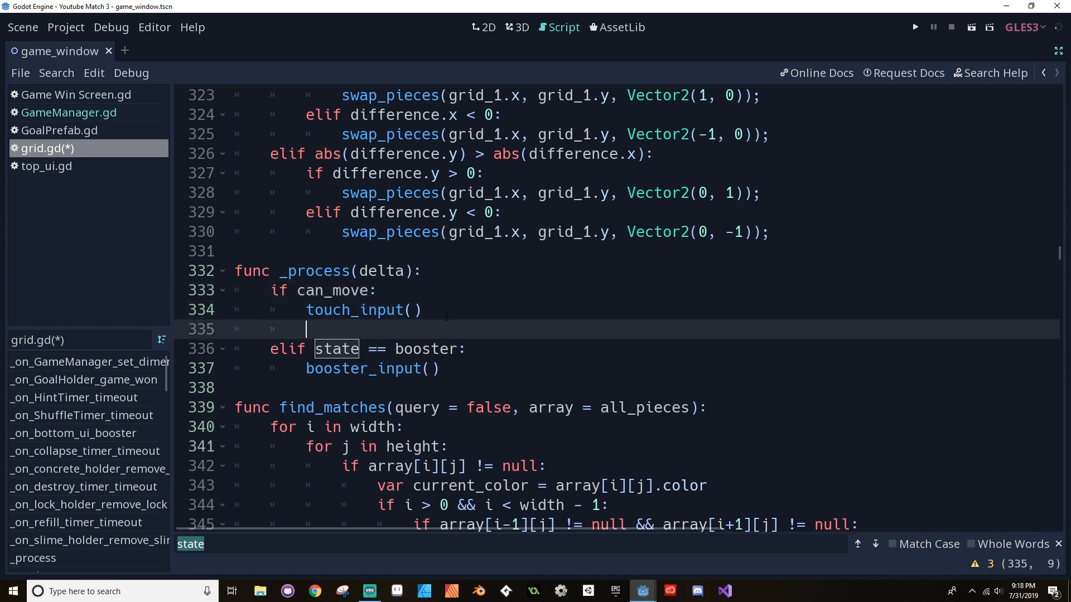
{"action": "type", "text": "\"\"\""}
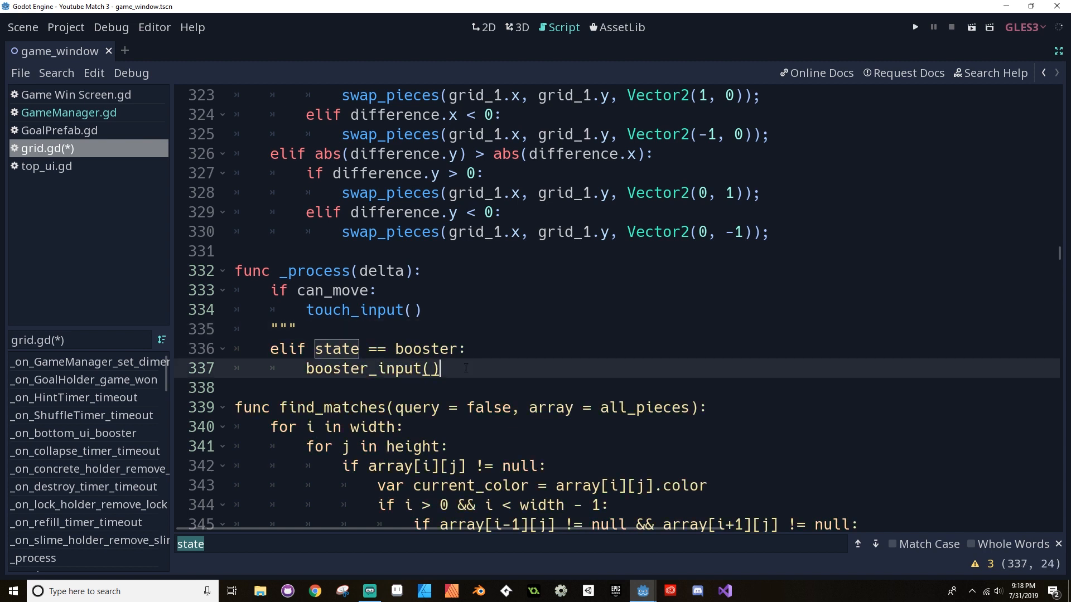
{"action": "key", "text": "Return"}
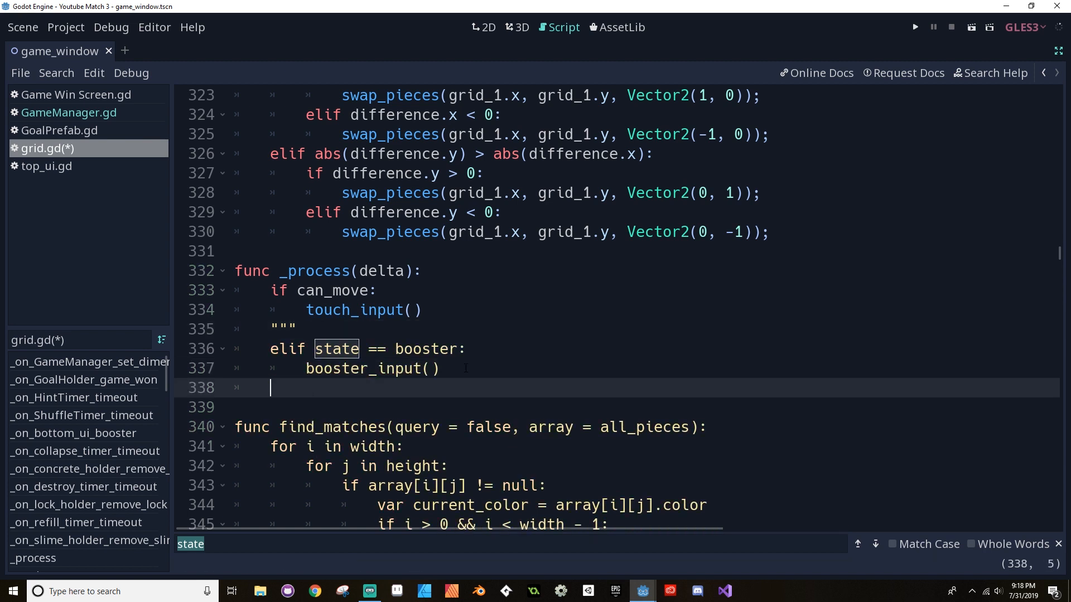
{"action": "type", "text": "\"\"\""}
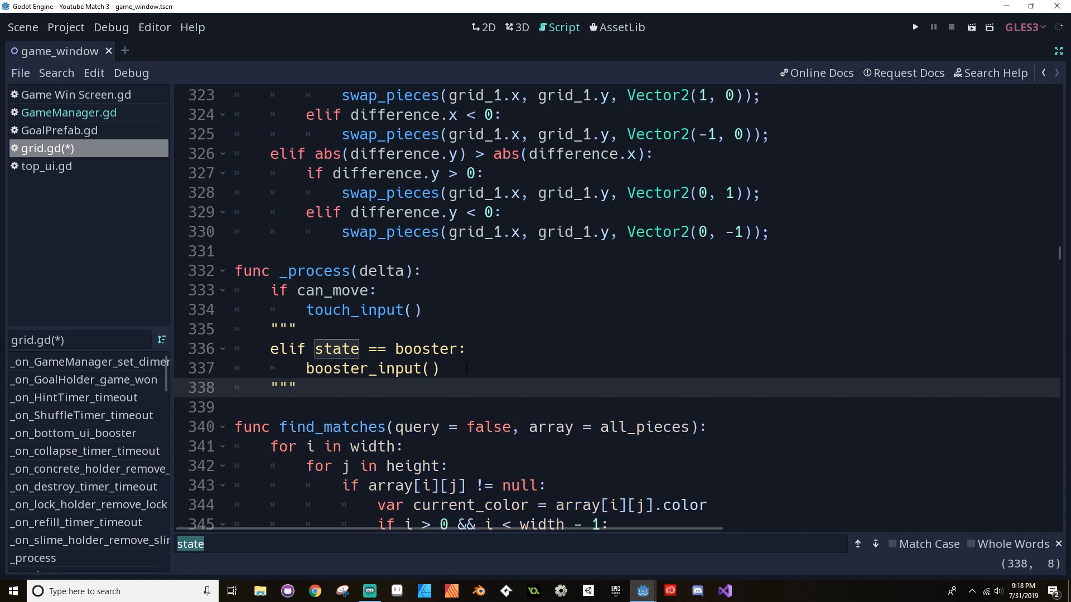
Replace the next two 'state = move' lines with 'can_move = true'.
{"action": "left_click", "coordinate": [874, 544]}
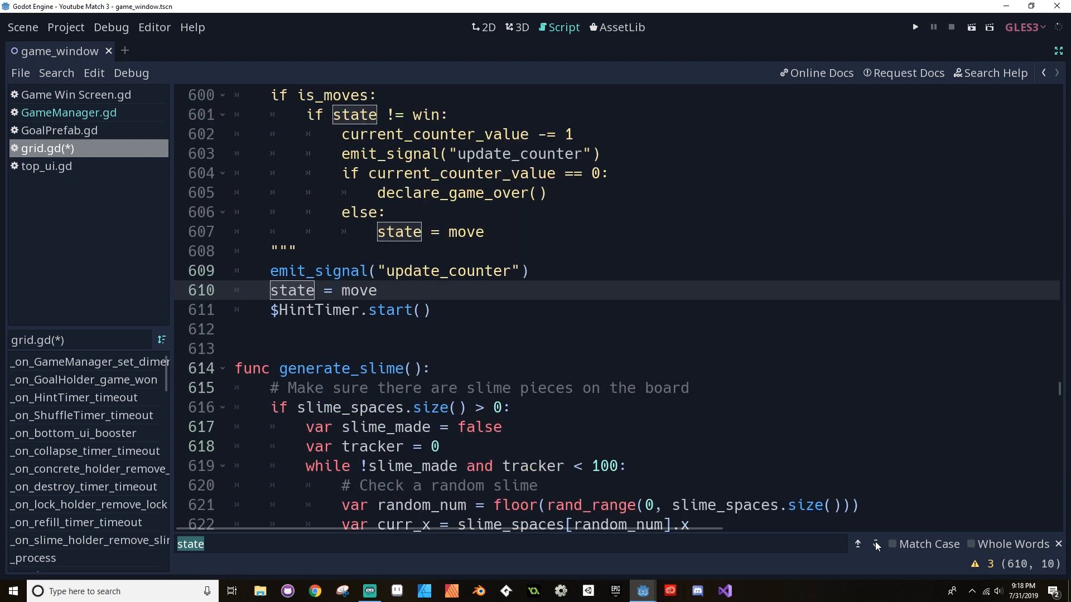
{"action": "left_click", "coordinate": [874, 544]}
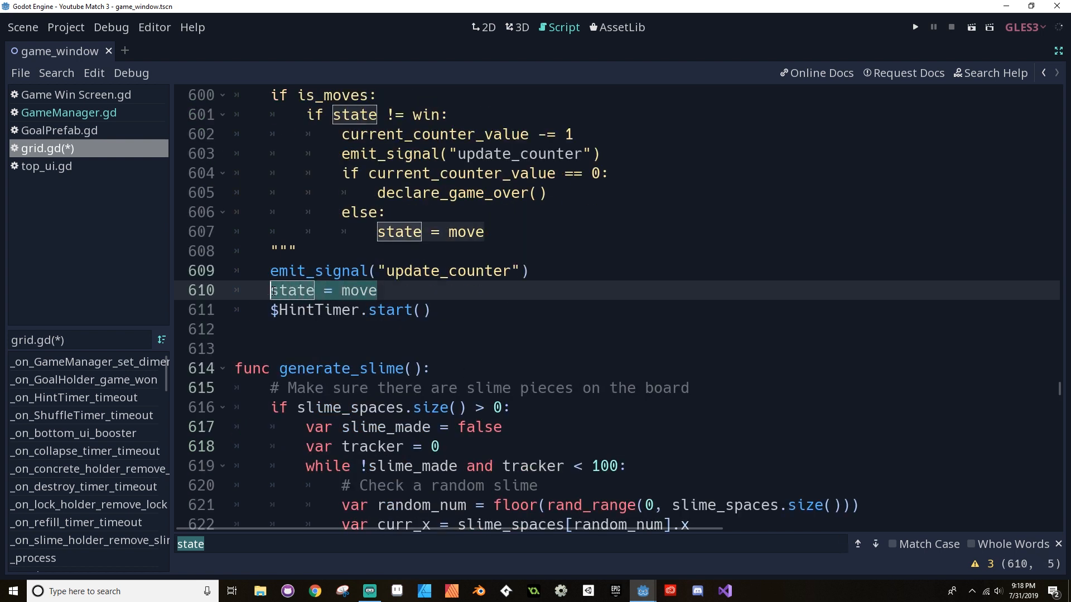
{"action": "type", "text": "can_move"}
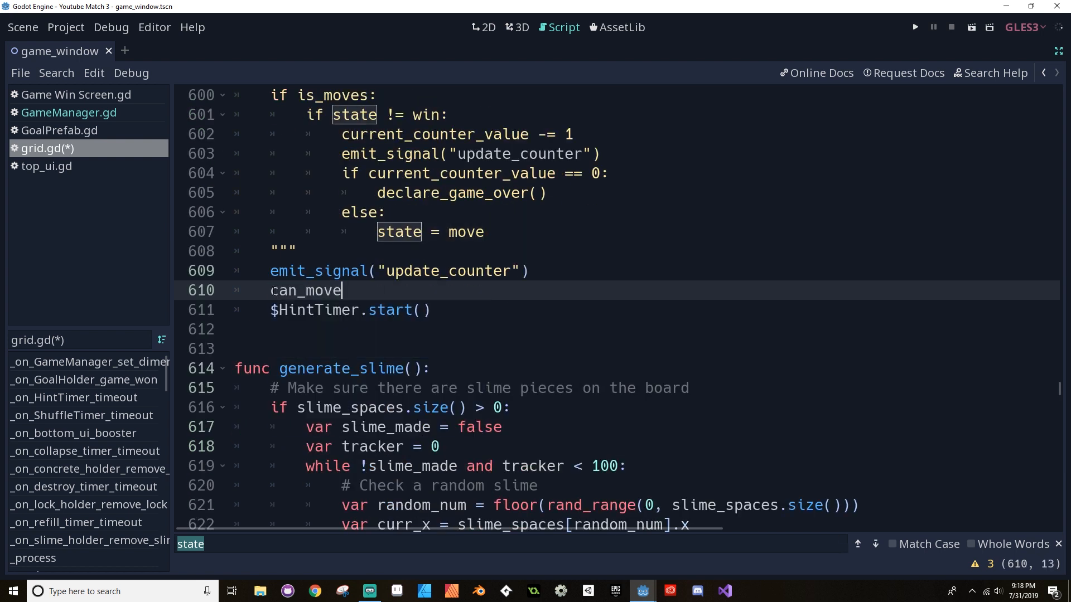
{"action": "type", "text": "= true"}
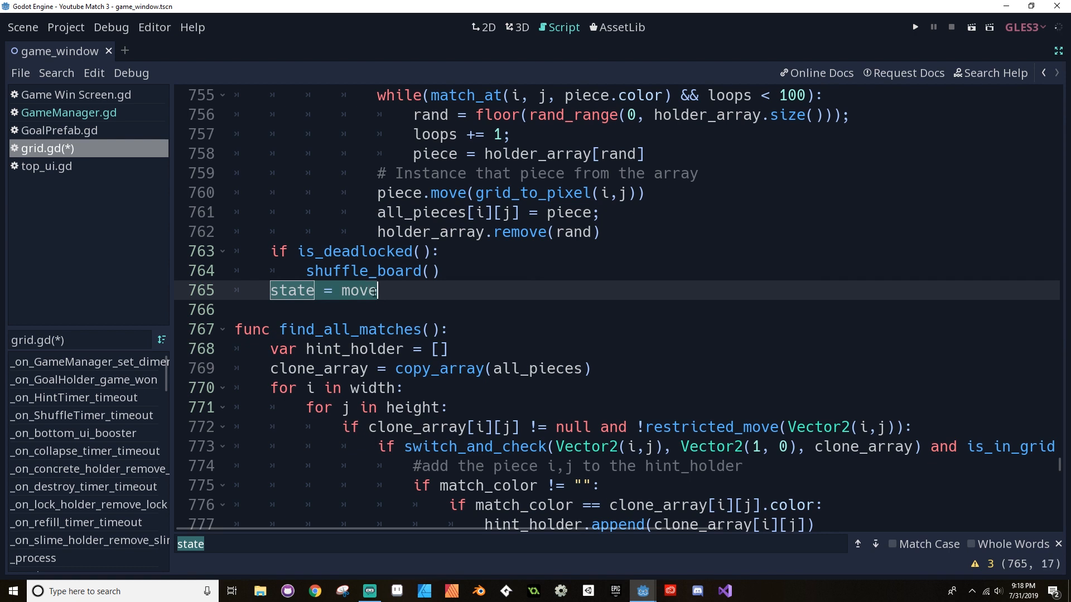
{"action": "type", "text": "can_mov"}
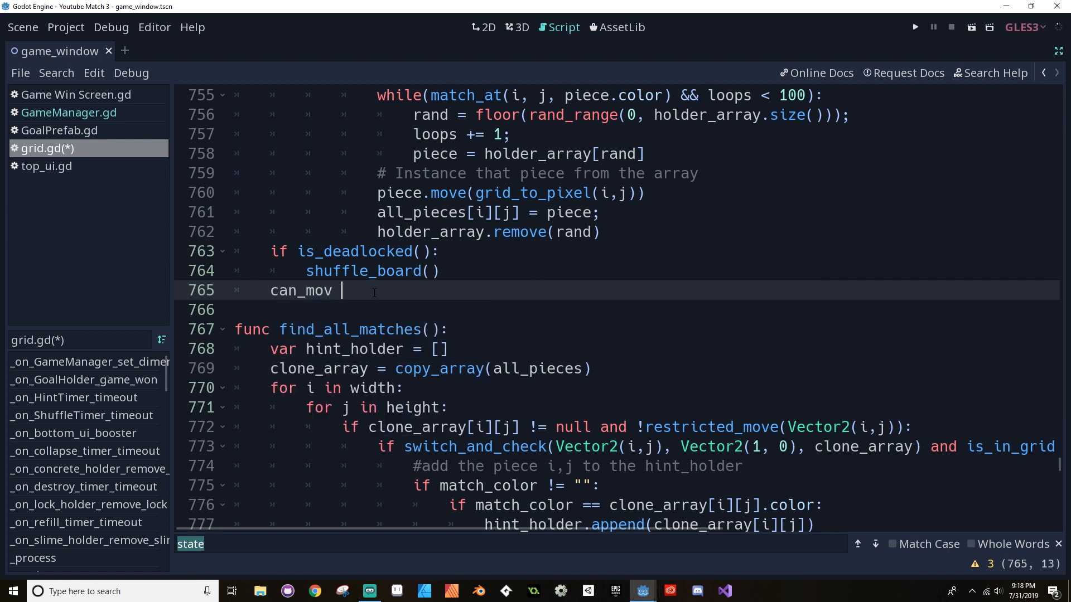
{"action": "type", "text": "e = true"}
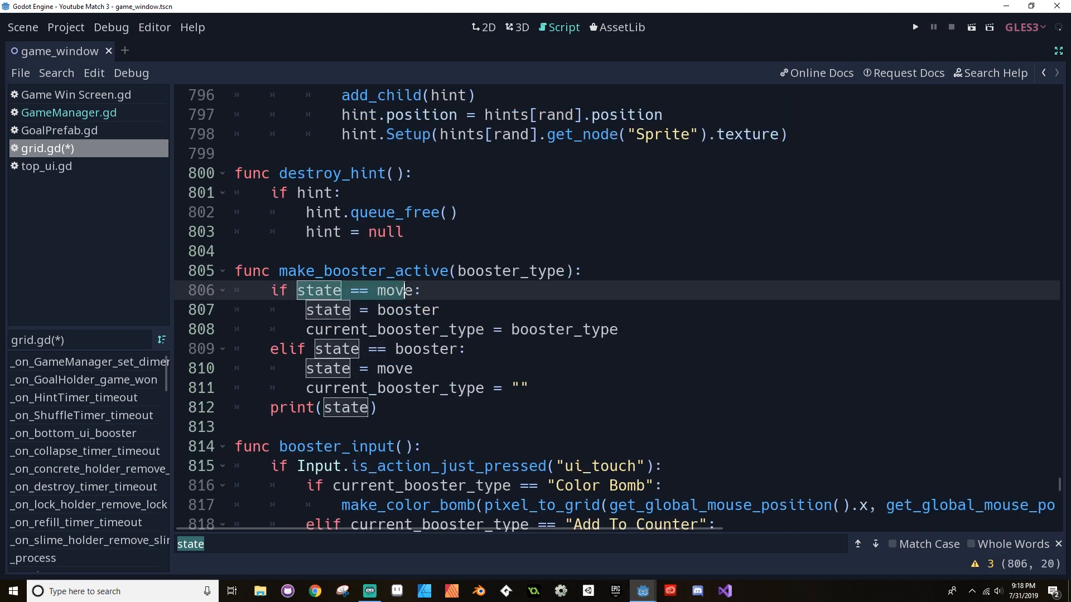
Quote out make_booster_active's body keeping 'state == move', add 'pass' beneath, and find the next match.
{"action": "type", "text": "ca:"}
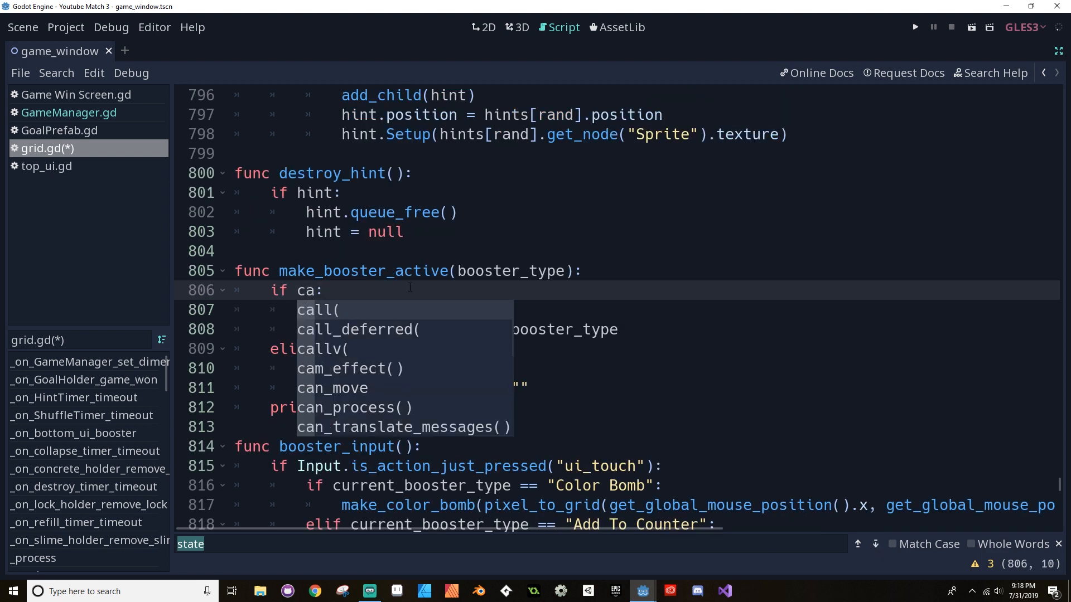
{"action": "key", "text": "backspace"}
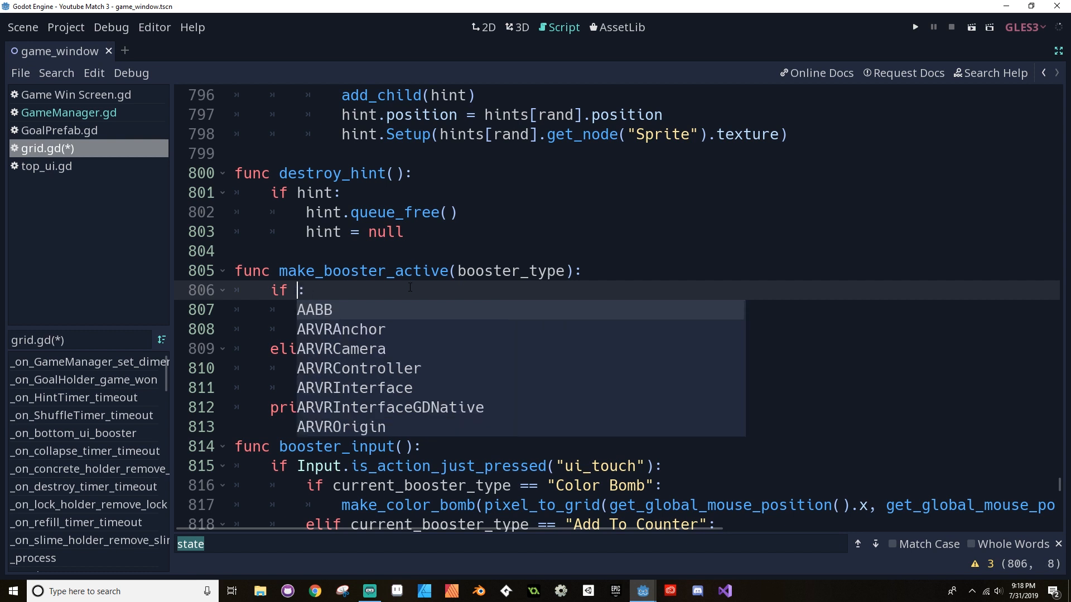
{"action": "type", "text": "state == move"}
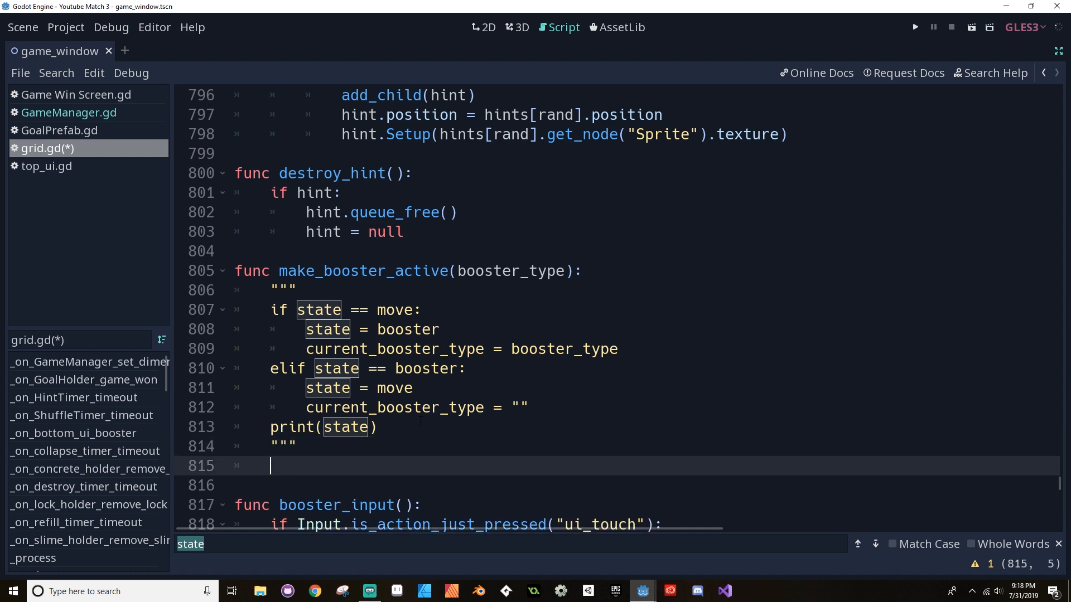
{"action": "type", "text": "pass"}
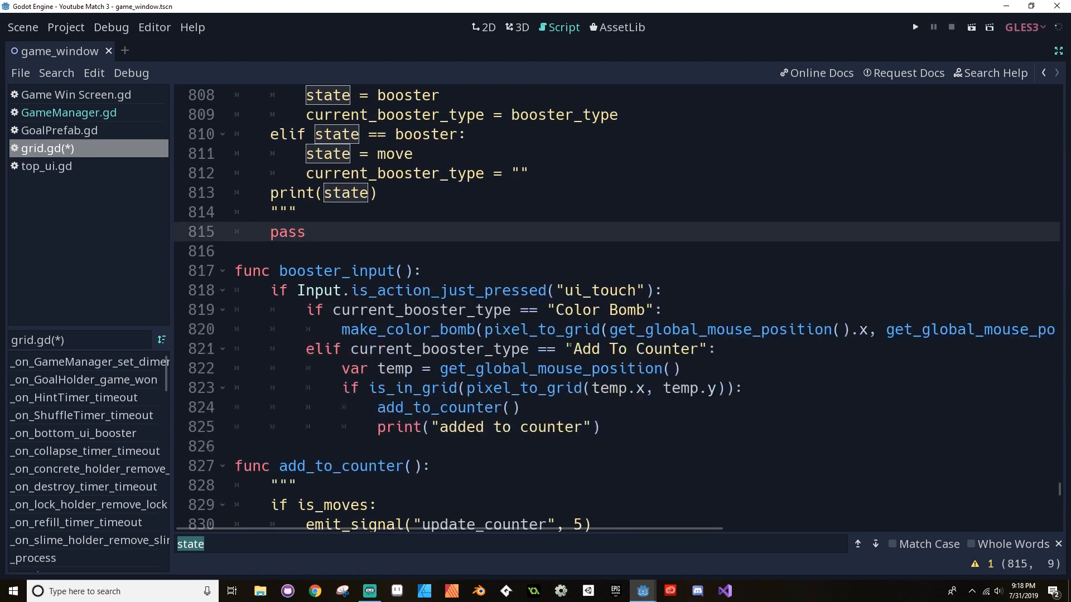
{"action": "left_click", "coordinate": [874, 544]}
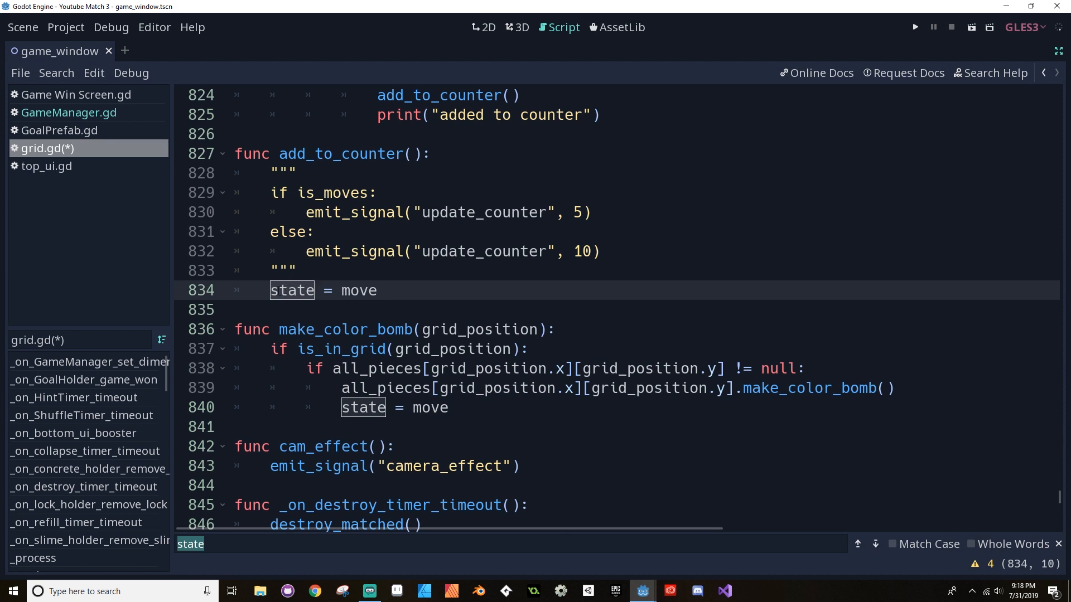
Replace state = move with can_move = true in add_to_counter and make_color_bomb, then find the next state use.
{"action": "type", "text": "can_mov"}
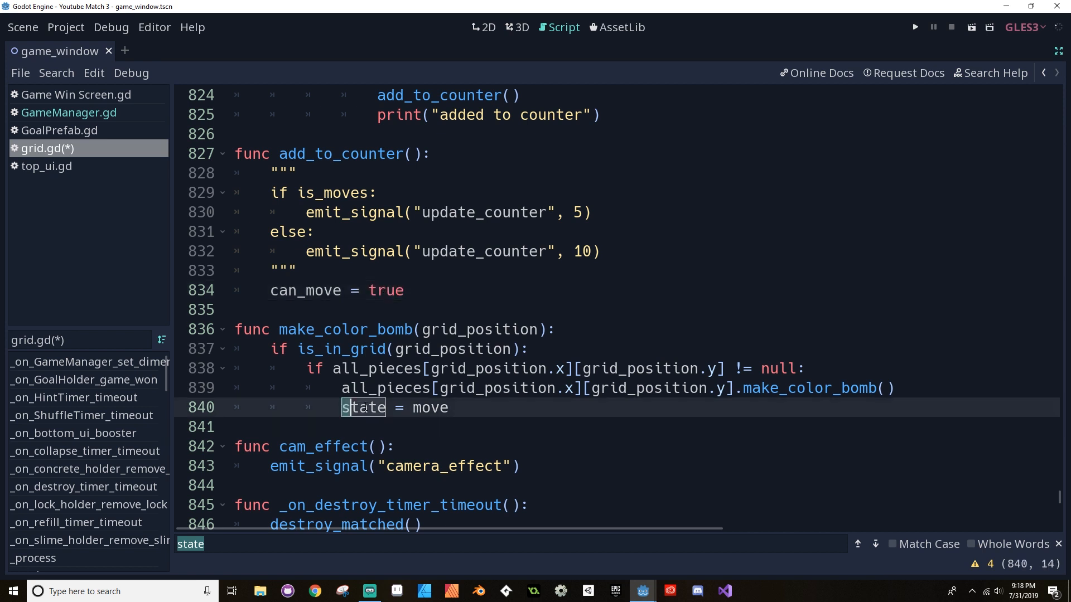
{"action": "type", "text": "can_"}
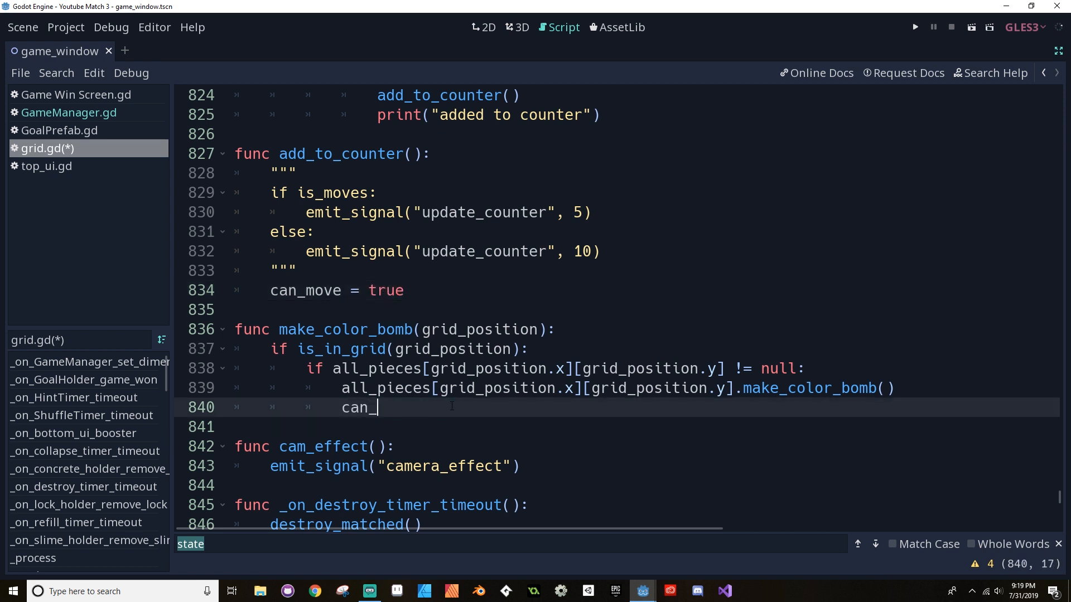
{"action": "type", "text": "move = true"}
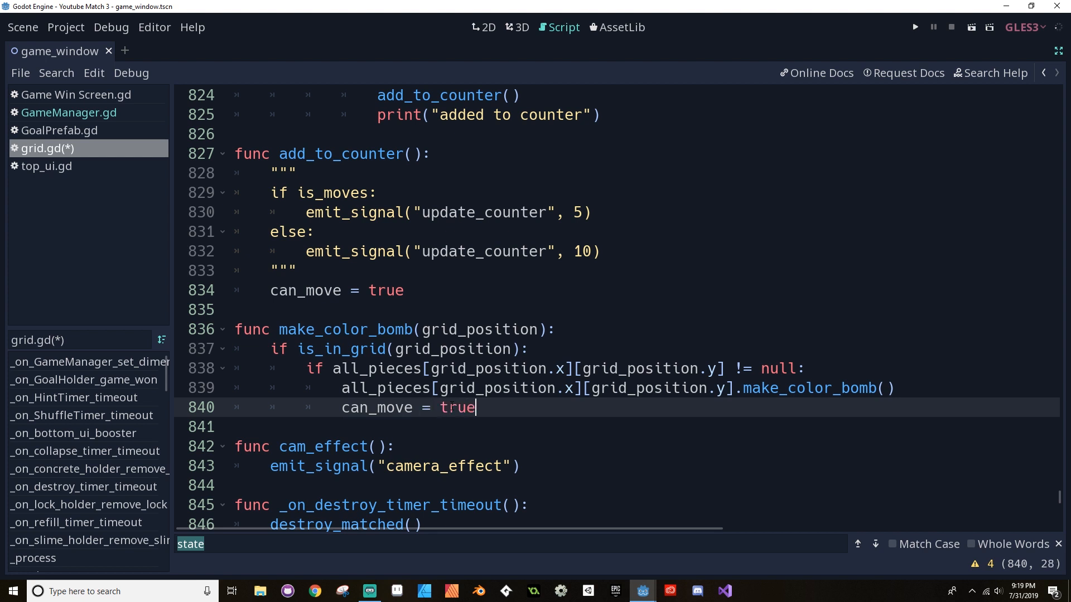
{"action": "left_click", "coordinate": [874, 545]}
{"action": "type", "text": "can_move"}
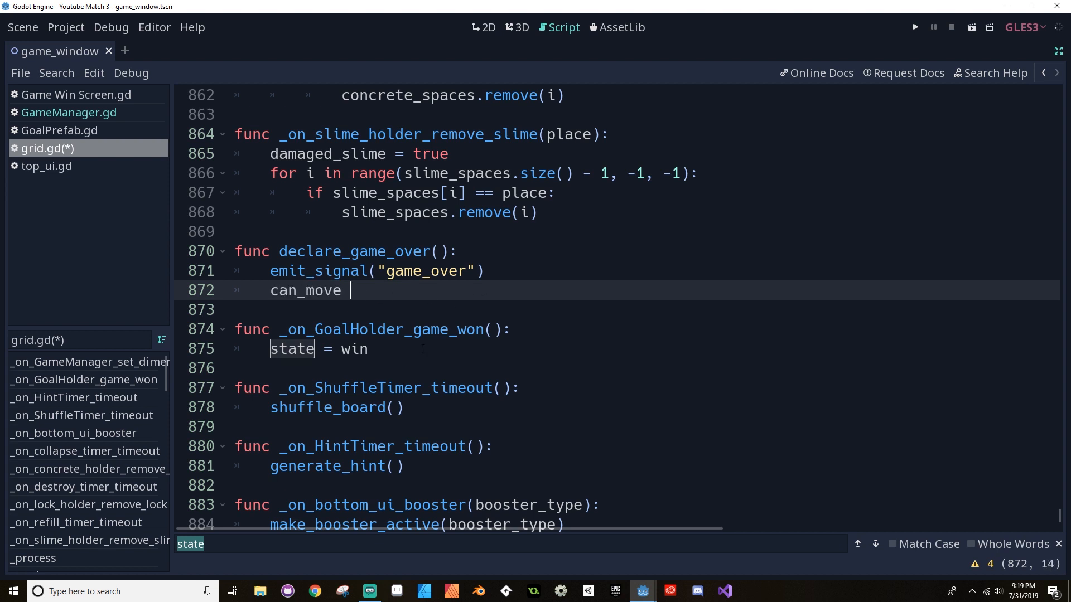
Set can_move = false in declare_game_over and can_move = true in _on_GoalHolder_game_won, then save grid.gd.
{"action": "type", "text": "= false"}
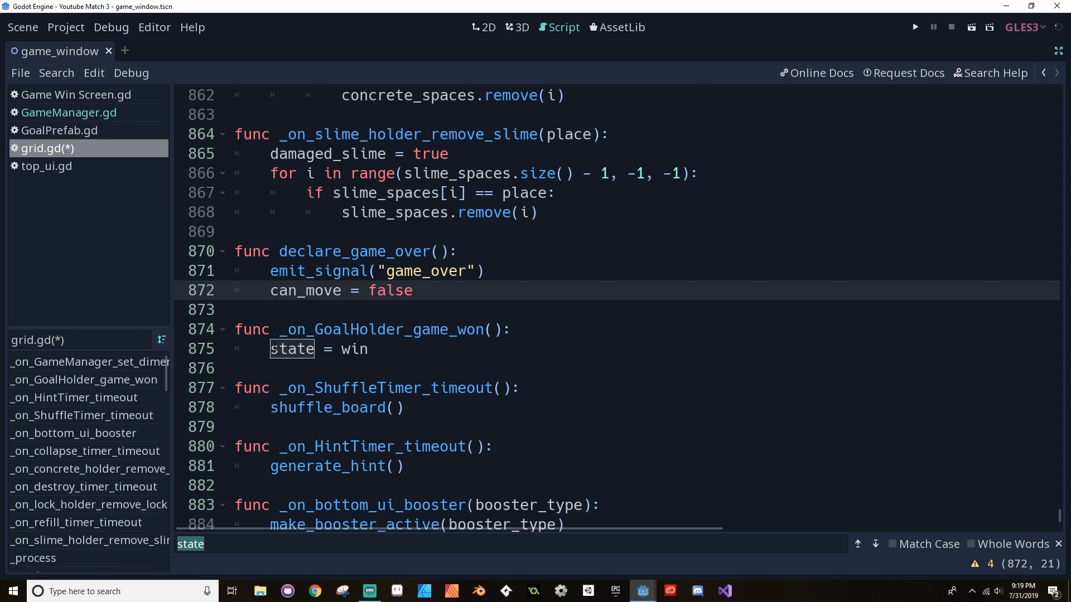
{"action": "type", "text": "can_move = true"}
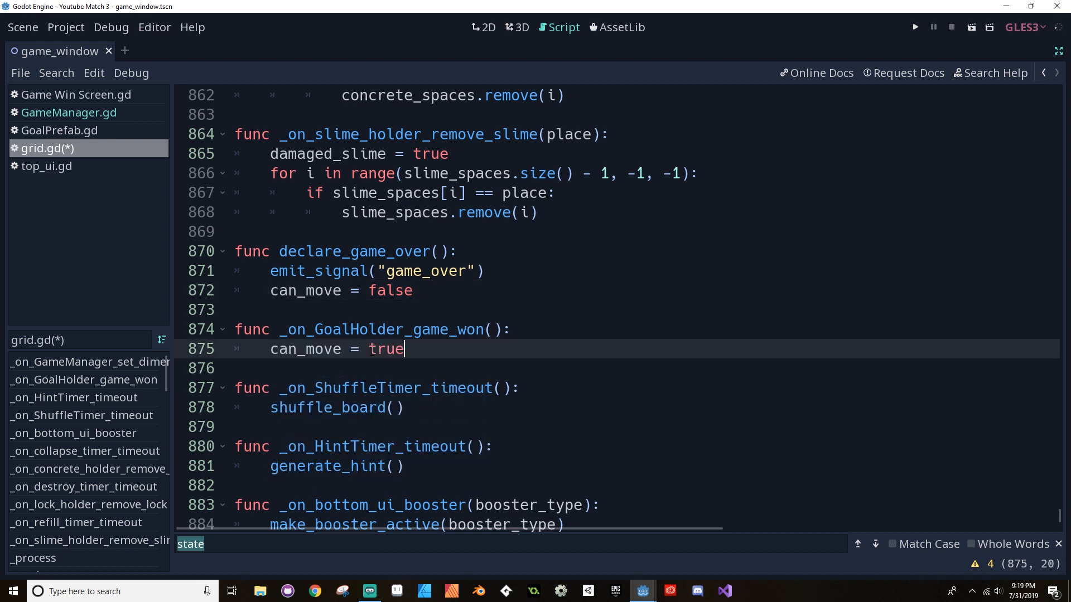
{"action": "key", "text": "ctrl+s"}
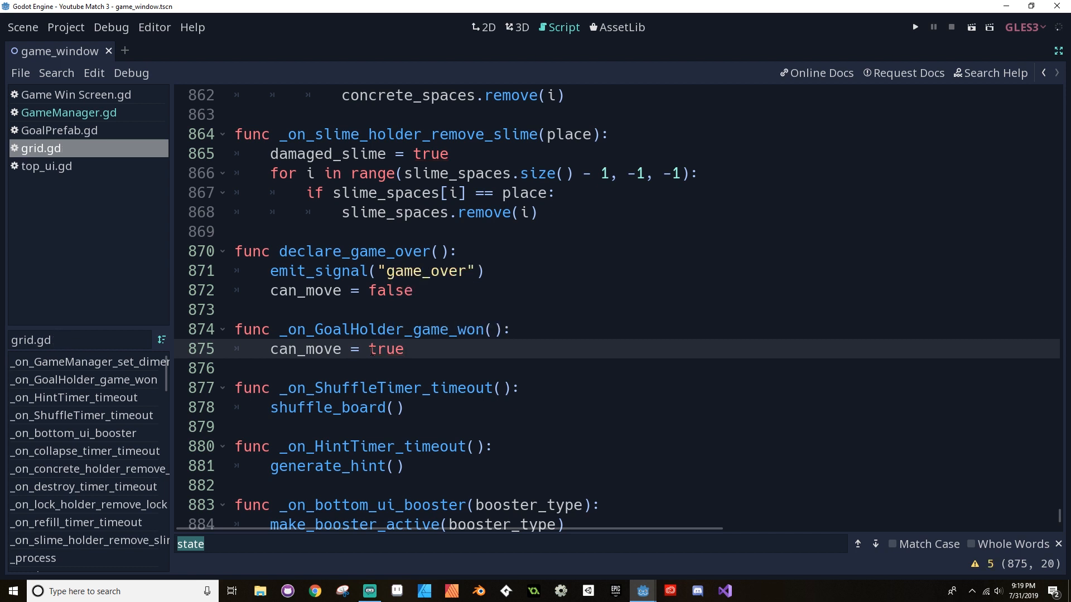
{"action": "left_click", "coordinate": [403, 349]}
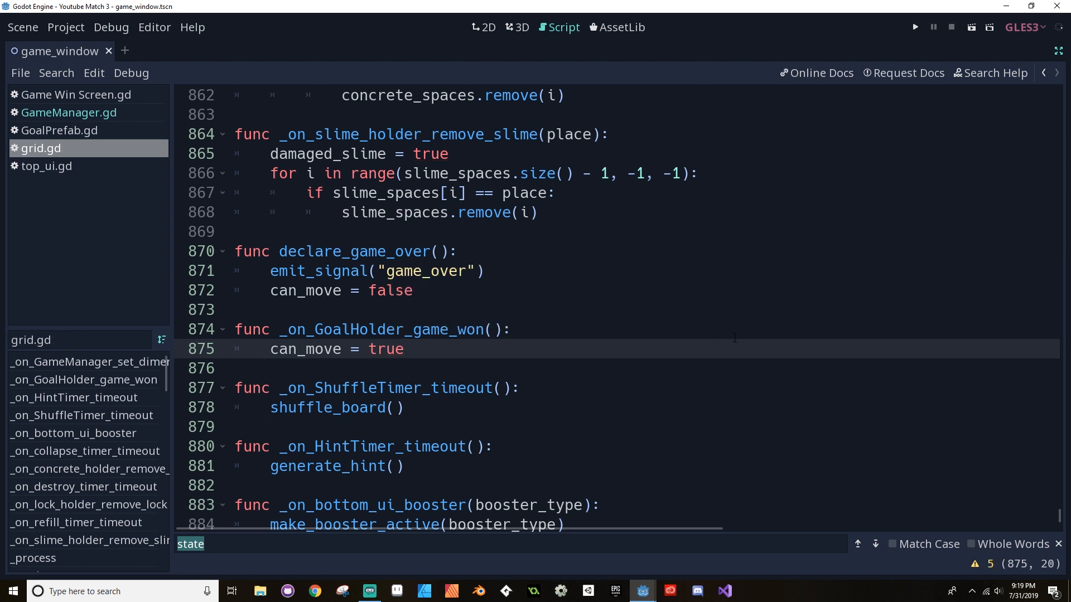
{"action": "scroll", "scroll_direction": "up", "scroll_amount": 3}
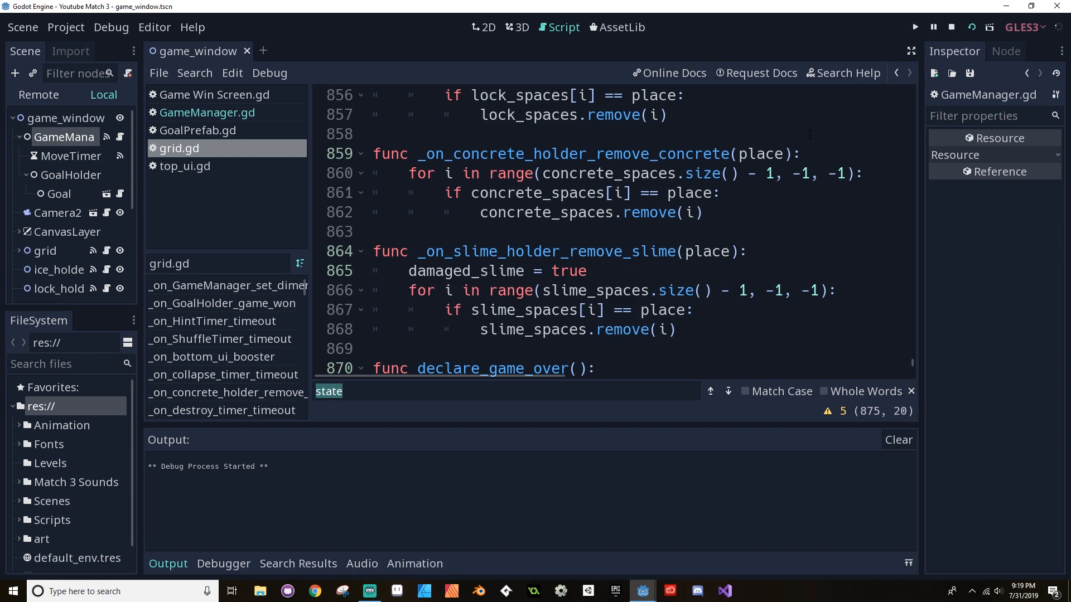
Run the project to test the match-3 board, then return to the grid.gd script.
{"action": "left_click", "coordinate": [913, 26]}
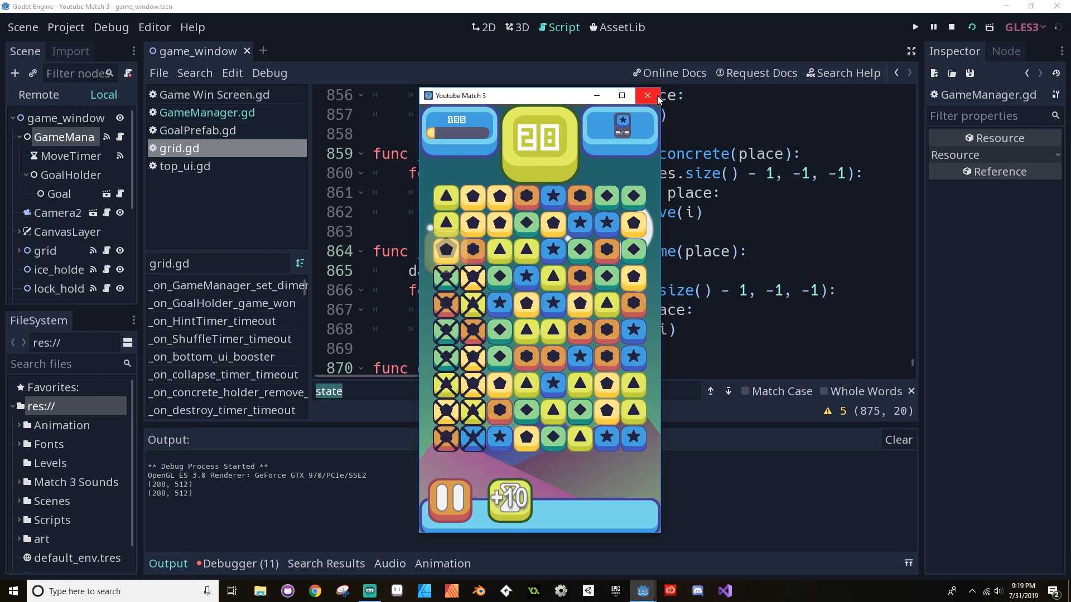
{"action": "left_click", "coordinate": [645, 95]}
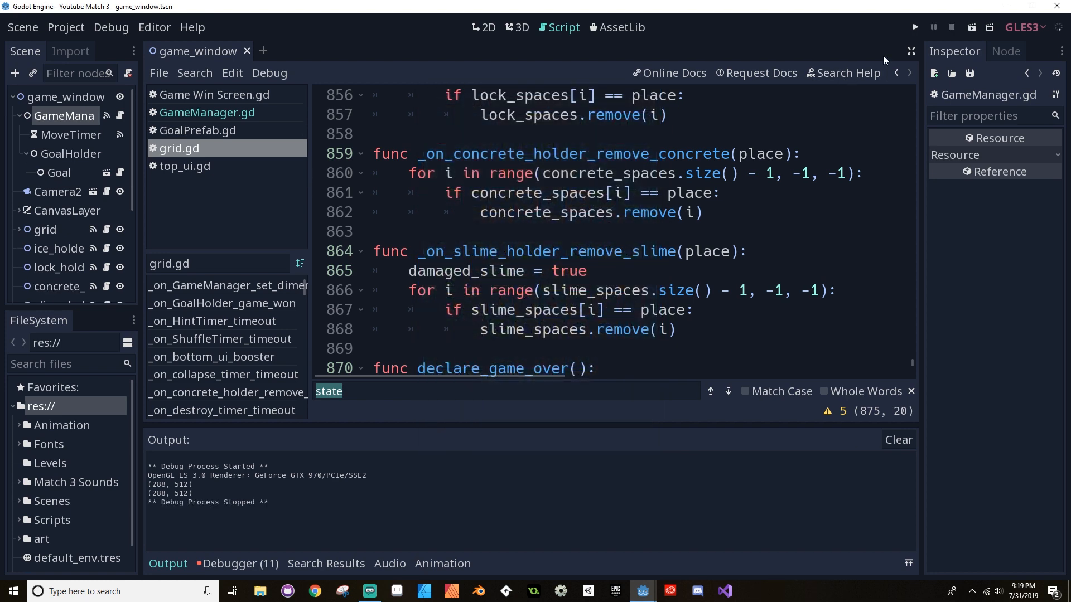
{"action": "mouse_move", "coordinate": [206, 130]}
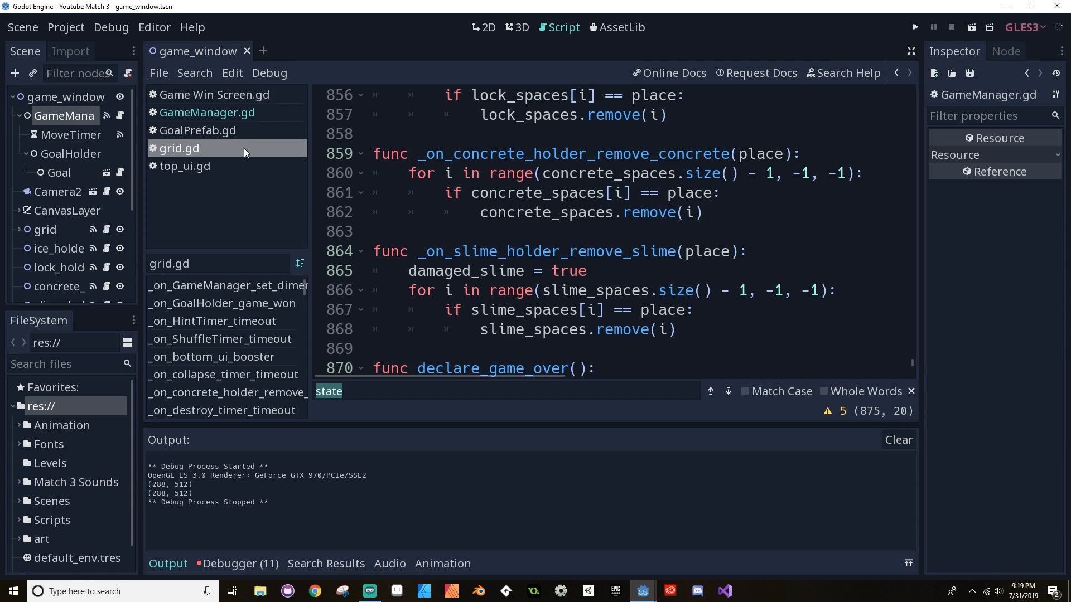
Search grid.gd for can_move and expand the script editor to distraction-free mode.
{"action": "scroll", "scroll_direction": "up", "scroll_amount": 3}
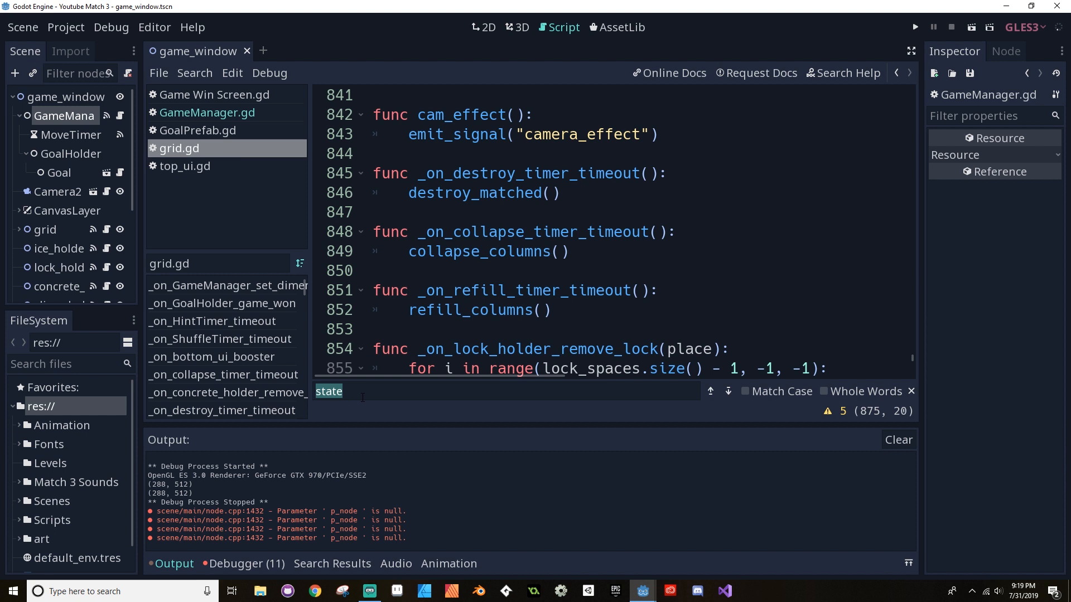
{"action": "type", "text": "can_move"}
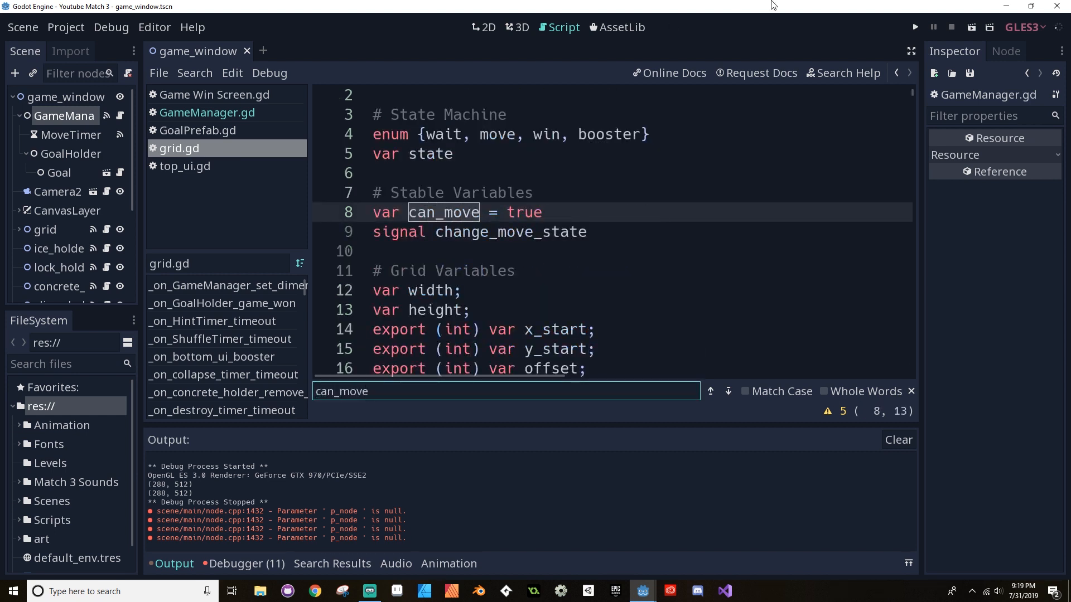
{"action": "left_click", "coordinate": [910, 50]}
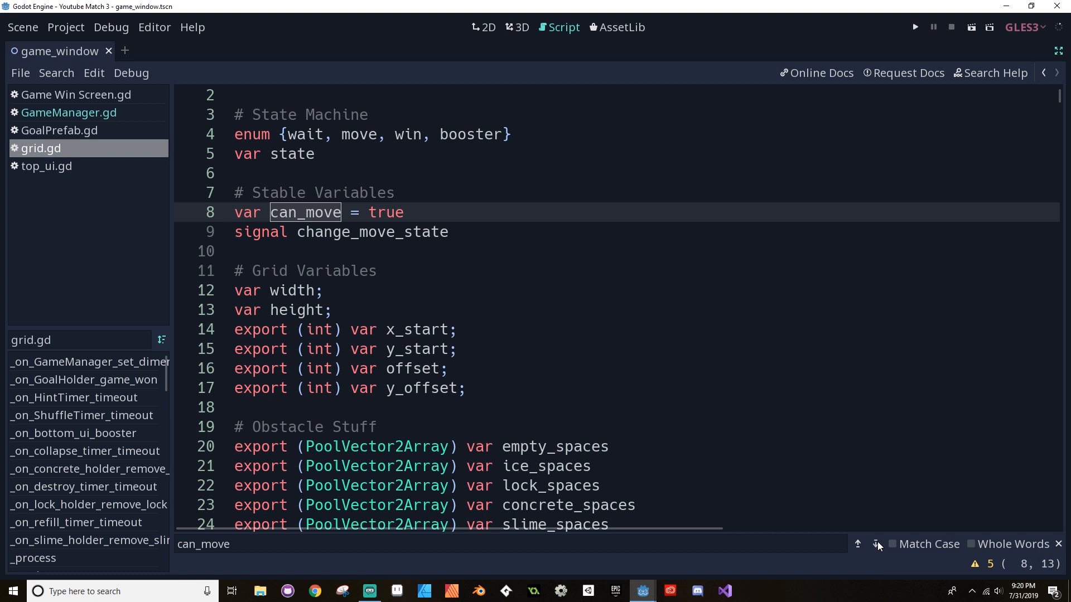
Add an emit_signal call after can_move = false in swap_pieces.
{"action": "left_click", "coordinate": [874, 544]}
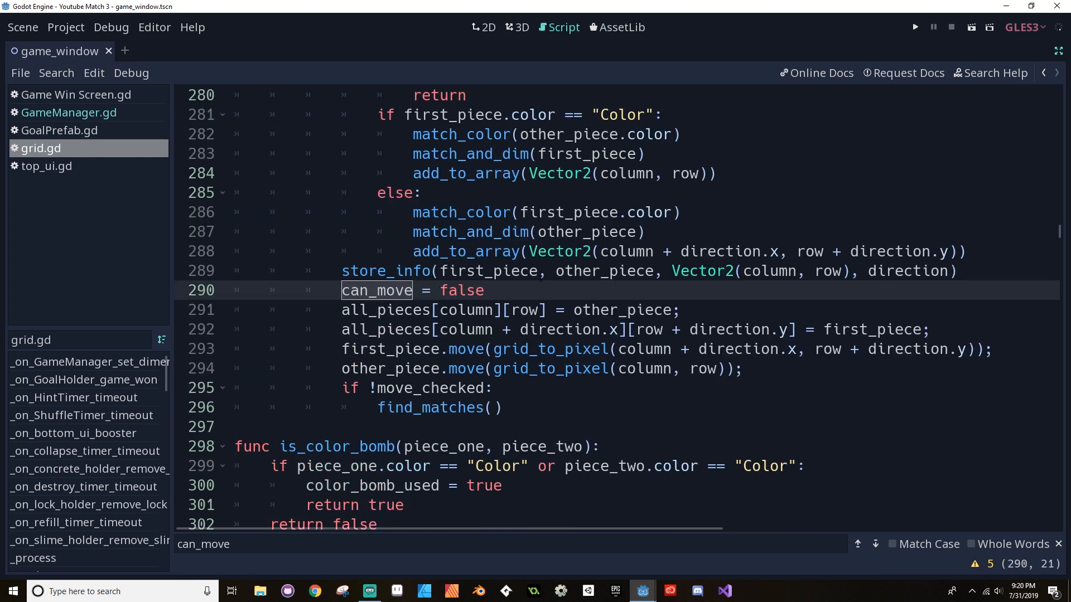
{"action": "key", "text": "Return"}
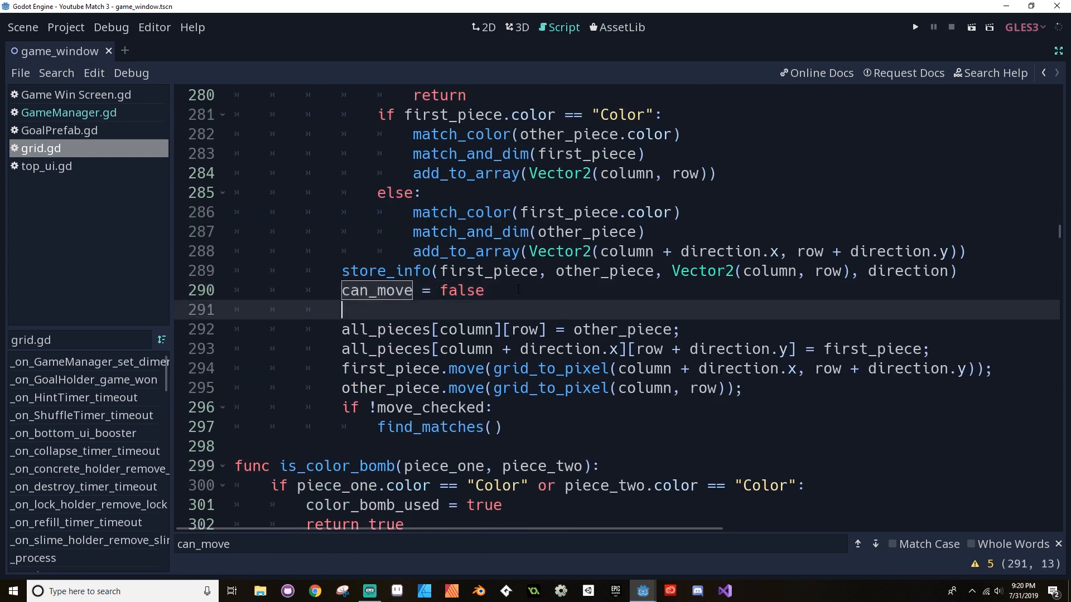
{"action": "type", "text": "emit_signal"}
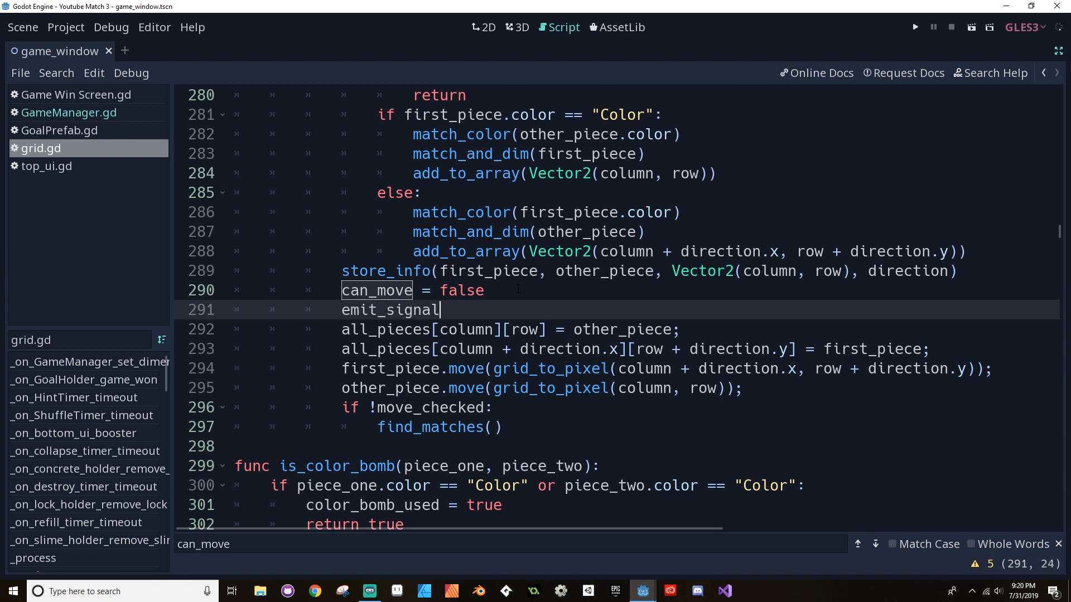
{"action": "type", "text": "(\"change_move_state"}
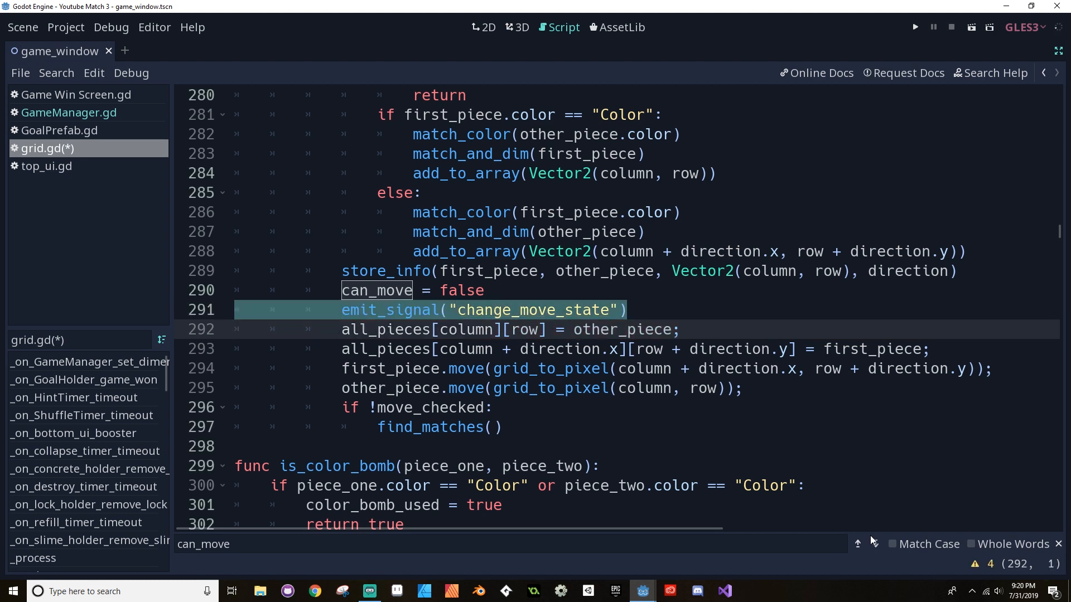
Add emit_signal("change_move_state") after can_move = true in swap_back and continue searching can_move.
{"action": "left_click", "coordinate": [874, 545]}
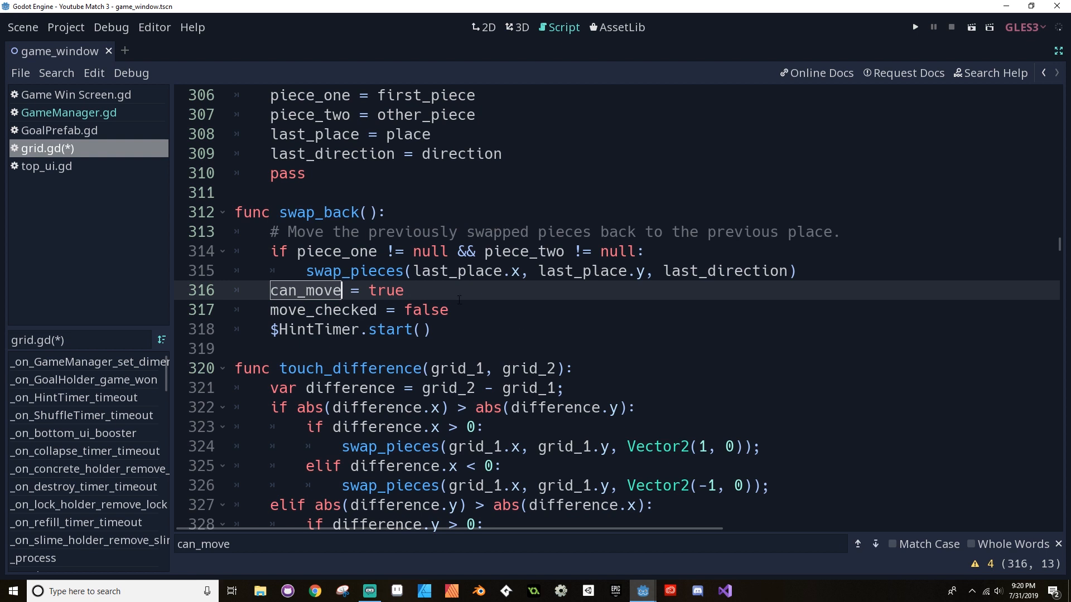
{"action": "key", "text": "Return"}
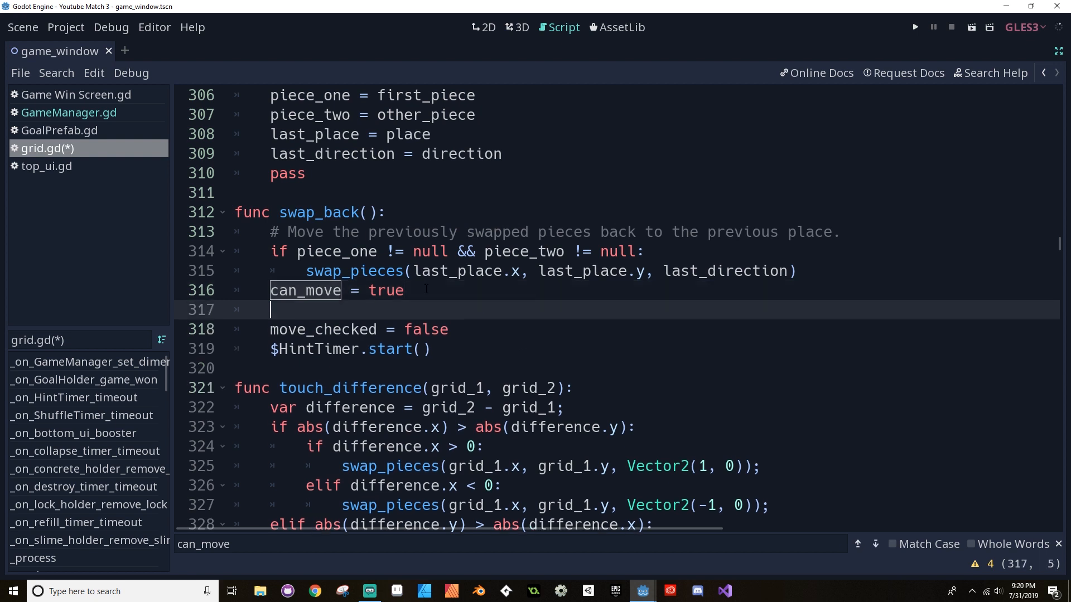
{"action": "type", "text": "emit_signal(\"change_move_state\")"}
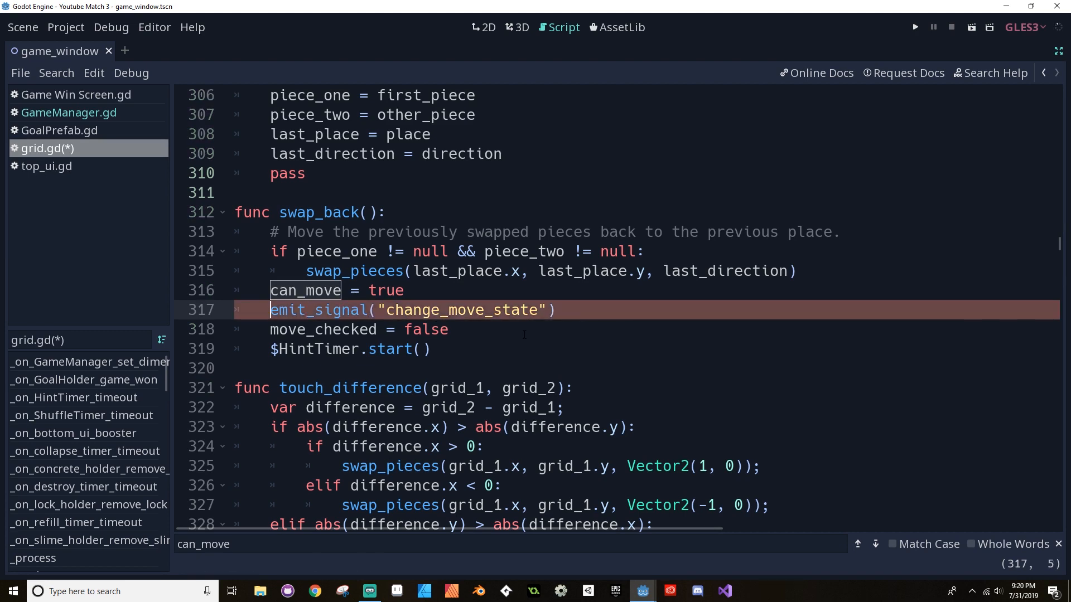
{"action": "left_click", "coordinate": [874, 544]}
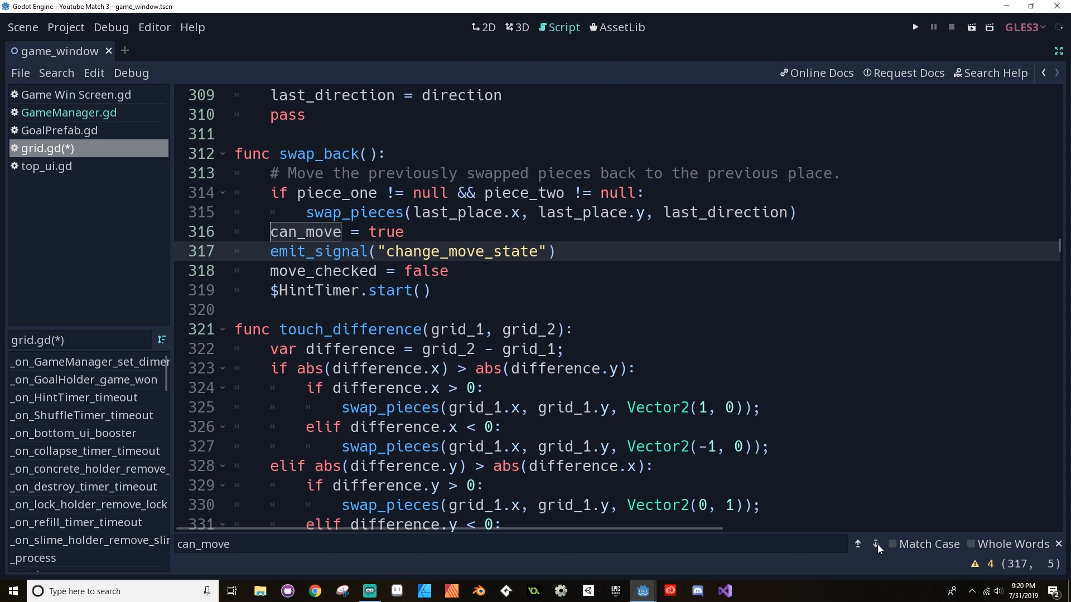
{"action": "left_click", "coordinate": [874, 544]}
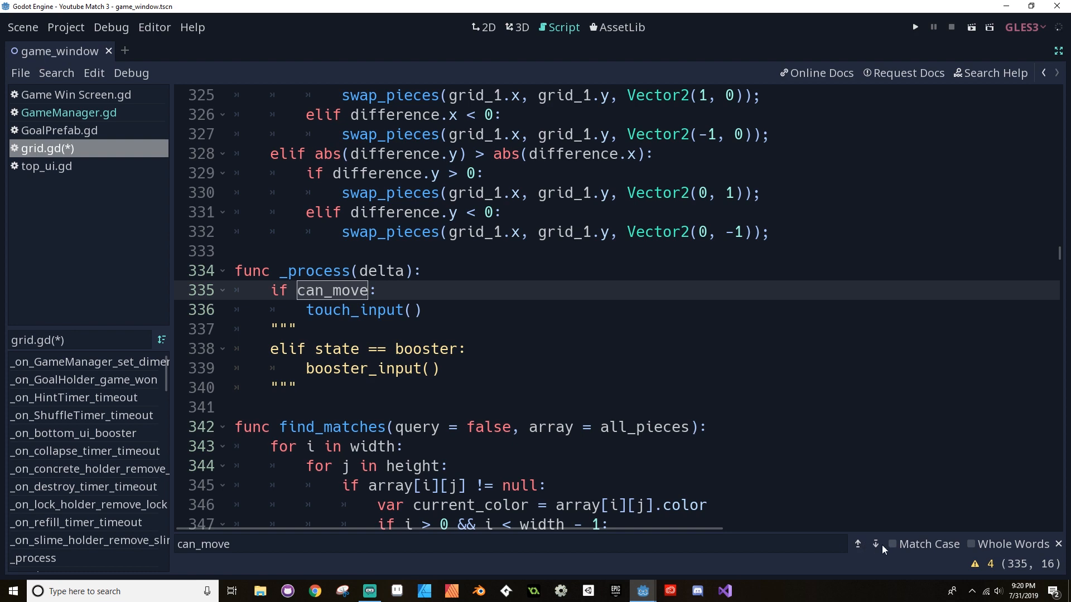
{"action": "left_click", "coordinate": [875, 544]}
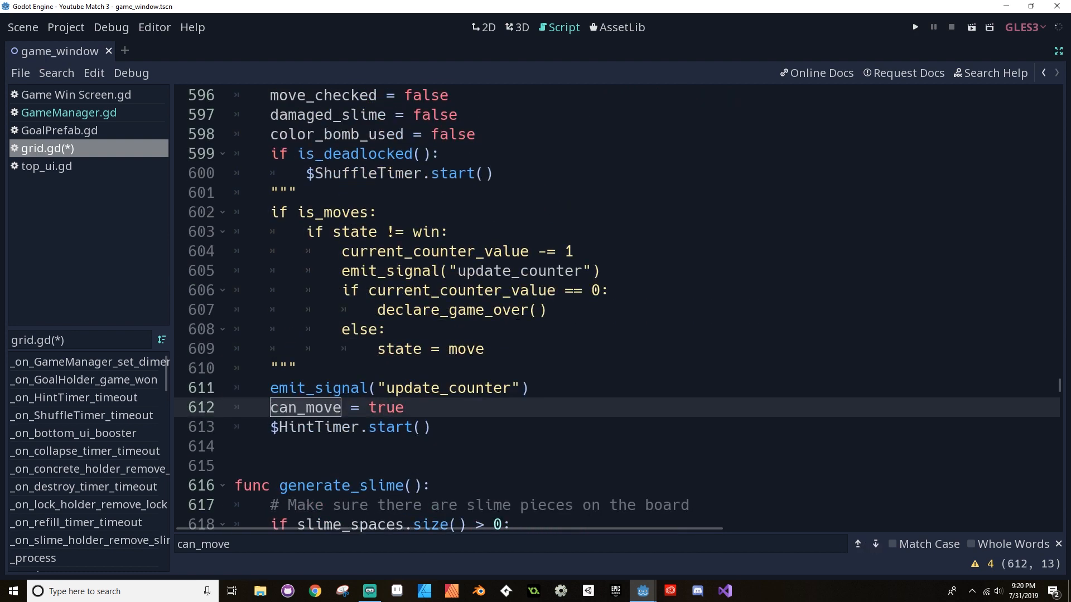
Add emit_signal("change_move_state") after can_move = true near line 612.
{"action": "scroll", "scroll_direction": "up", "scroll_amount": 3}
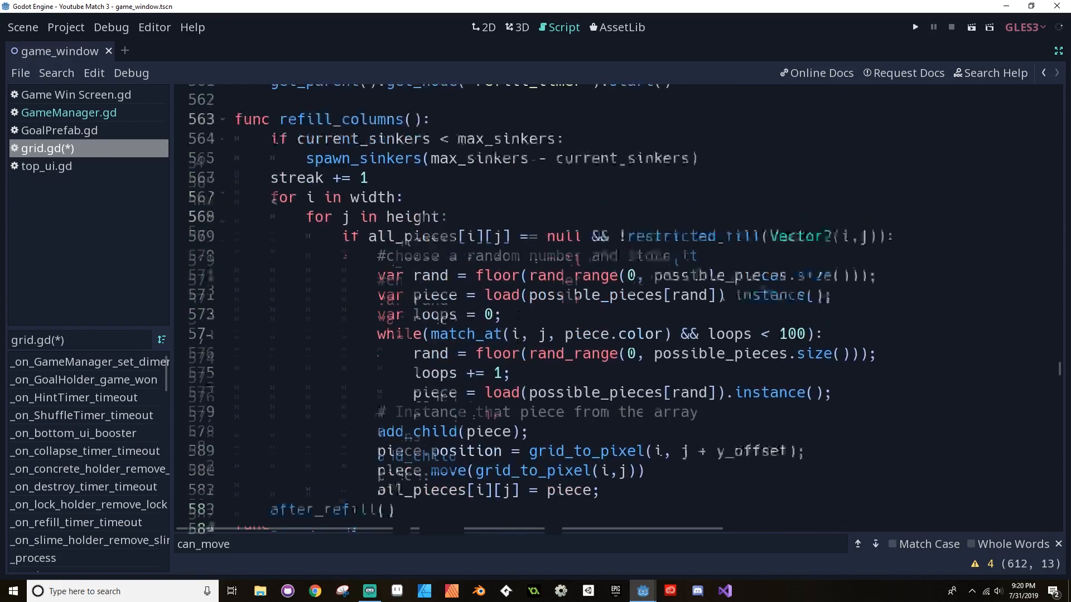
{"action": "left_click", "coordinate": [874, 543]}
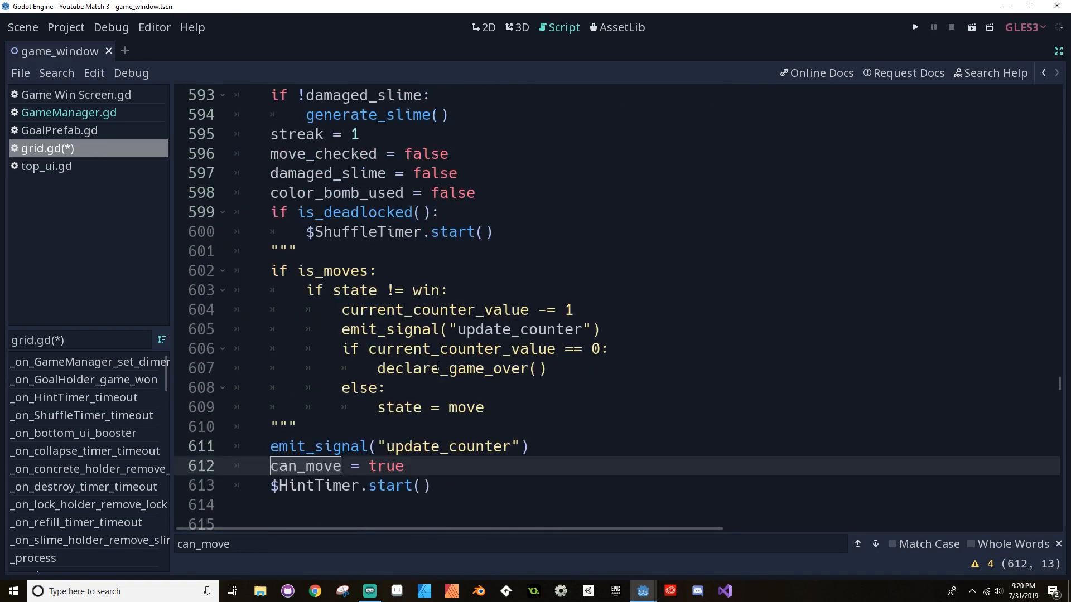
{"action": "key", "text": "Return"}
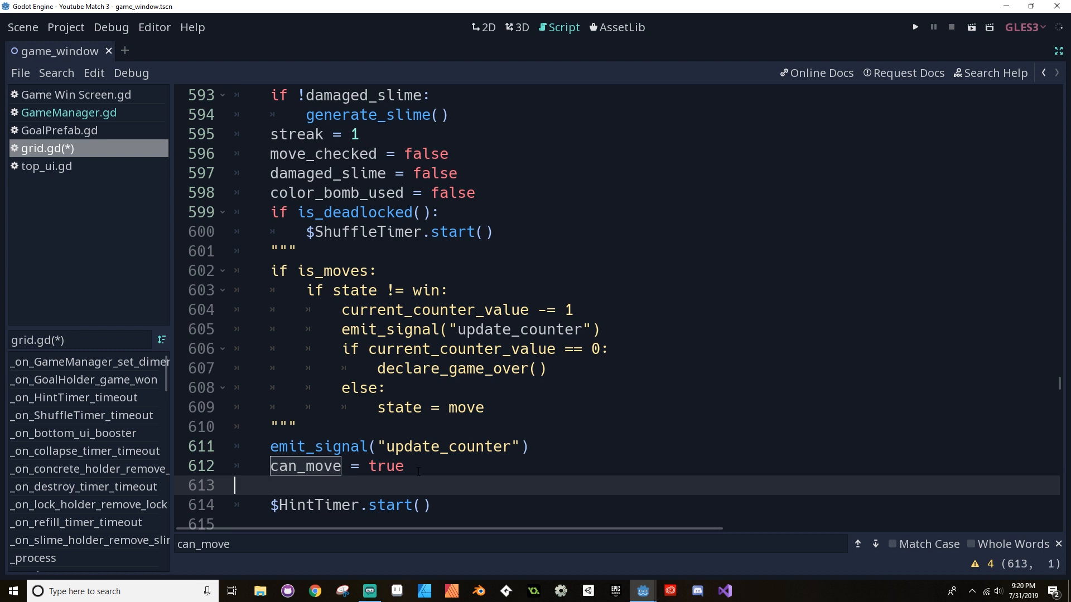
{"action": "type", "text": "emit_signal(\"change_move_state\")"}
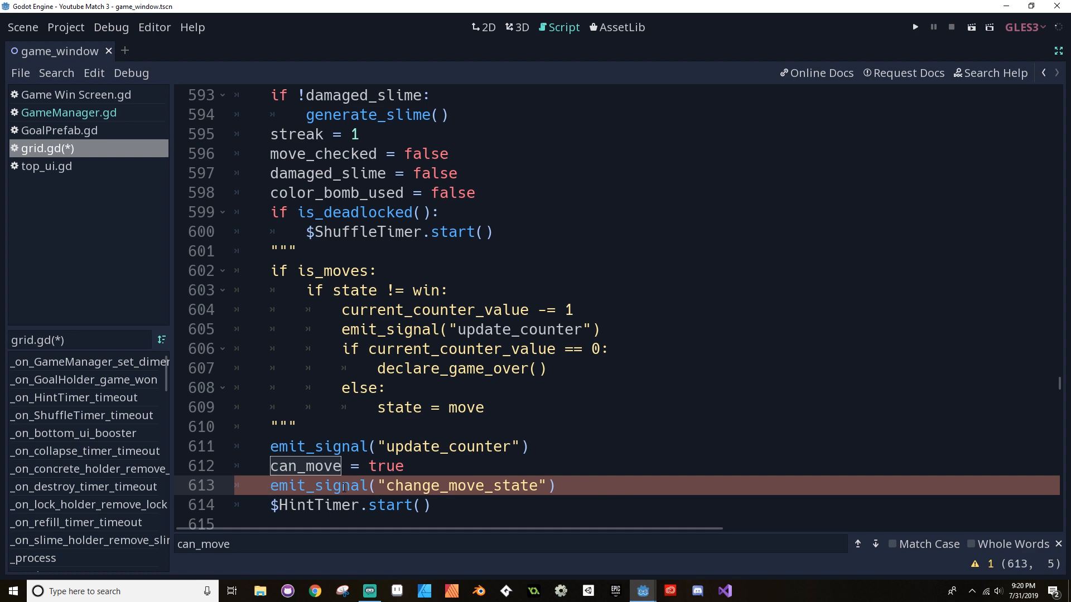
{"action": "left_click", "coordinate": [874, 544]}
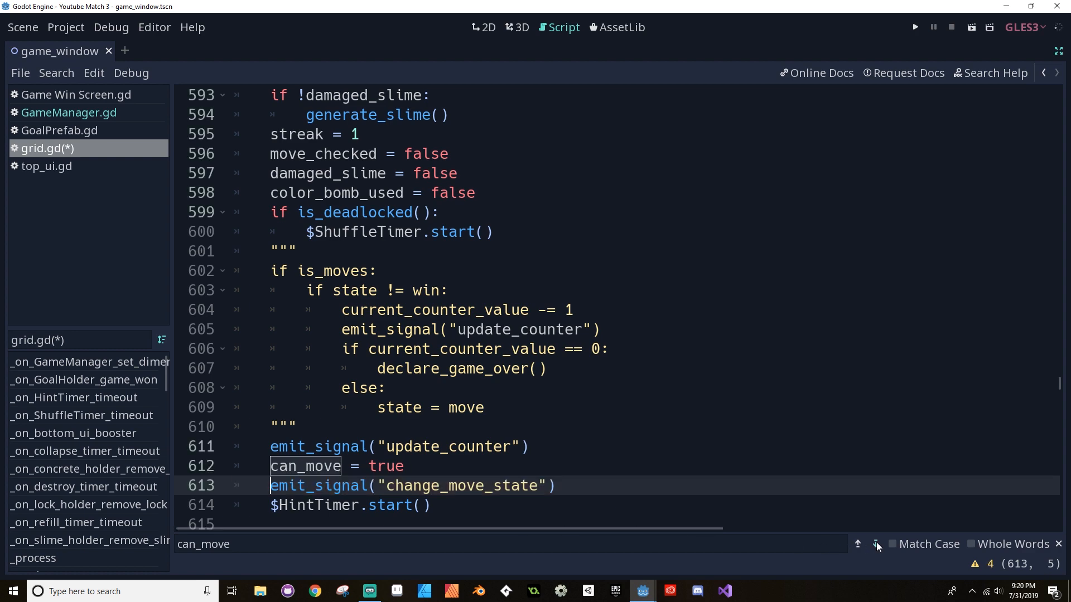
{"action": "left_click", "coordinate": [874, 544]}
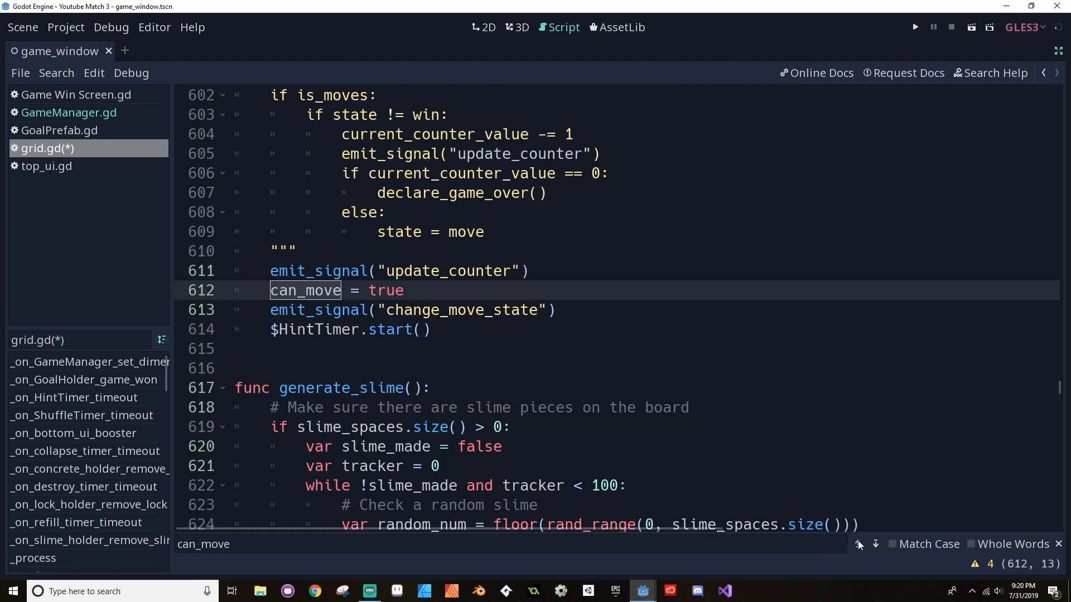
Move can_move = true and its emit above emit_signal("update_counter") and leave distraction-free mode.
{"action": "scroll", "scroll_direction": "up", "scroll_amount": 3}
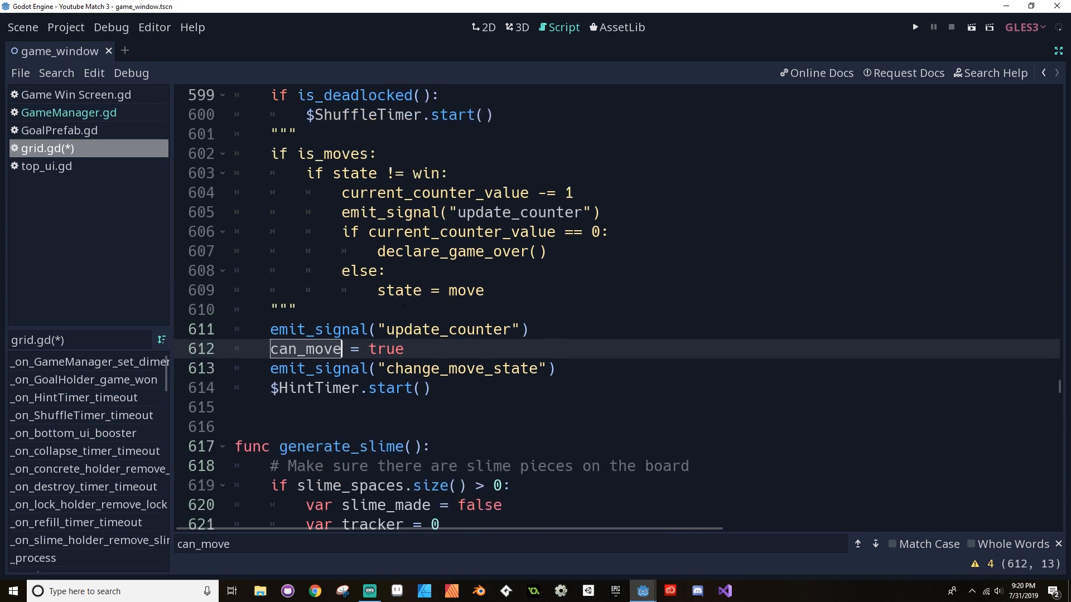
{"action": "left_click", "coordinate": [573, 369]}
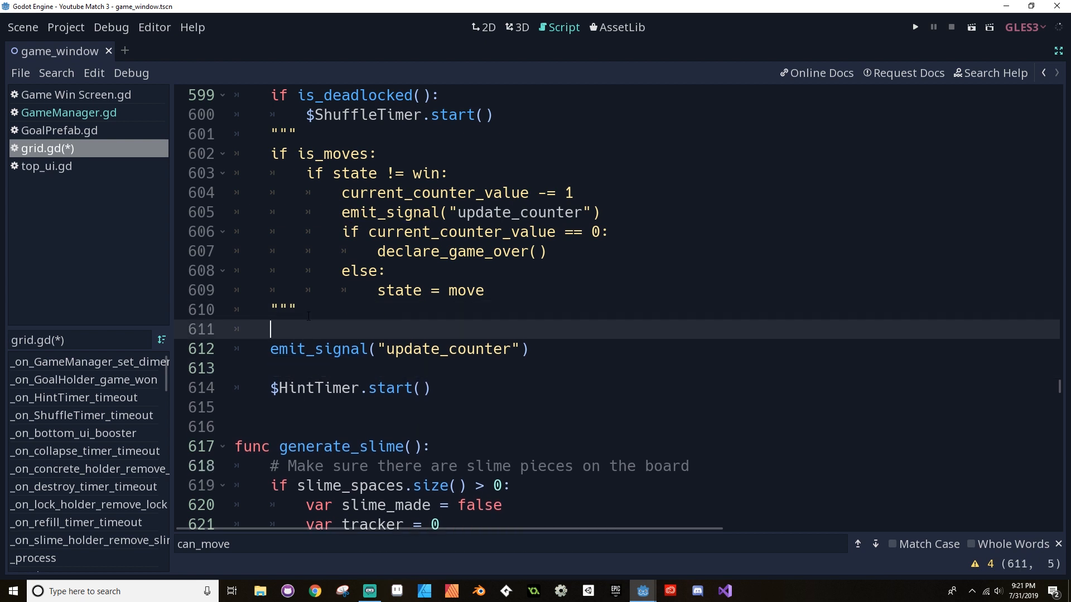
{"action": "type", "text": "can_move = true"}
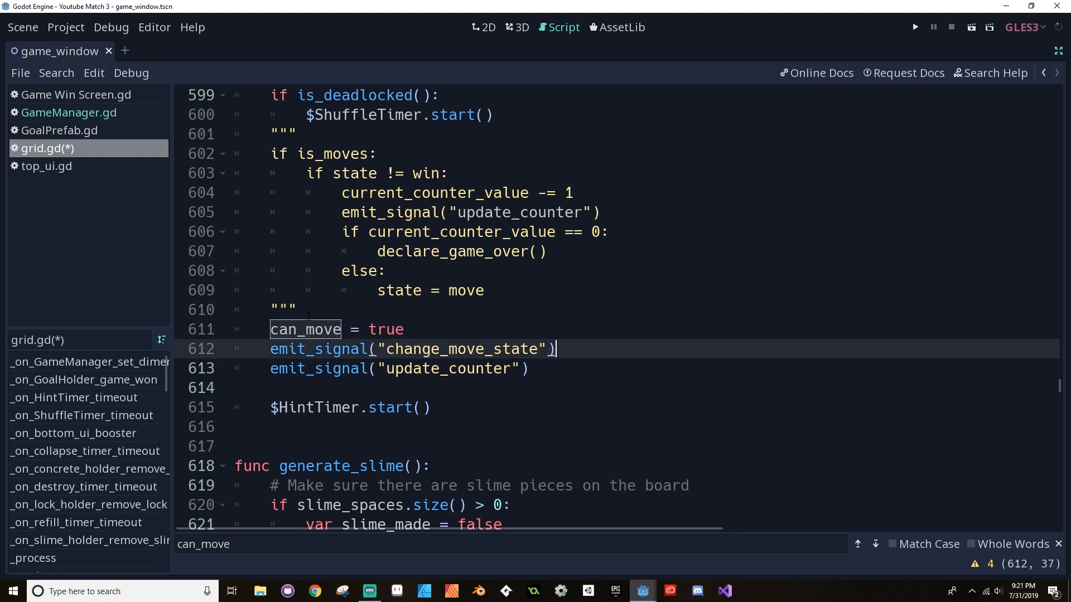
{"action": "left_click", "coordinate": [287, 388]}
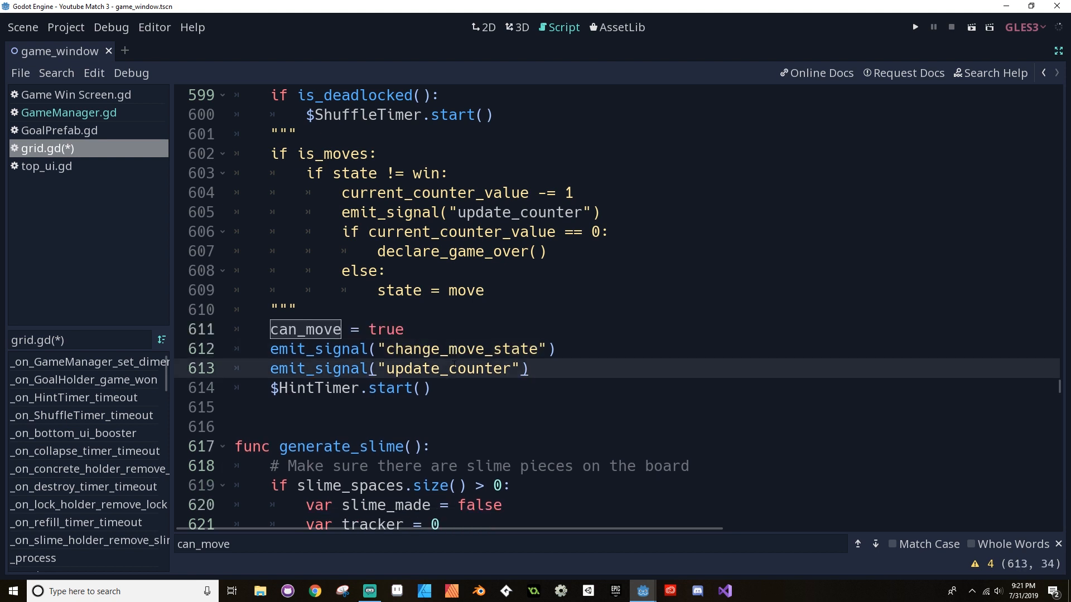
{"action": "left_click", "coordinate": [526, 368]}
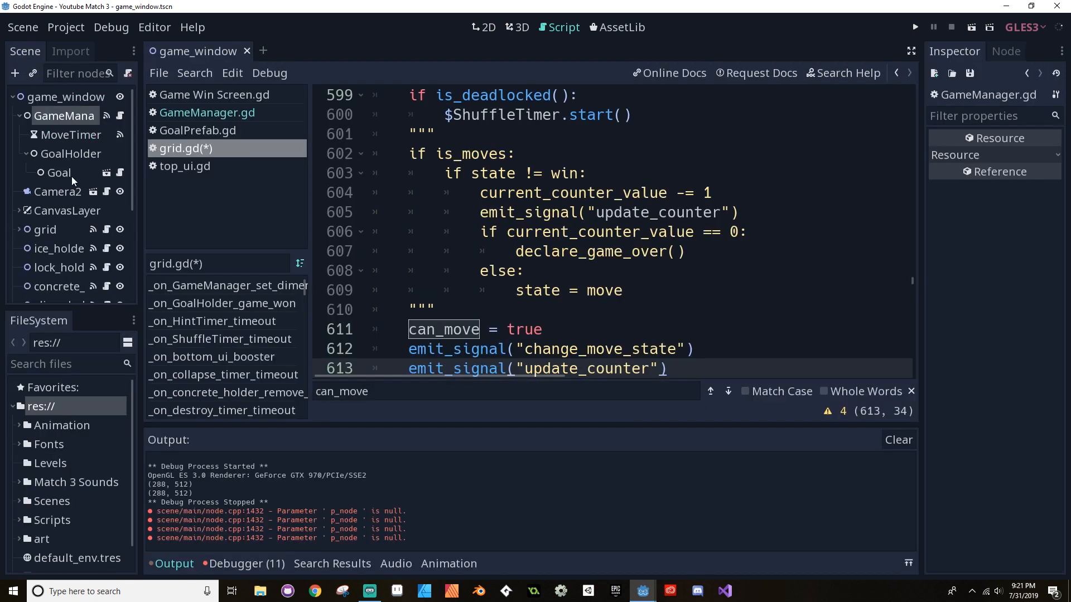
Review the grid node's signal connections in the Node dock, then return to the script editor.
{"action": "left_click", "coordinate": [58, 172]}
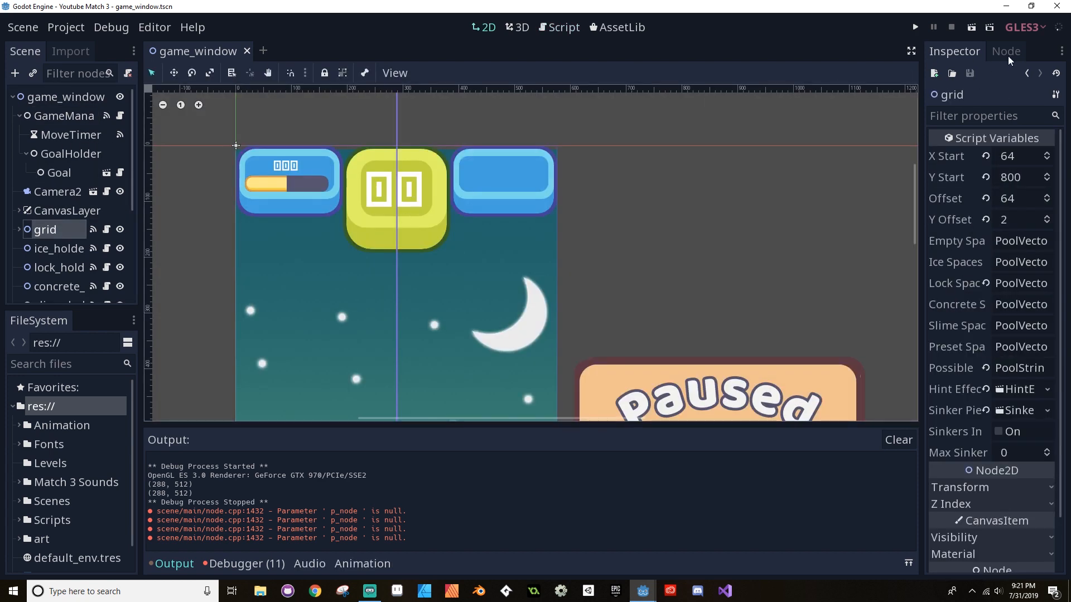
{"action": "left_click", "coordinate": [988, 52]}
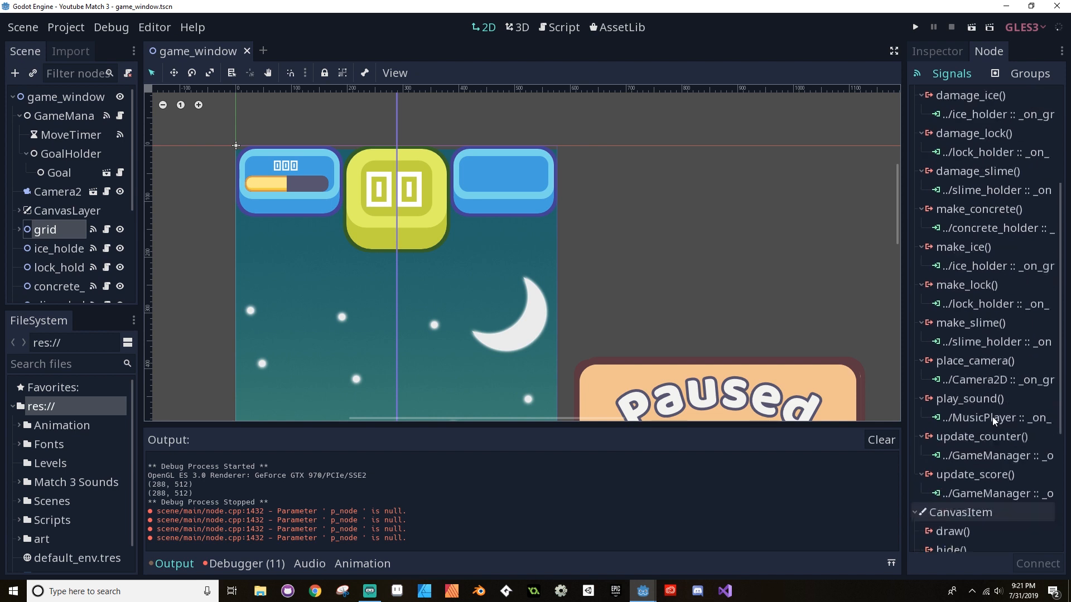
{"action": "scroll", "scroll_direction": "down", "scroll_amount": 3}
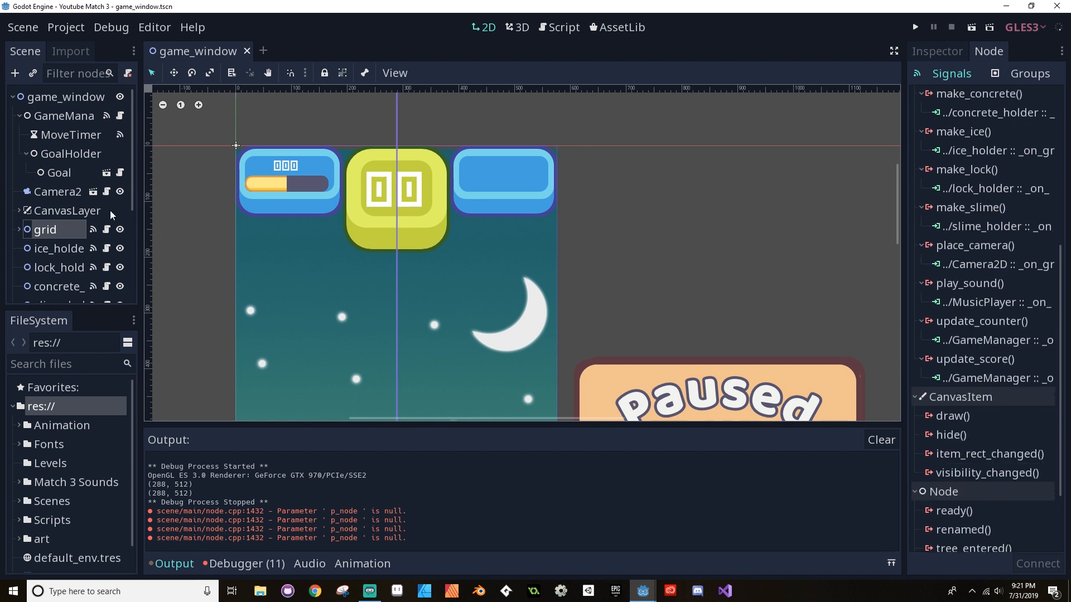
{"action": "left_click", "coordinate": [562, 27]}
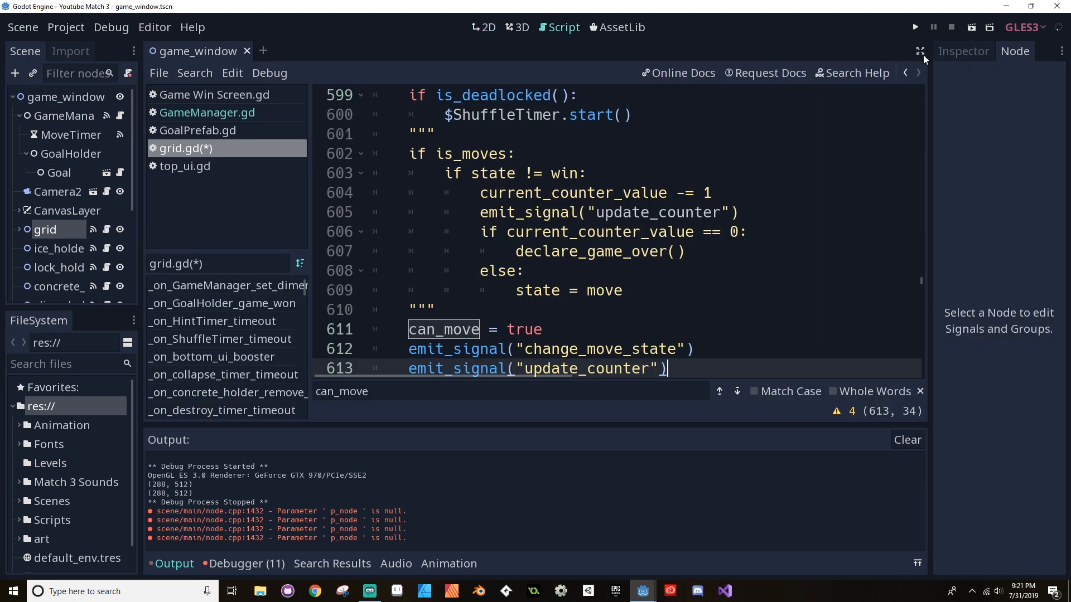
Add emit_signal("change_move_state") after can_move in add_to_counter, in the expanded editor.
{"action": "left_click", "coordinate": [920, 52]}
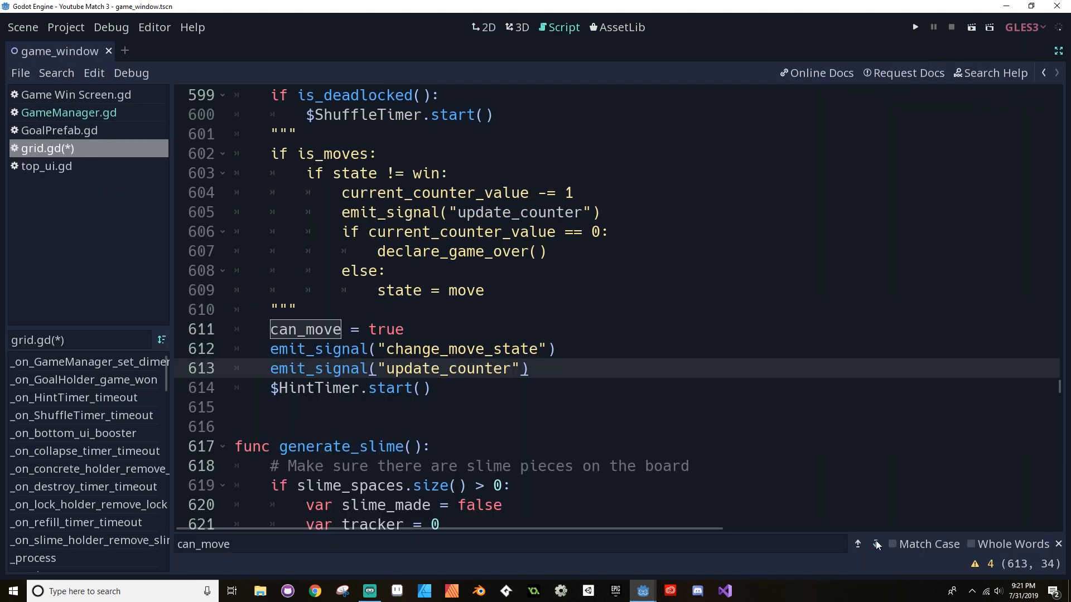
{"action": "left_click", "coordinate": [874, 545]}
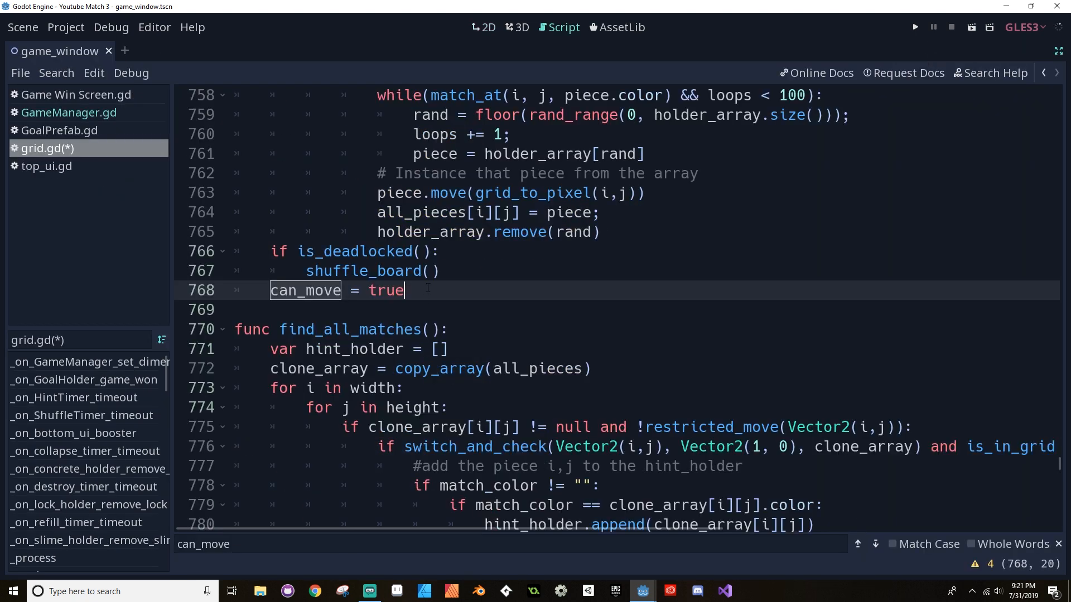
{"action": "key", "text": "Return"}
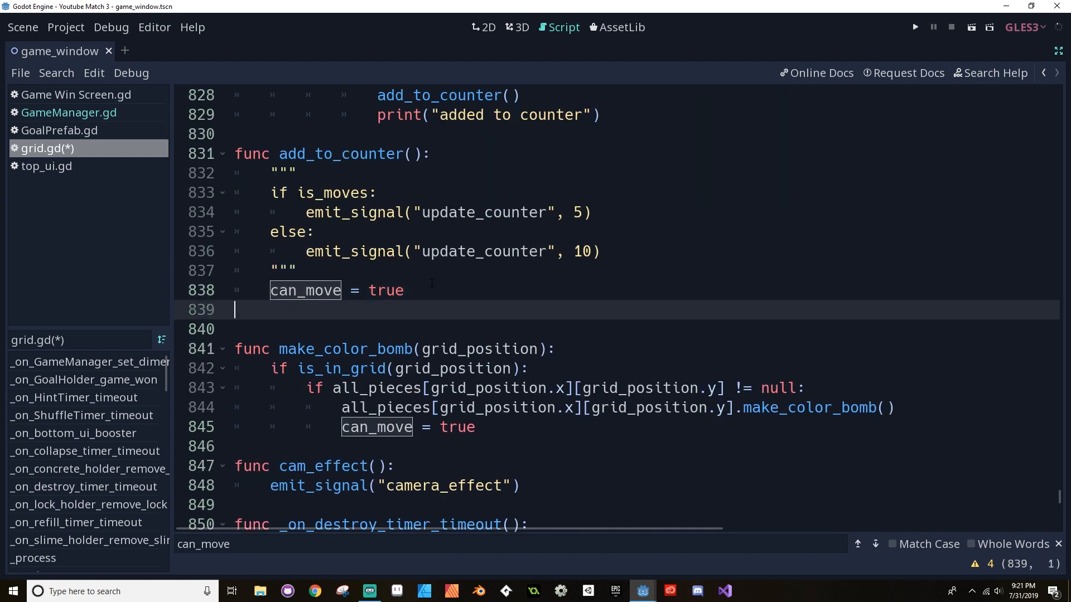
{"action": "type", "text": "emit_signal(\"change_move_state\")"}
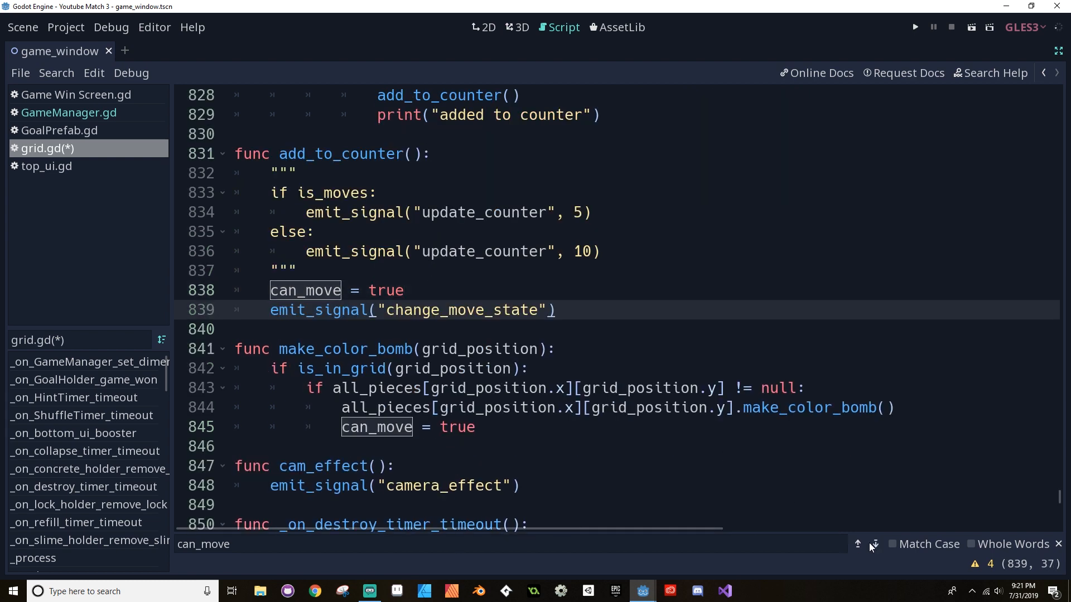
{"action": "left_click", "coordinate": [874, 544]}
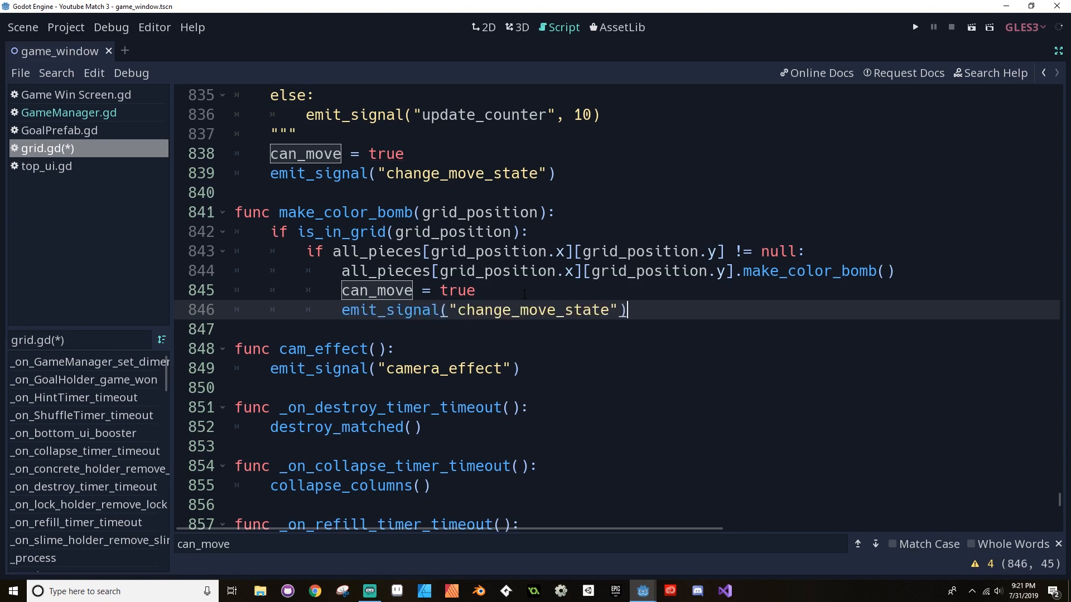
Add emit_signal("change_move_state") after the remaining can_move assignments and save grid.gd.
{"action": "left_click", "coordinate": [875, 545]}
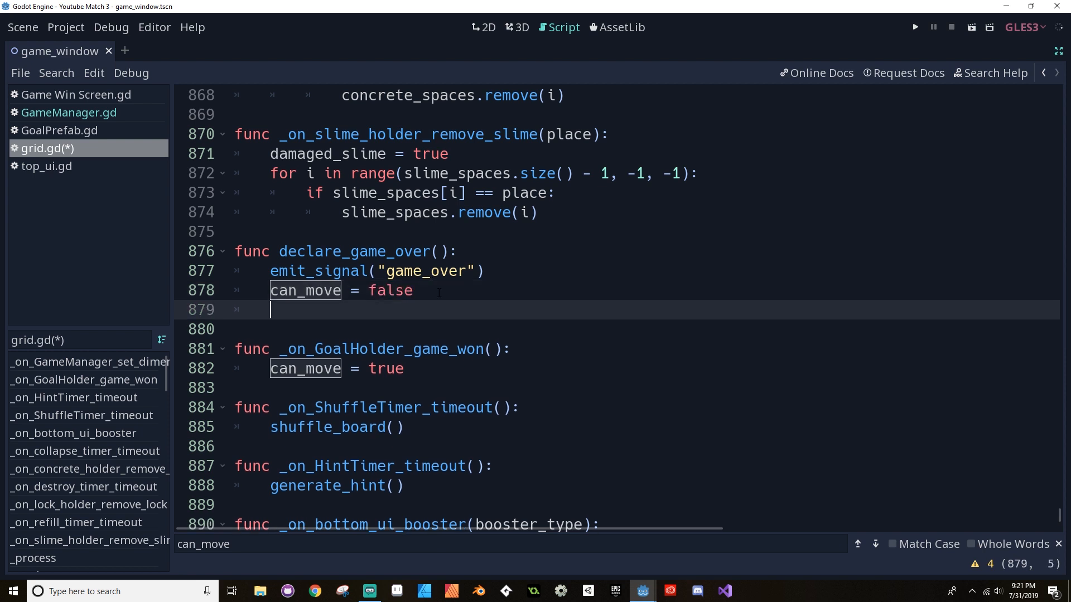
{"action": "type", "text": "emit_signal(\"change_move_state\")"}
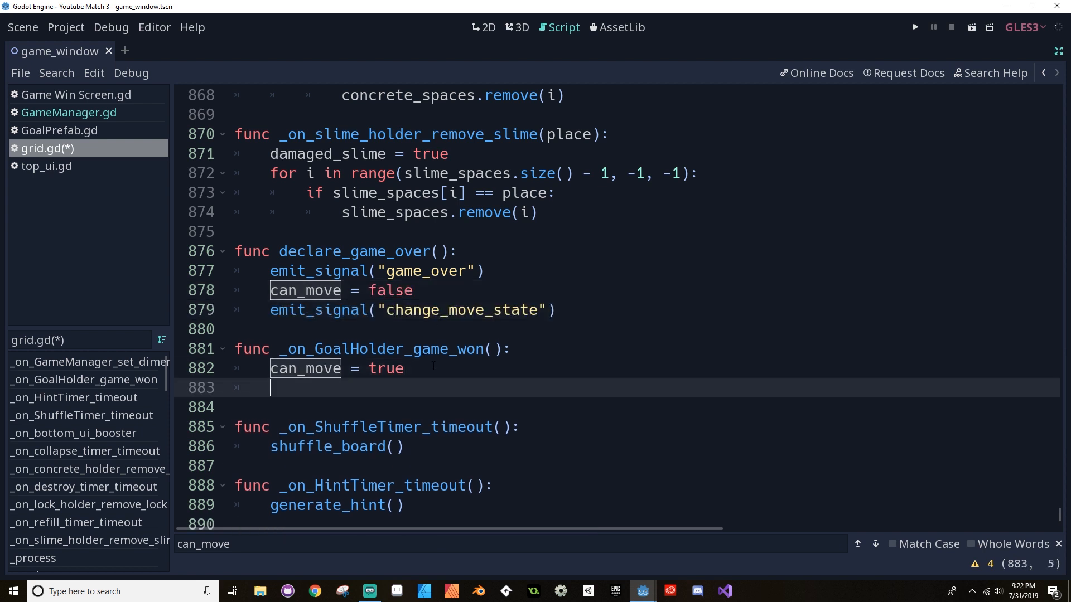
{"action": "type", "text": "emit_signal(\"change_move_state\")"}
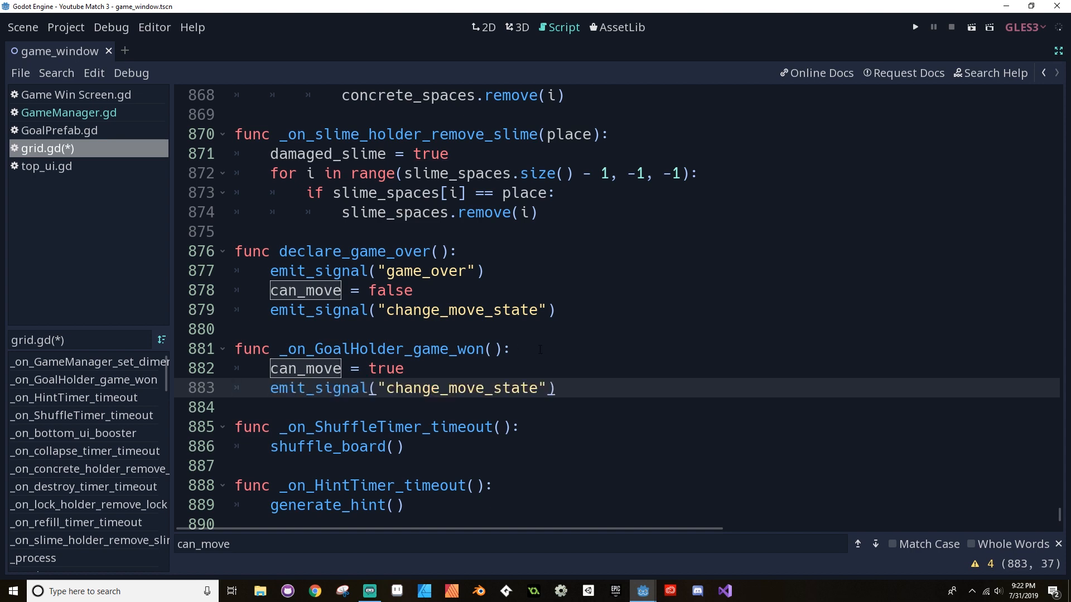
{"action": "scroll", "scroll_direction": "down", "scroll_amount": 3}
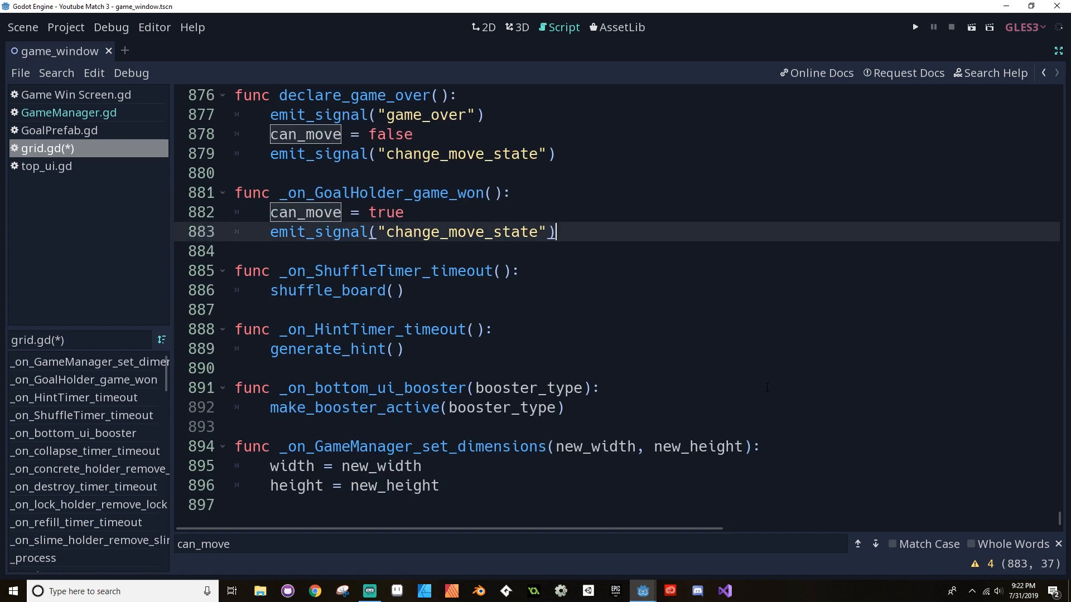
{"action": "key", "text": "ctrl+s"}
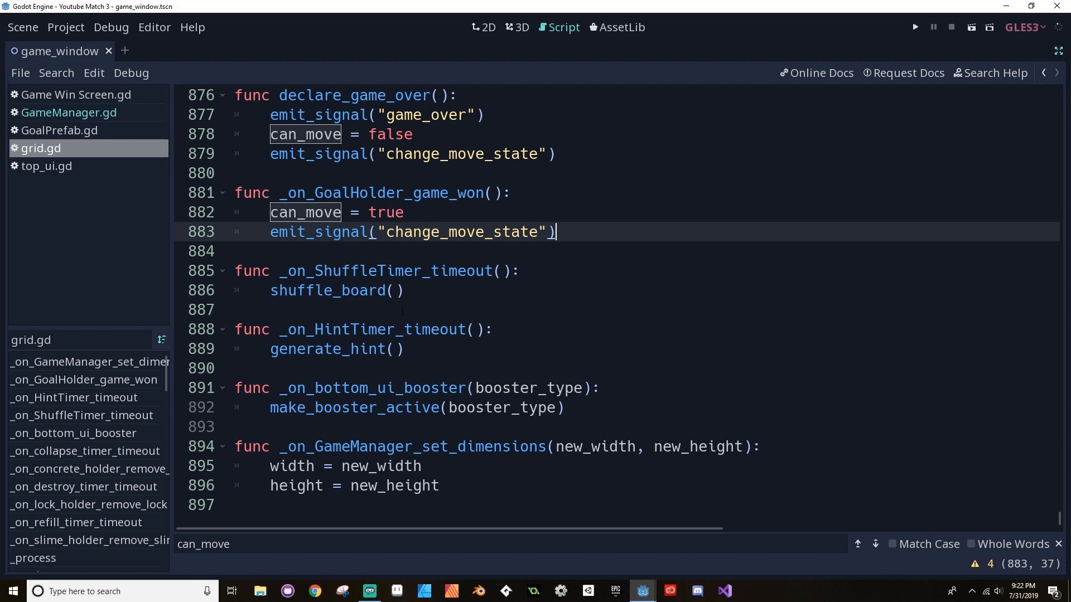
{"action": "scroll", "scroll_direction": "up", "scroll_amount": 3}
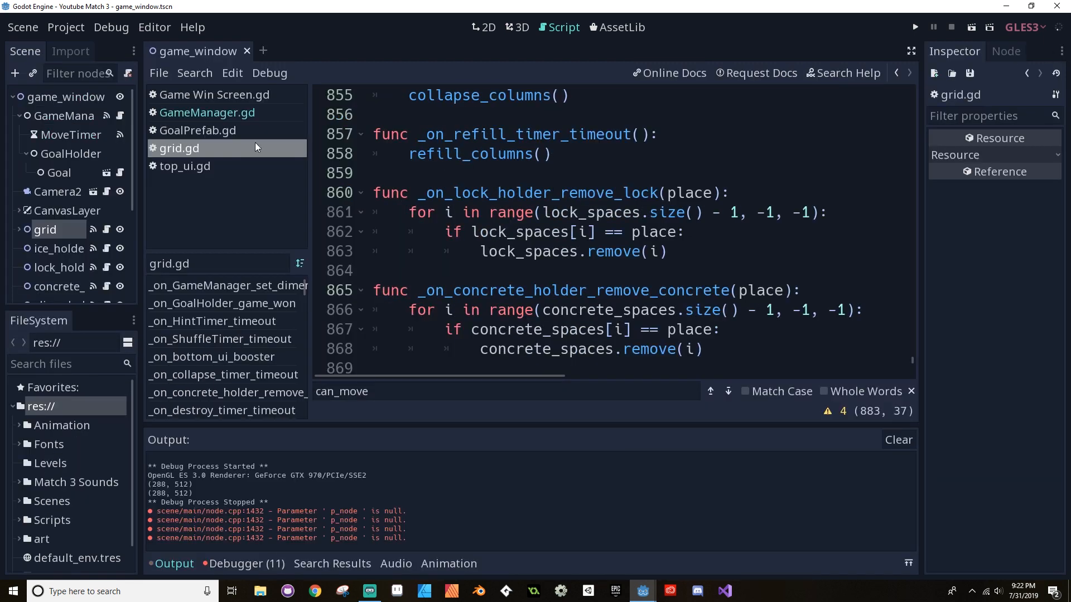
Run the game and play until the You Win! panel appears.
{"action": "left_click", "coordinate": [23, 27]}
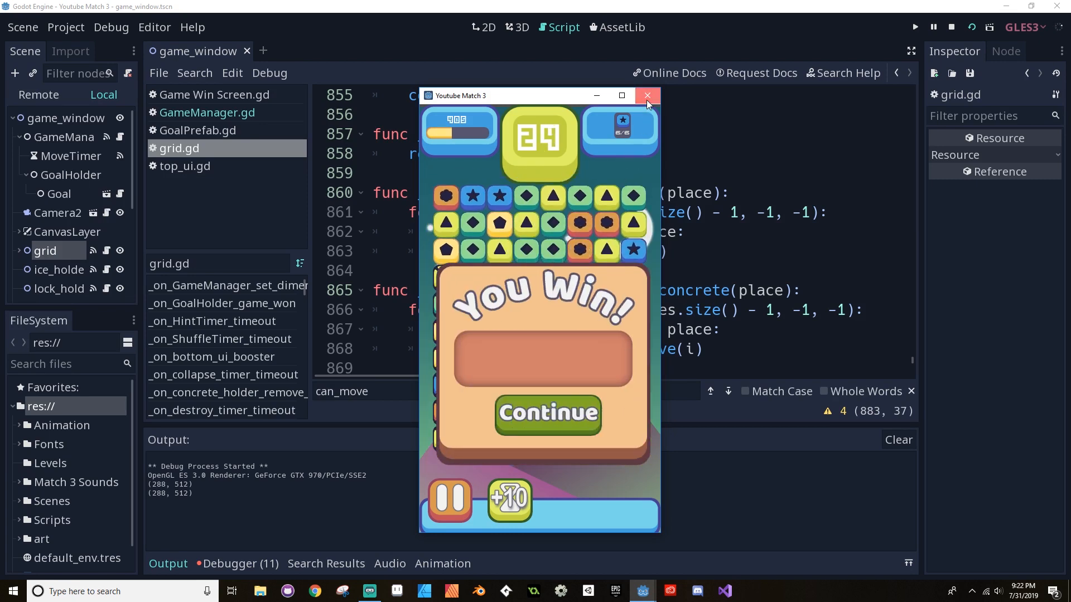
Close the game, open GameManager.gd and start a print(board_stable) line under change_board_state.
{"action": "left_click", "coordinate": [647, 96]}
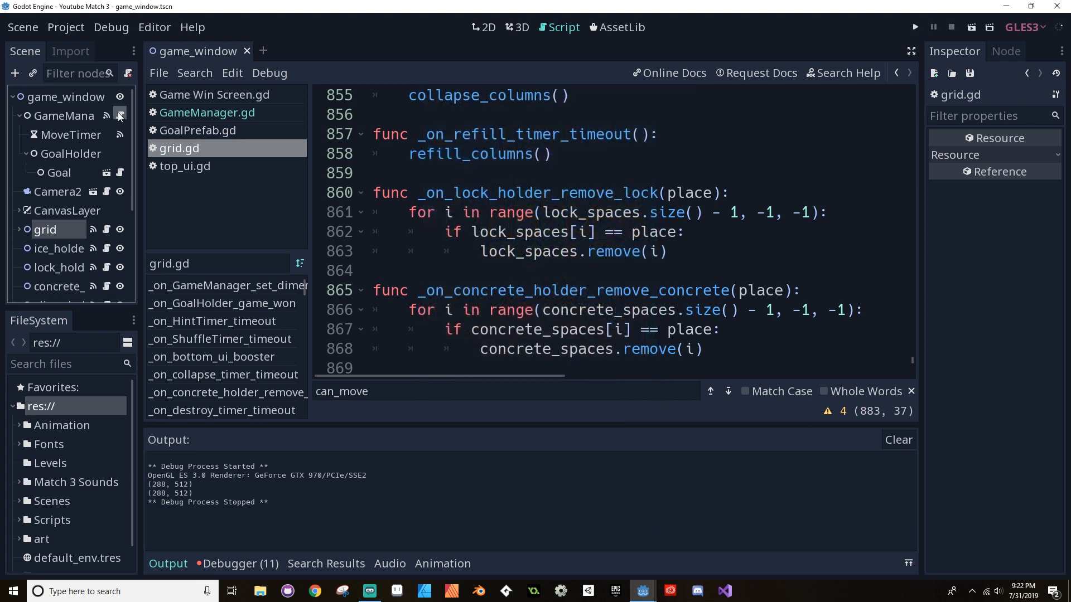
{"action": "left_click", "coordinate": [207, 113]}
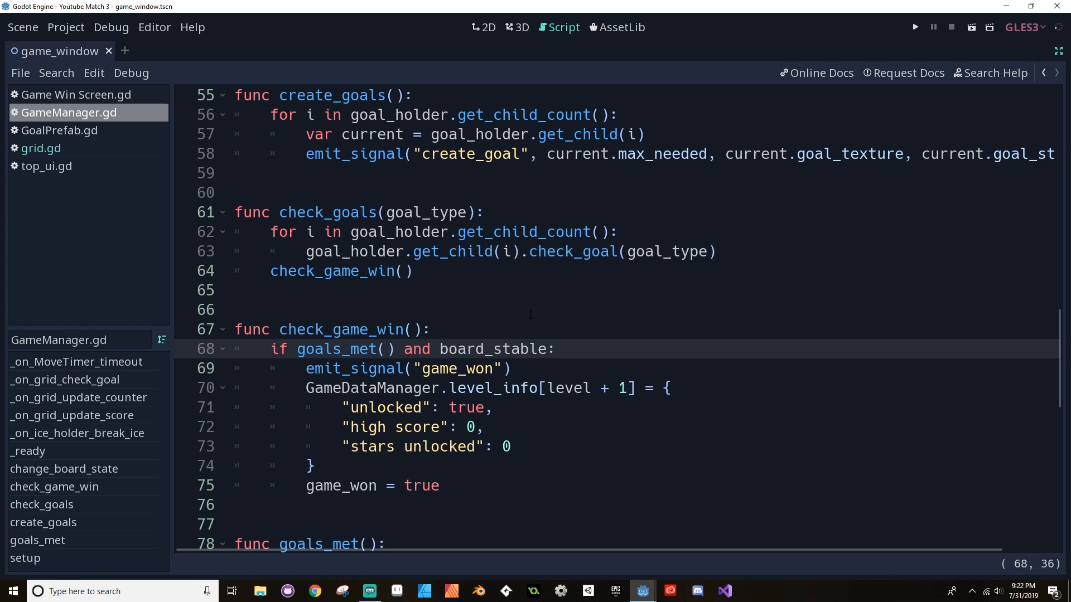
{"action": "scroll", "scroll_direction": "up", "scroll_amount": 3}
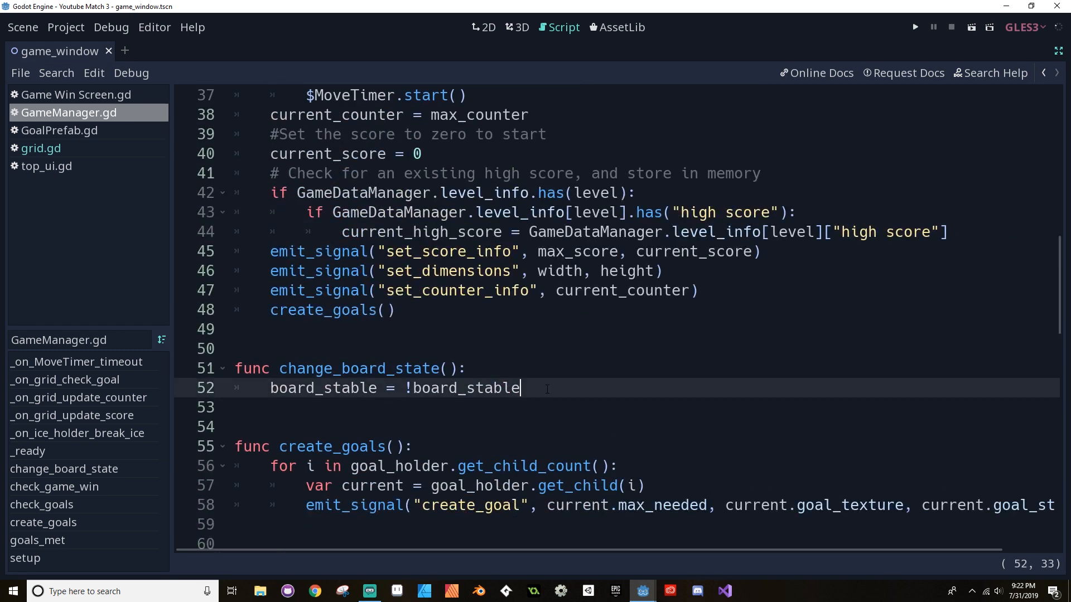
{"action": "type", "text": "p"}
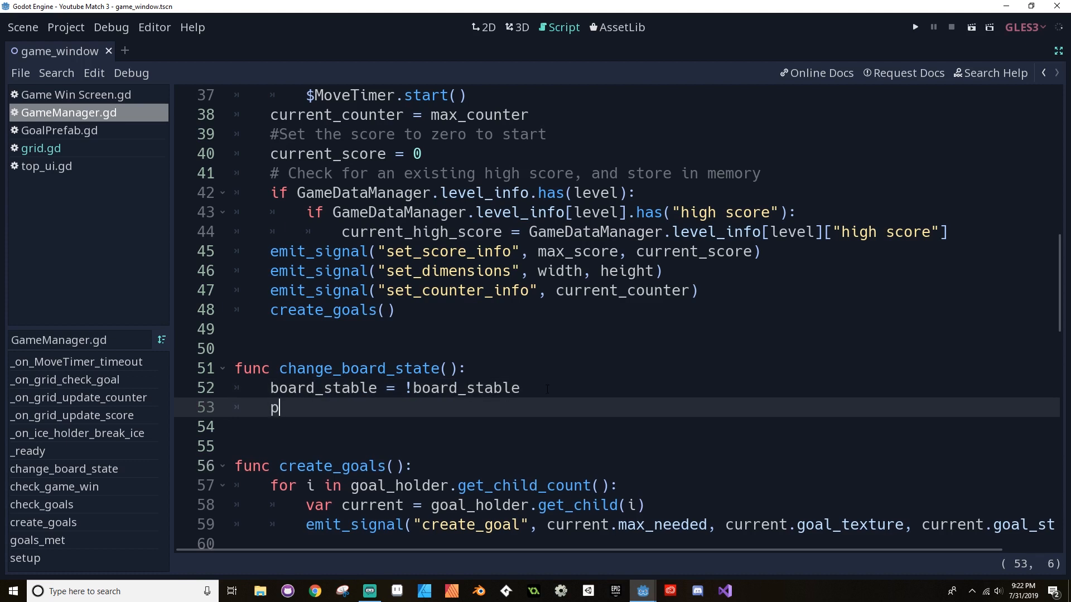
{"action": "type", "text": "rint(boad"}
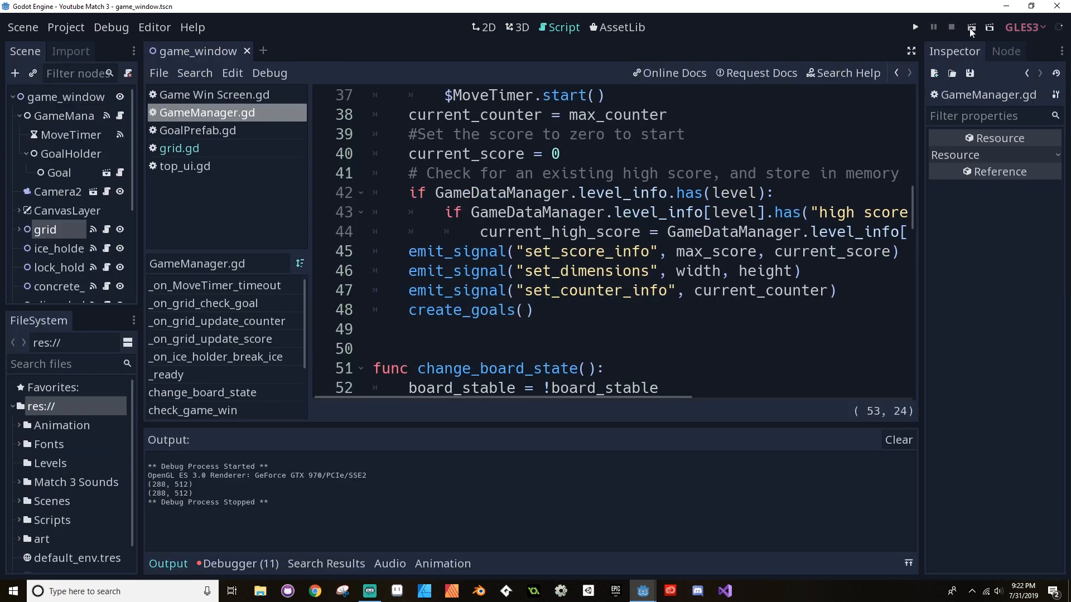
Connect grid's change_move_state to GameManager with a handler calling change_board_state(), then save.
{"action": "left_click", "coordinate": [914, 27]}
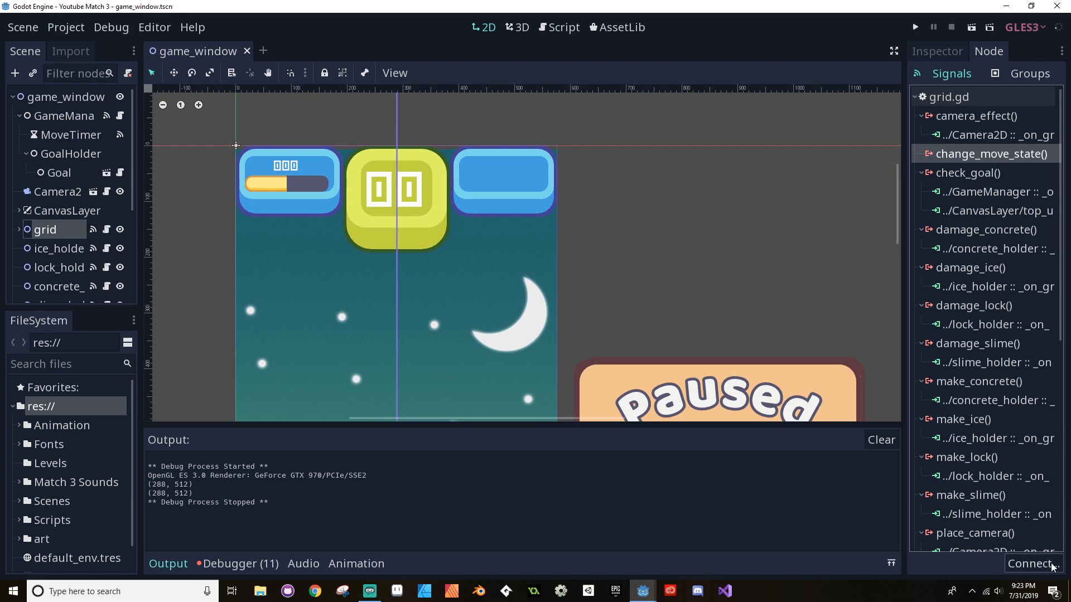
{"action": "left_click", "coordinate": [1031, 564]}
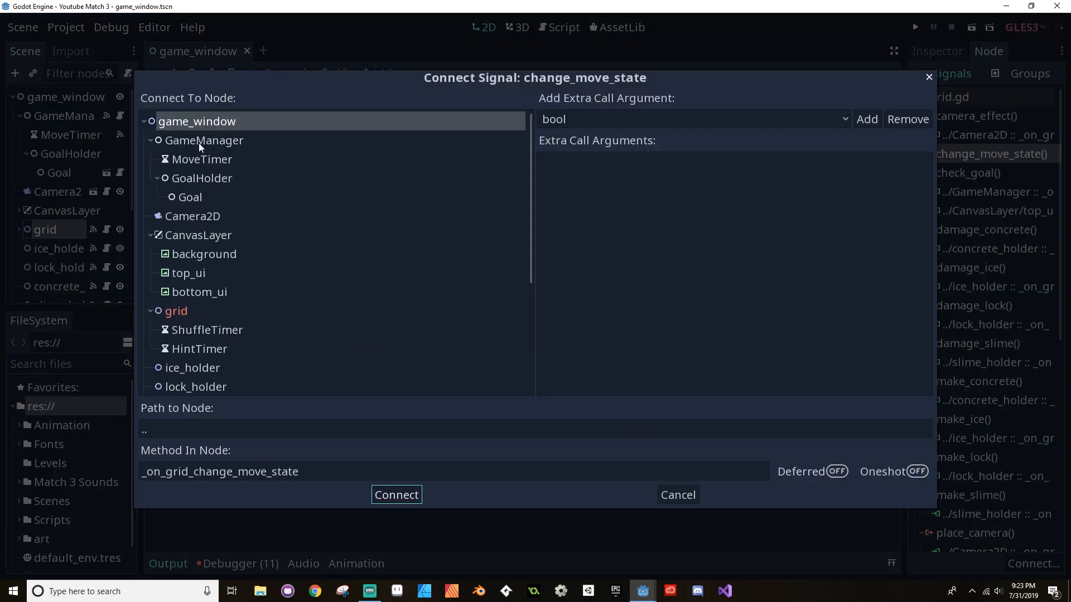
{"action": "left_click", "coordinate": [396, 494]}
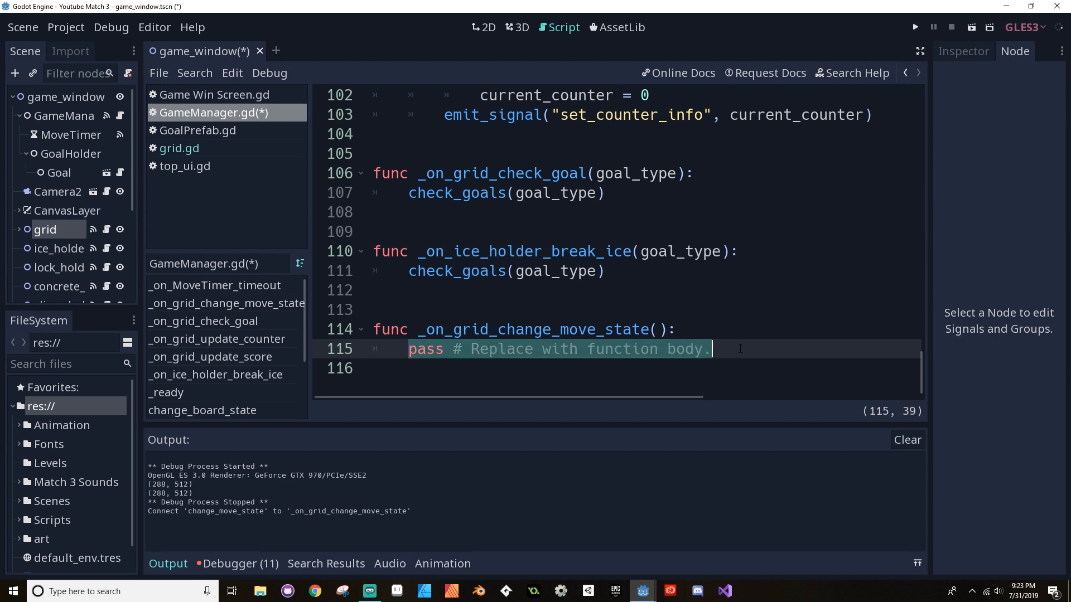
{"action": "type", "text": "change_board_state("}
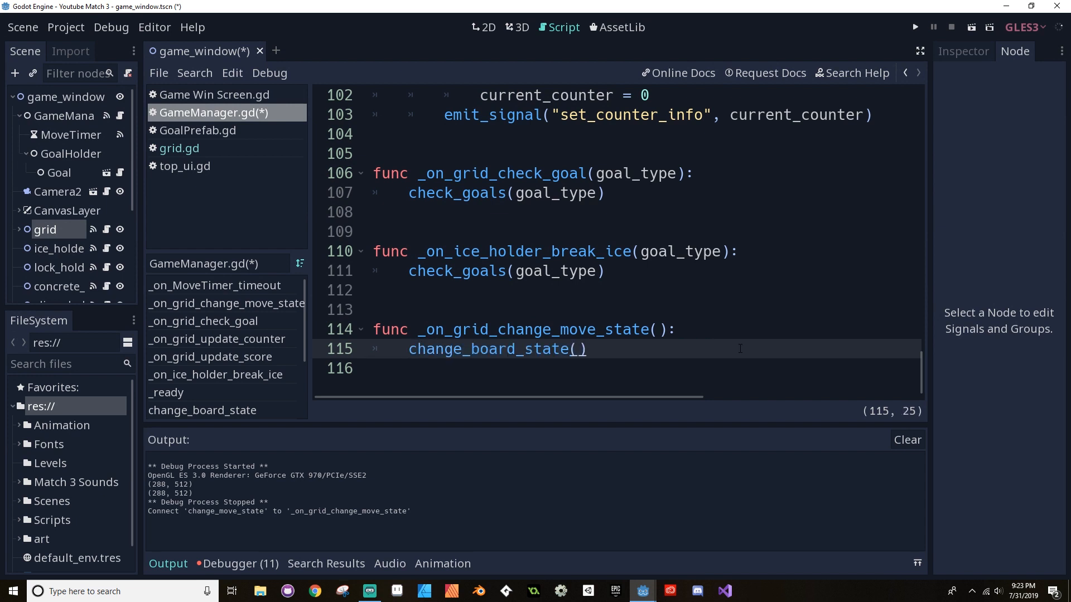
{"action": "key", "text": "ctrl+s"}
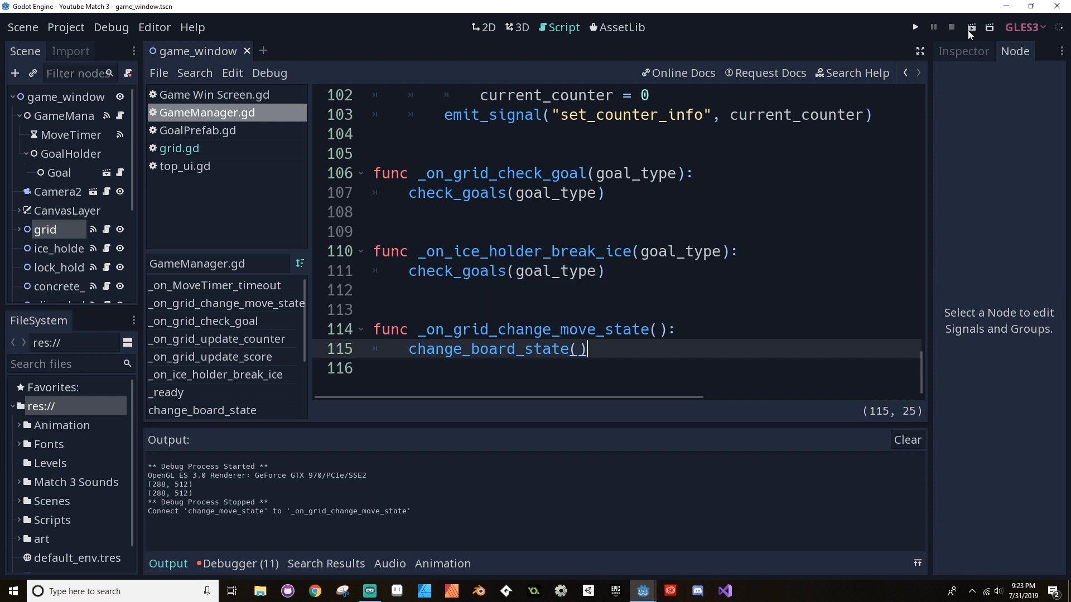
Run the scene until You Win! appears with True/False output, then stop the game.
{"action": "left_click", "coordinate": [914, 27]}
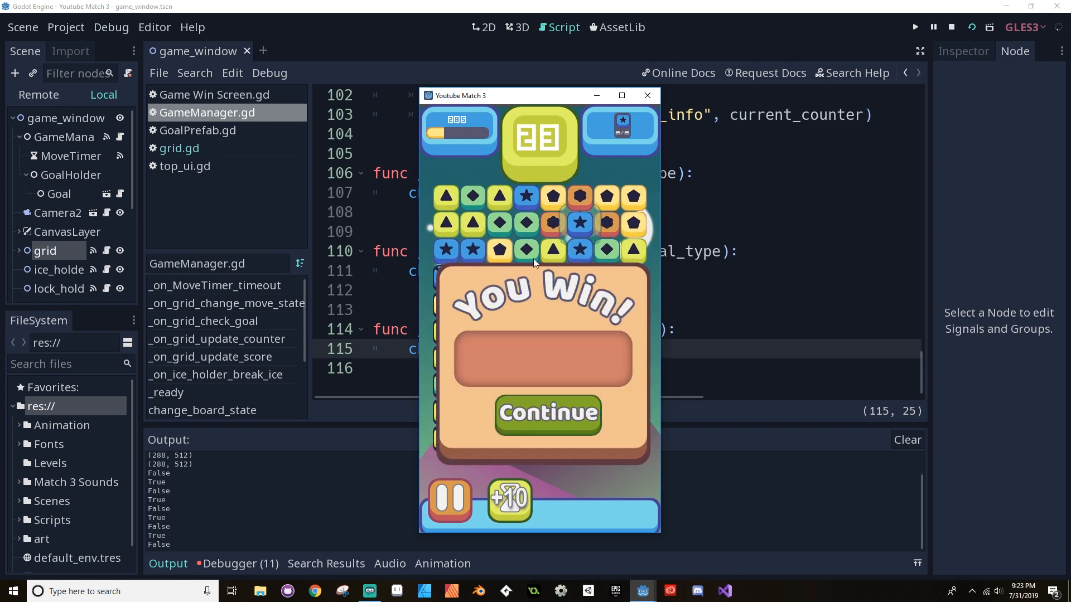
{"action": "left_click", "coordinate": [646, 95]}
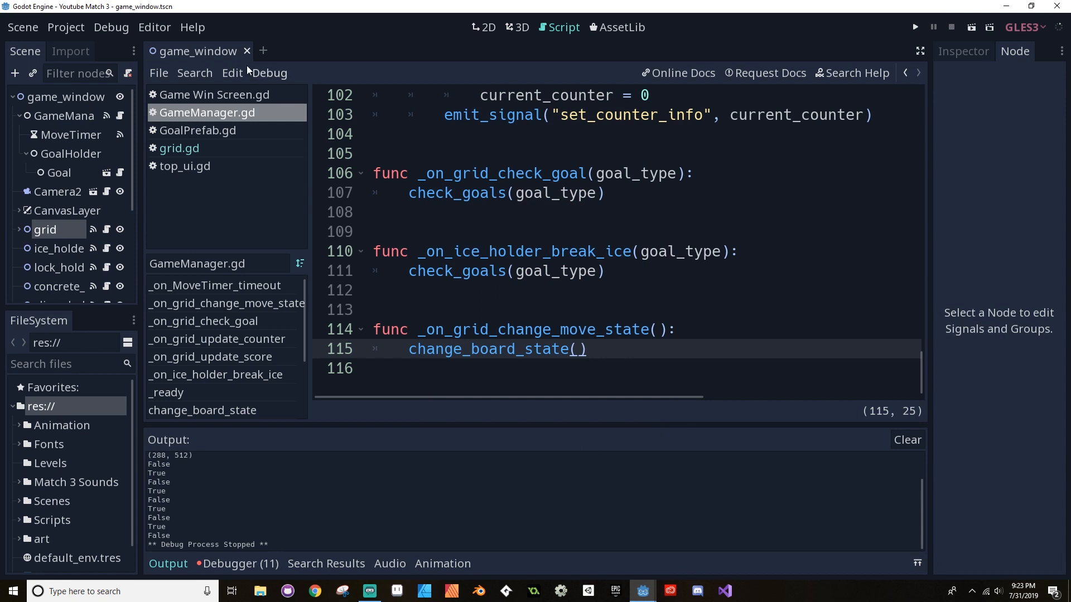
{"action": "scroll", "scroll_direction": "up", "scroll_amount": 3}
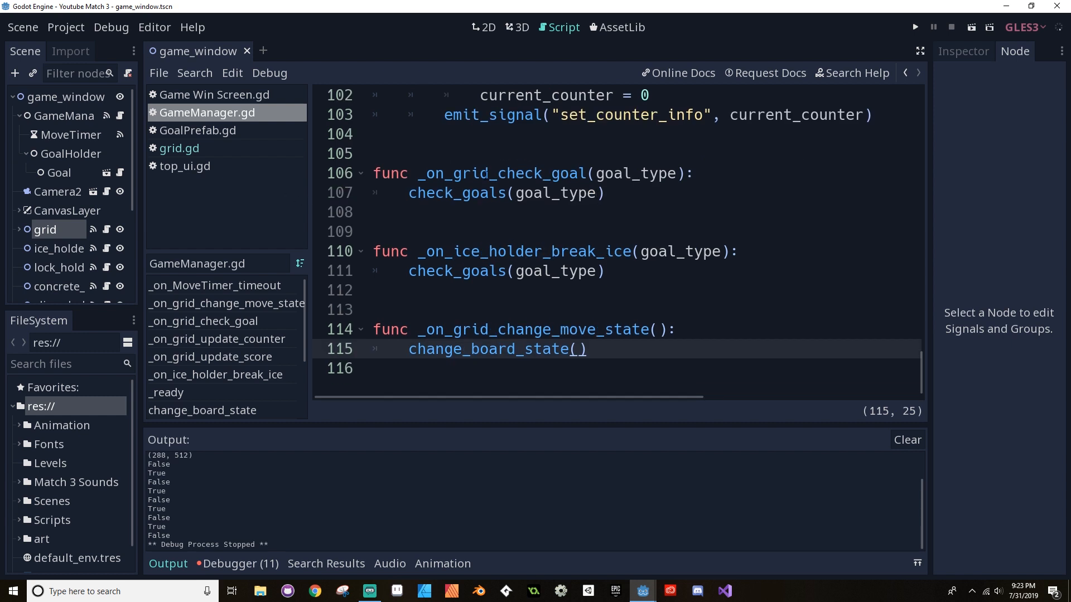
{"action": "scroll", "scroll_direction": "up", "scroll_amount": 3}
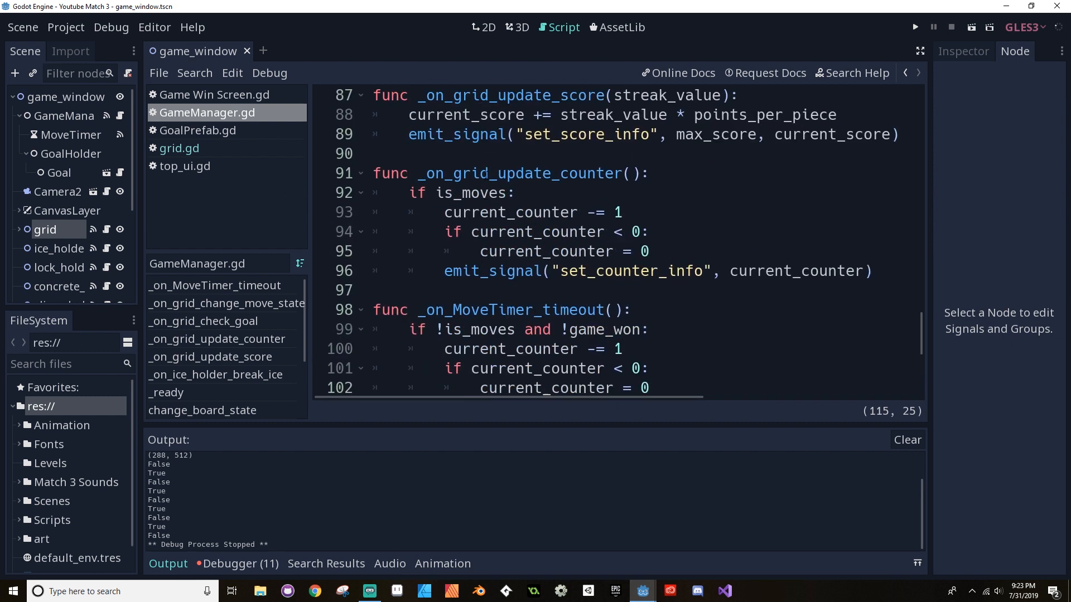
{"action": "scroll", "scroll_direction": "up", "scroll_amount": 3}
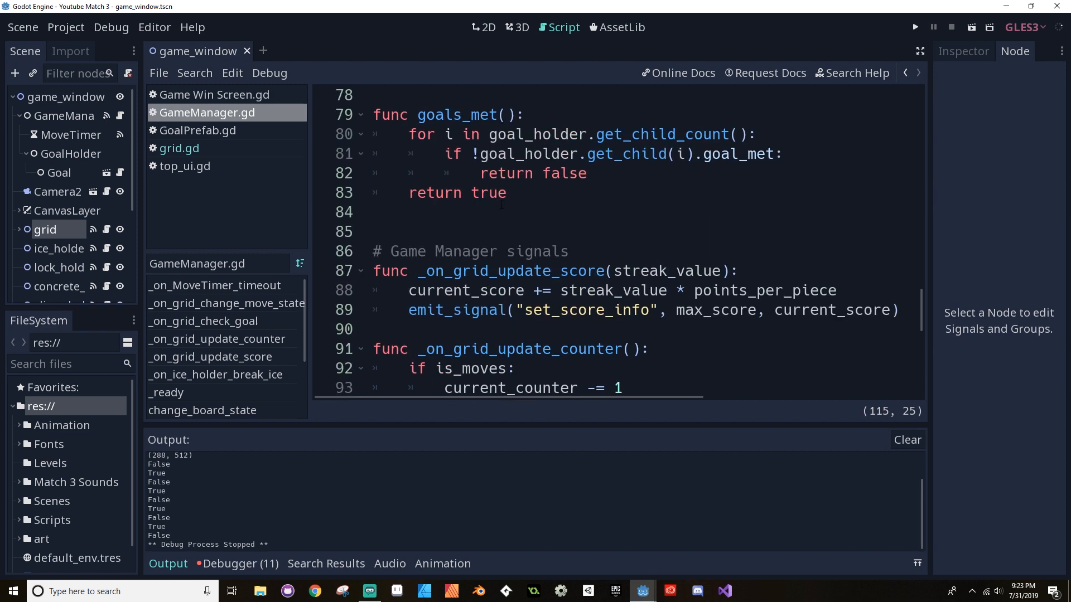
{"action": "scroll", "scroll_direction": "down", "scroll_amount": 3}
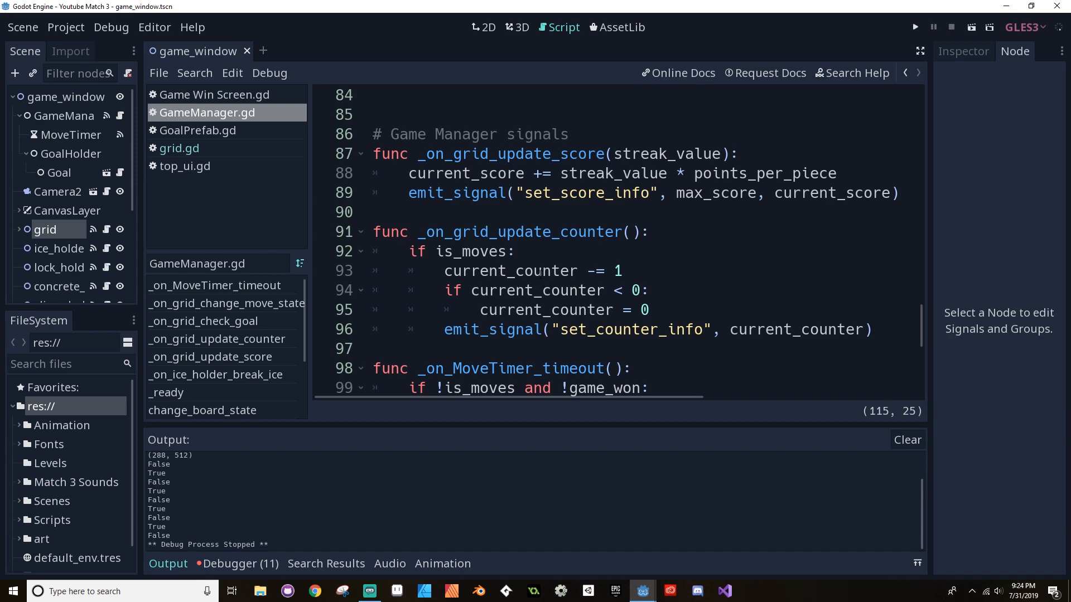
{"action": "scroll", "scroll_direction": "down", "scroll_amount": 3}
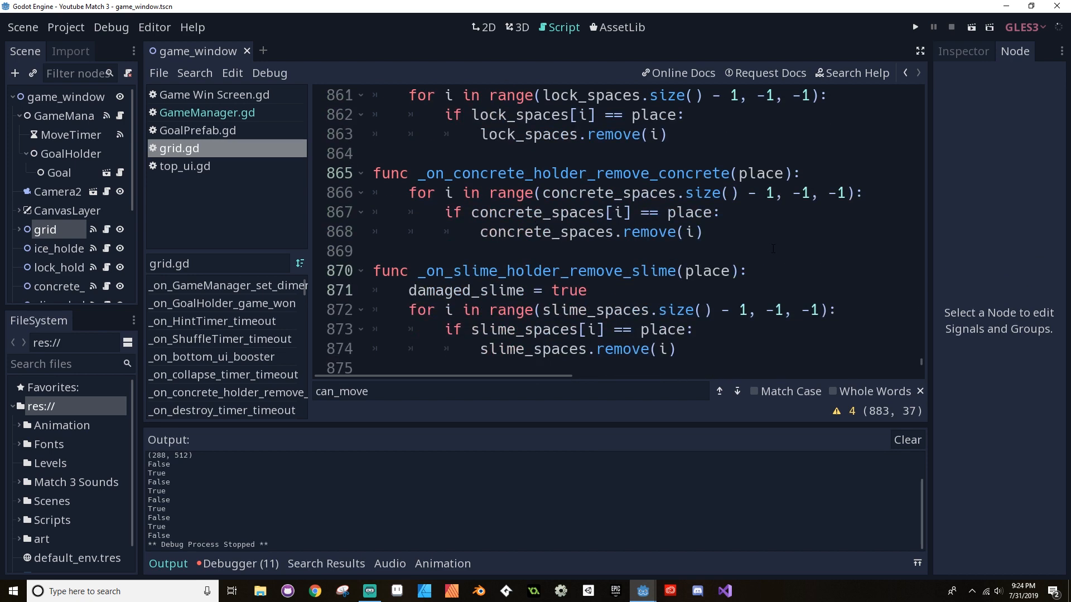
{"action": "scroll", "scroll_direction": "up", "scroll_amount": 3}
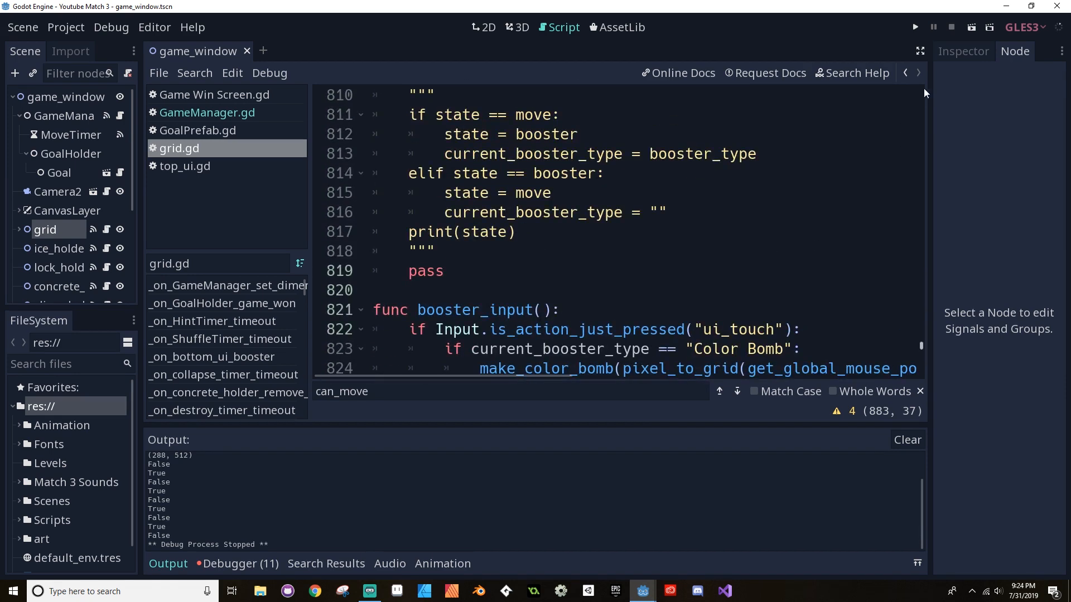
Fill the window with the script editor and reach grid.gd's matched-piece loop emitting check_goal.
{"action": "left_click", "coordinate": [920, 50]}
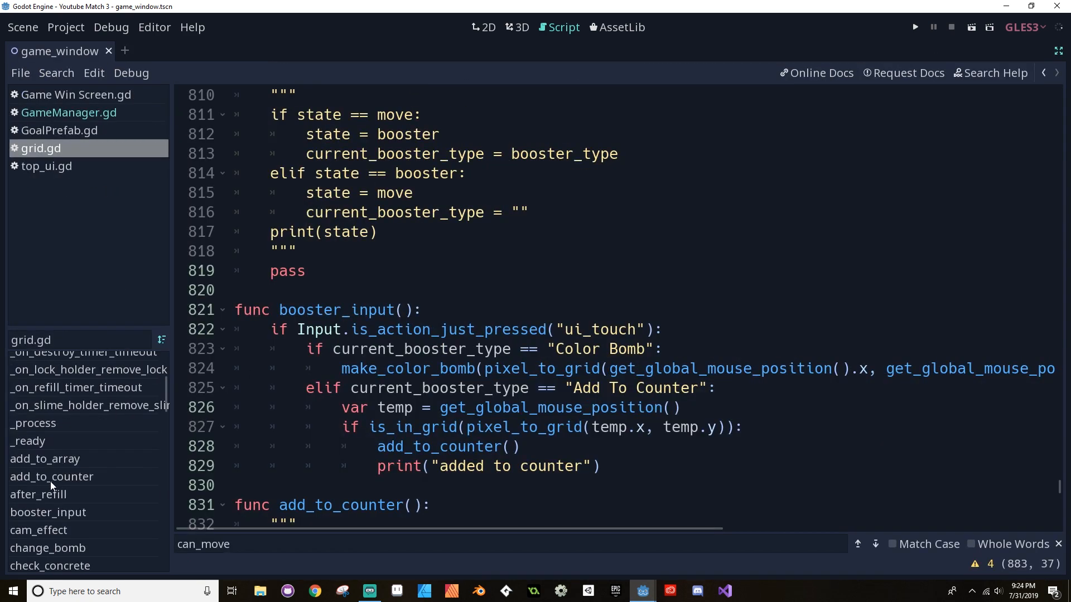
{"action": "left_click", "coordinate": [38, 494]}
{"action": "type", "text": "$ShuffleTimer.start()"}
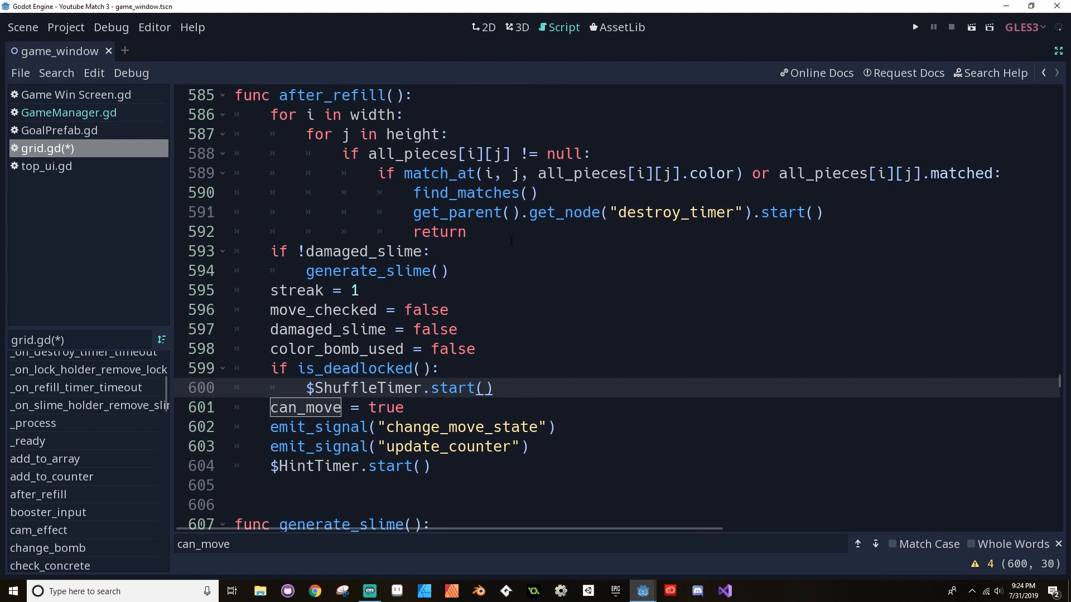
{"action": "scroll", "scroll_direction": "up", "scroll_amount": 3}
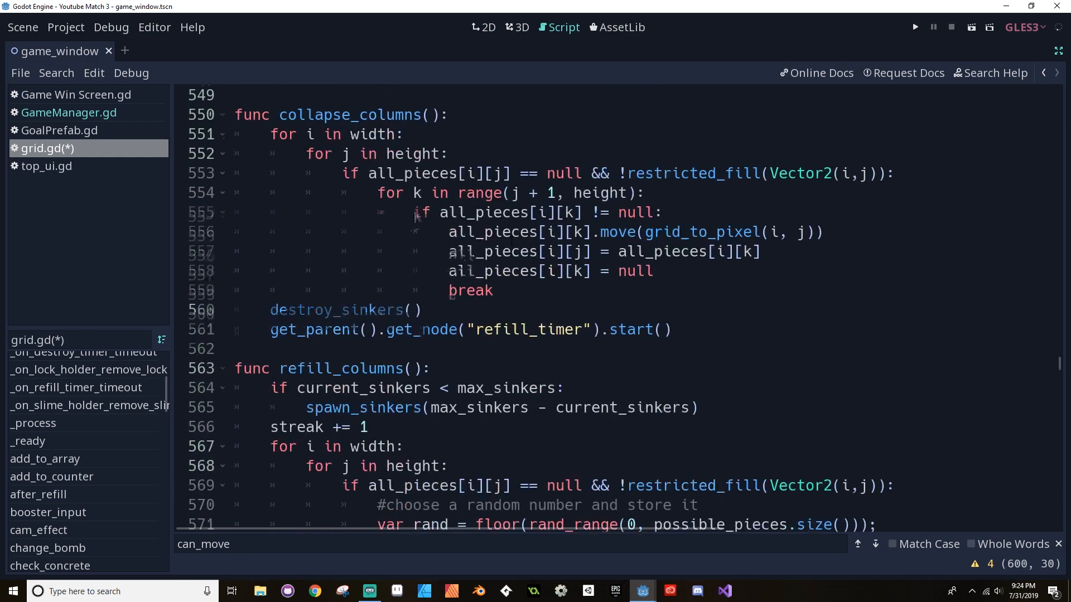
{"action": "scroll", "scroll_direction": "up", "scroll_amount": 3}
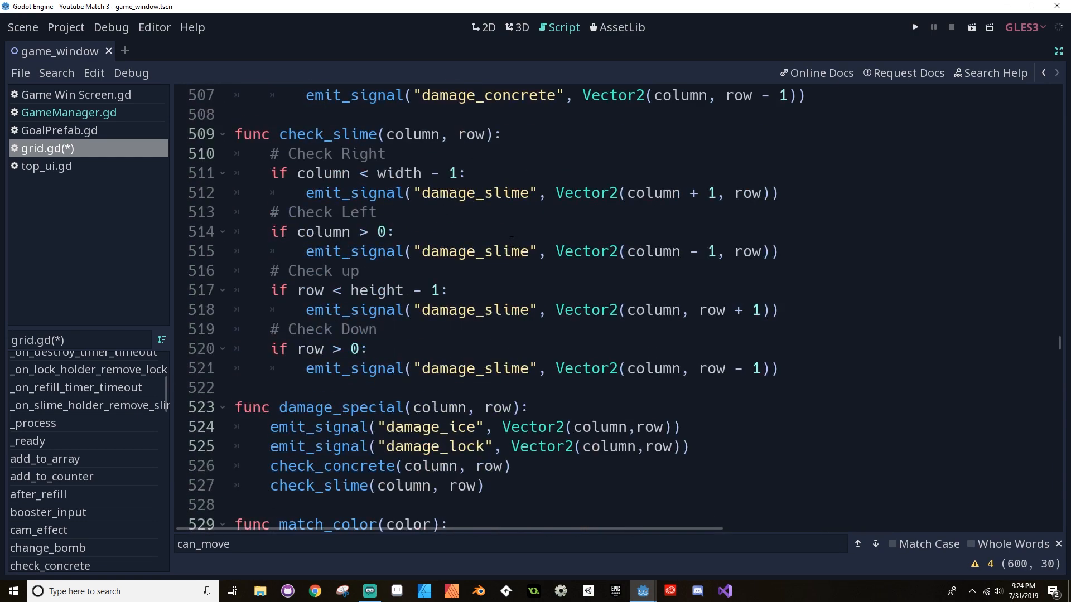
{"action": "scroll", "scroll_direction": "up", "scroll_amount": 3}
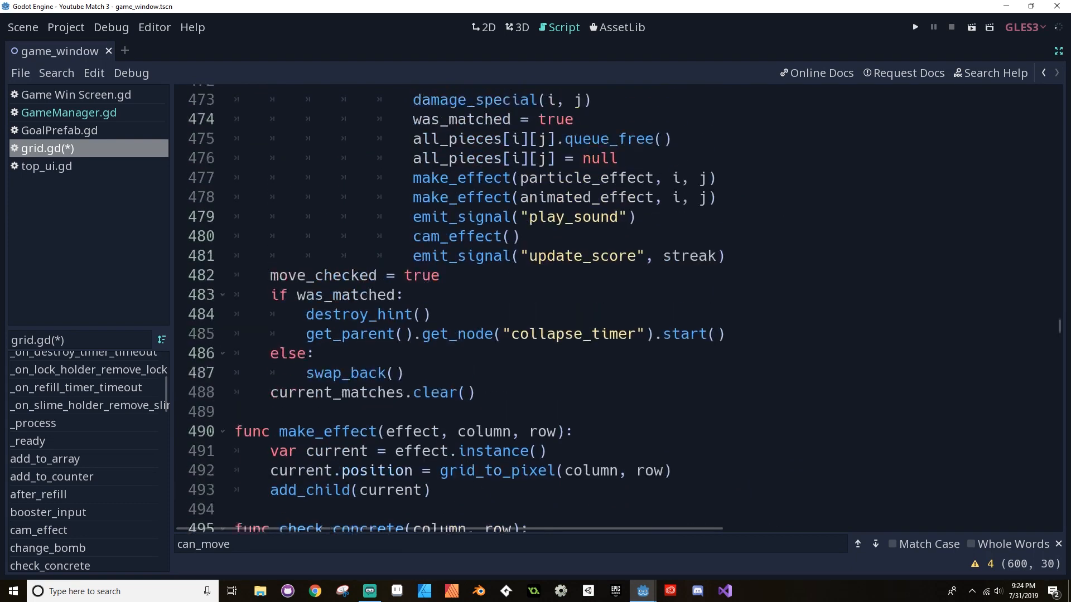
{"action": "scroll", "scroll_direction": "up", "scroll_amount": 3}
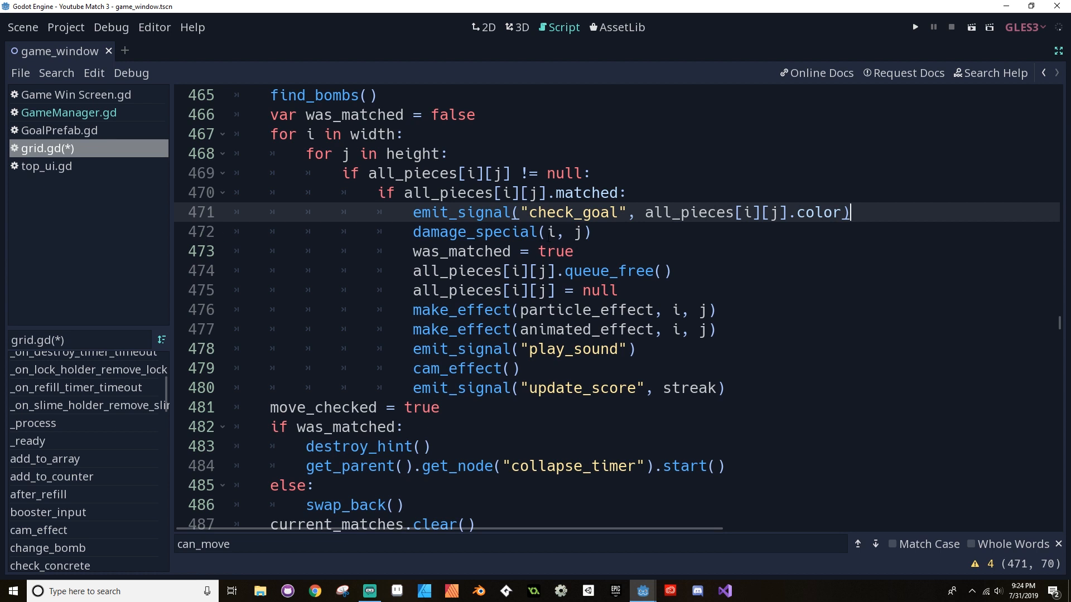
{"action": "mouse_move", "coordinate": [717, 220]}
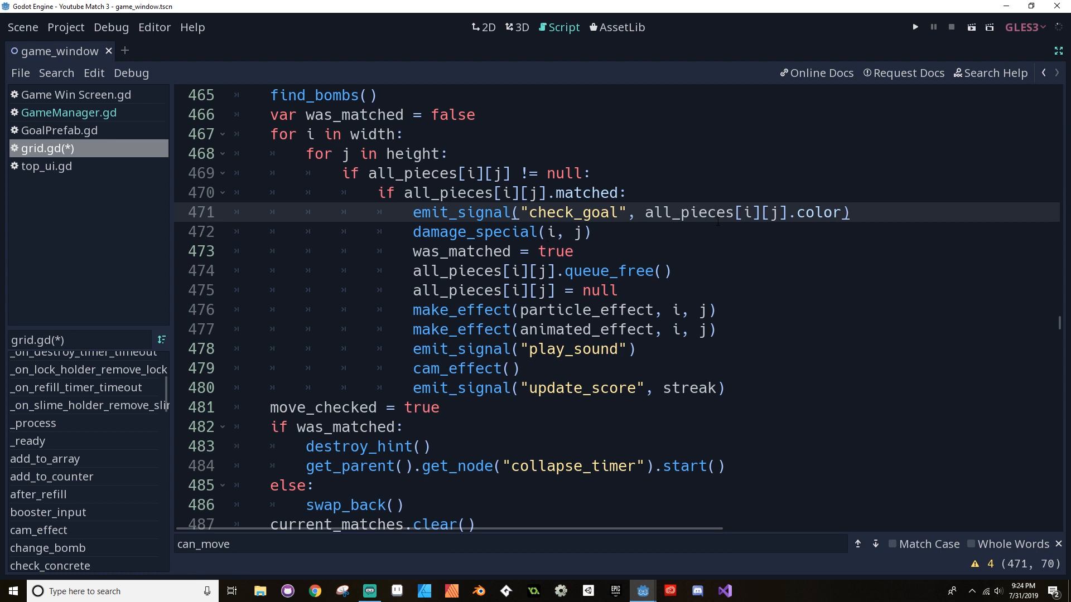
{"action": "left_click", "coordinate": [851, 212]}
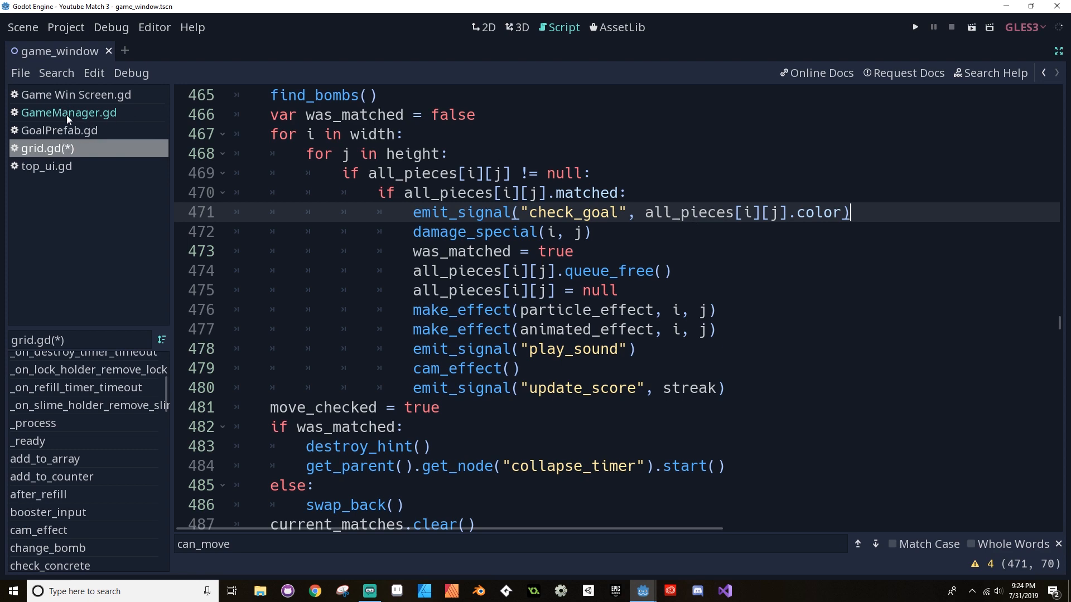
In GameManager.gd's change_board_state, replace print(board_stable) with check_game_win().
{"action": "left_click", "coordinate": [69, 113]}
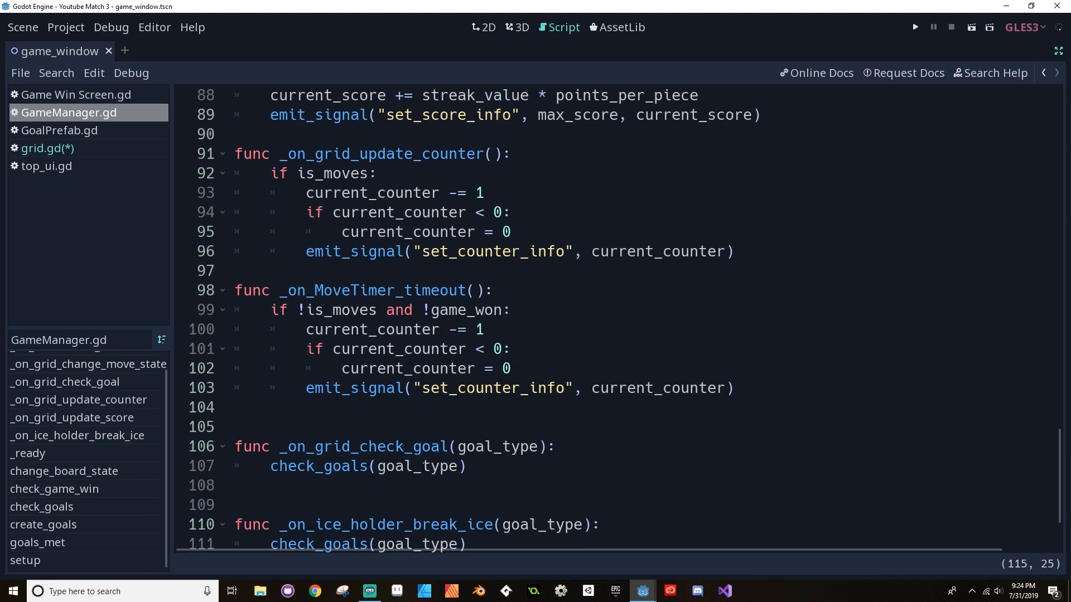
{"action": "scroll", "scroll_direction": "up", "scroll_amount": 3}
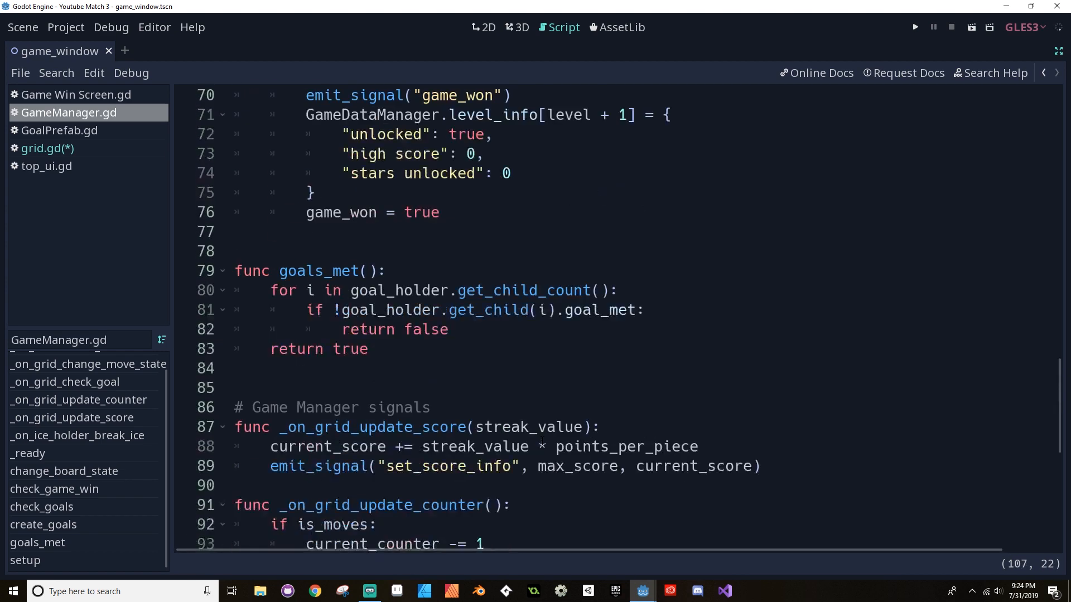
{"action": "scroll", "scroll_direction": "up", "scroll_amount": 3}
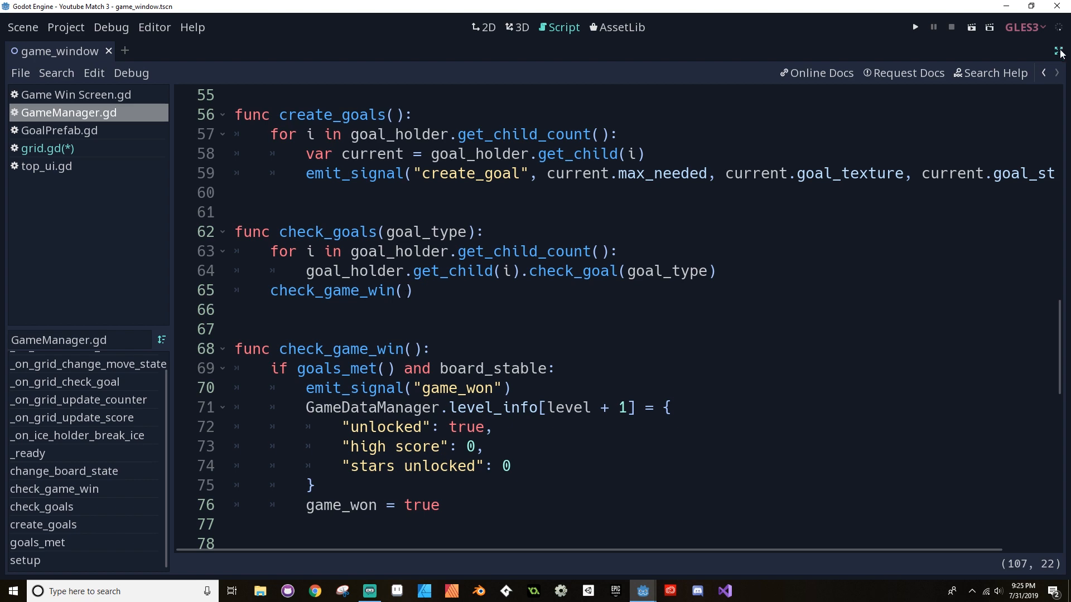
{"action": "scroll", "scroll_direction": "up", "scroll_amount": 3}
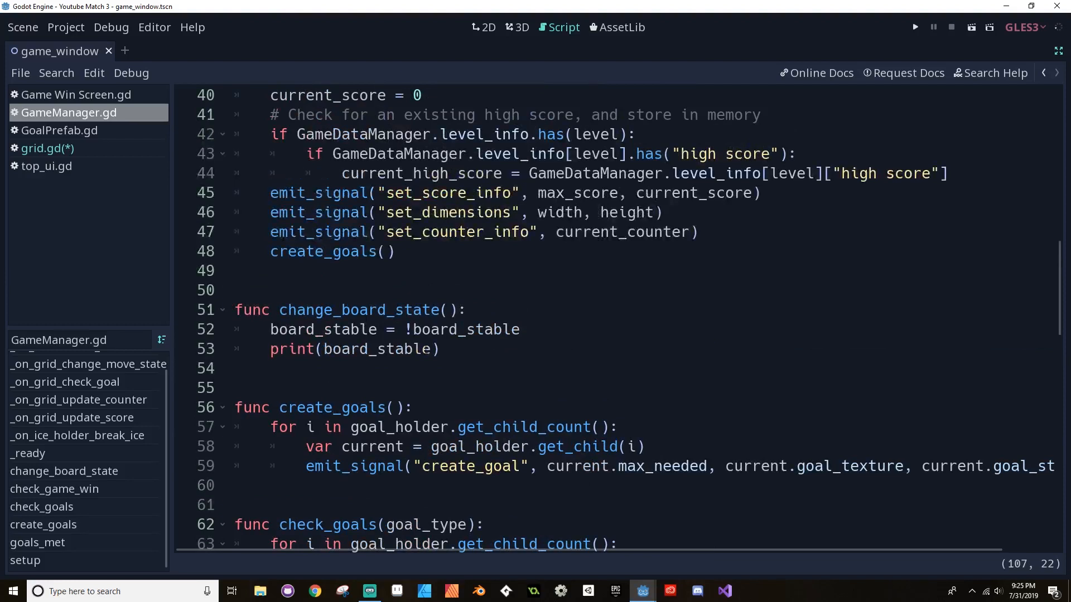
{"action": "scroll", "scroll_direction": "up", "scroll_amount": 3}
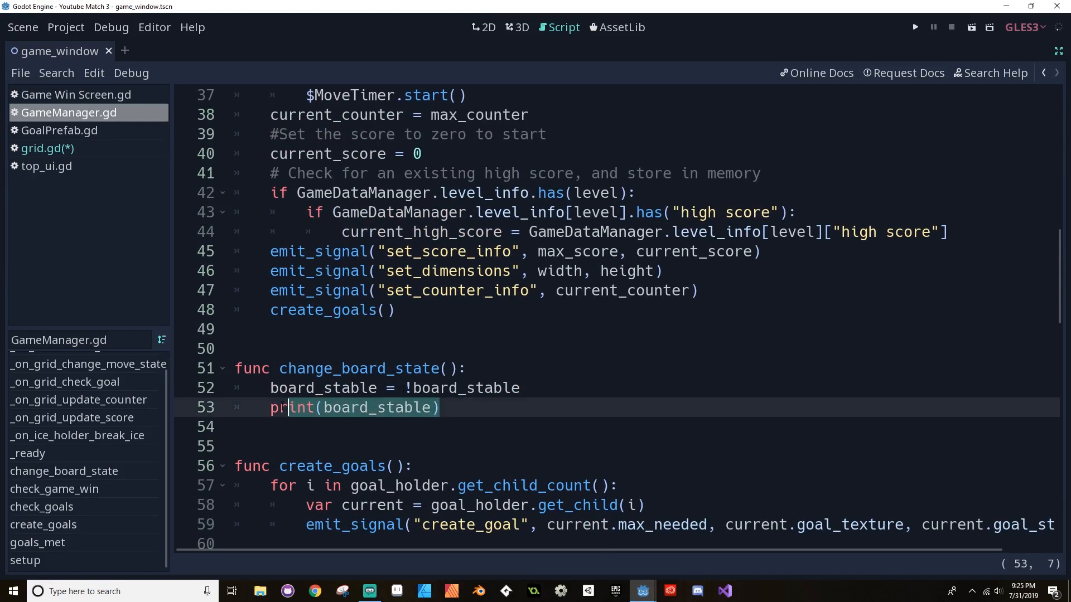
{"action": "type", "text": "c"}
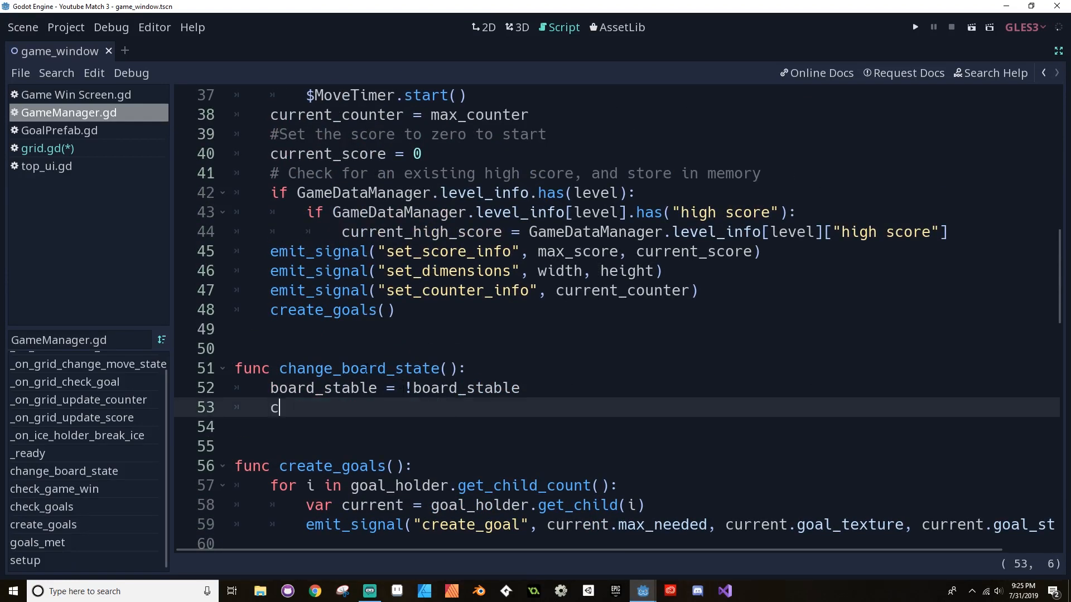
{"action": "type", "text": "heck_game_win()"}
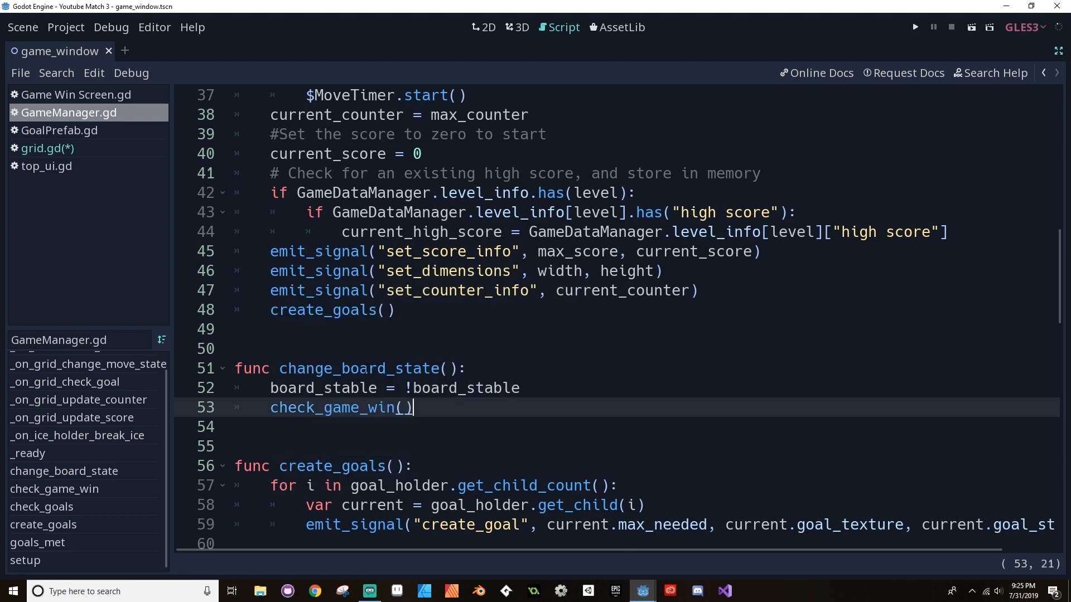
{"action": "scroll", "scroll_direction": "down", "scroll_amount": 3}
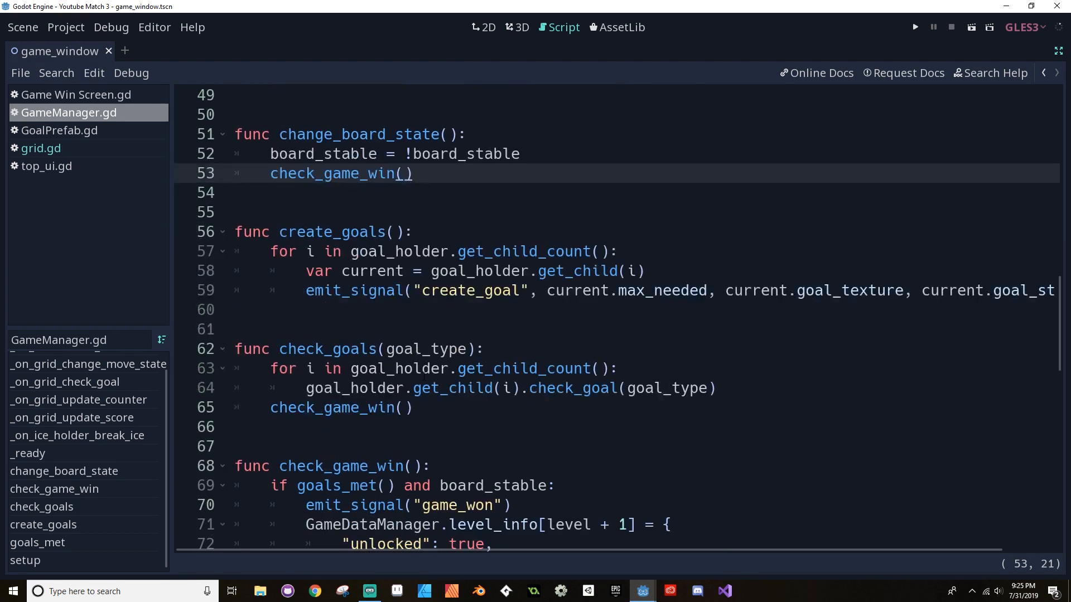
{"action": "scroll", "scroll_direction": "down", "scroll_amount": 3}
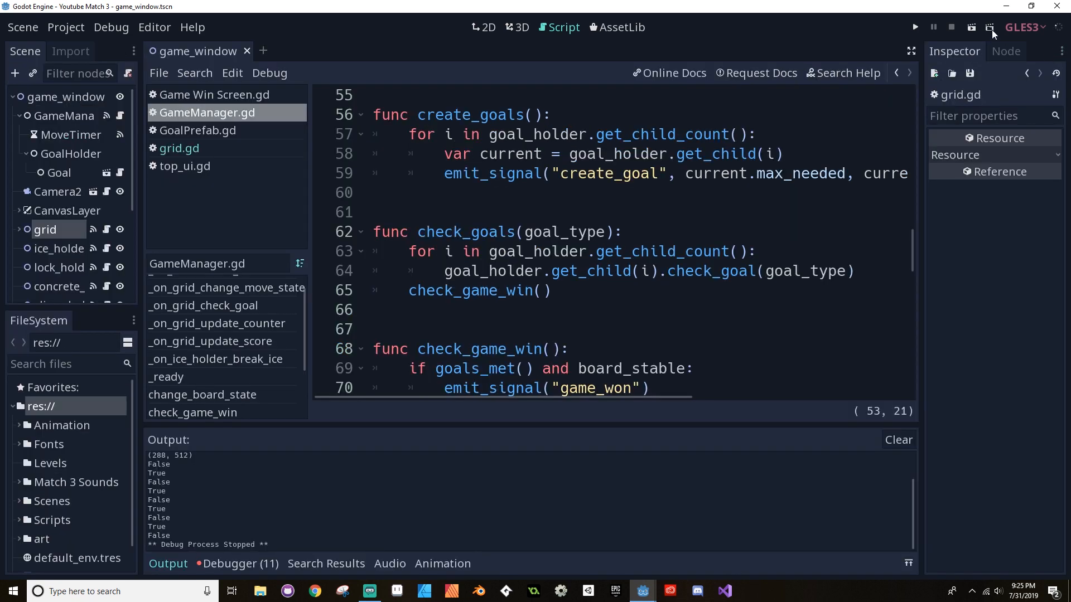
Run the scene and play the level until the You Win! screen appears.
{"action": "left_click", "coordinate": [914, 27]}
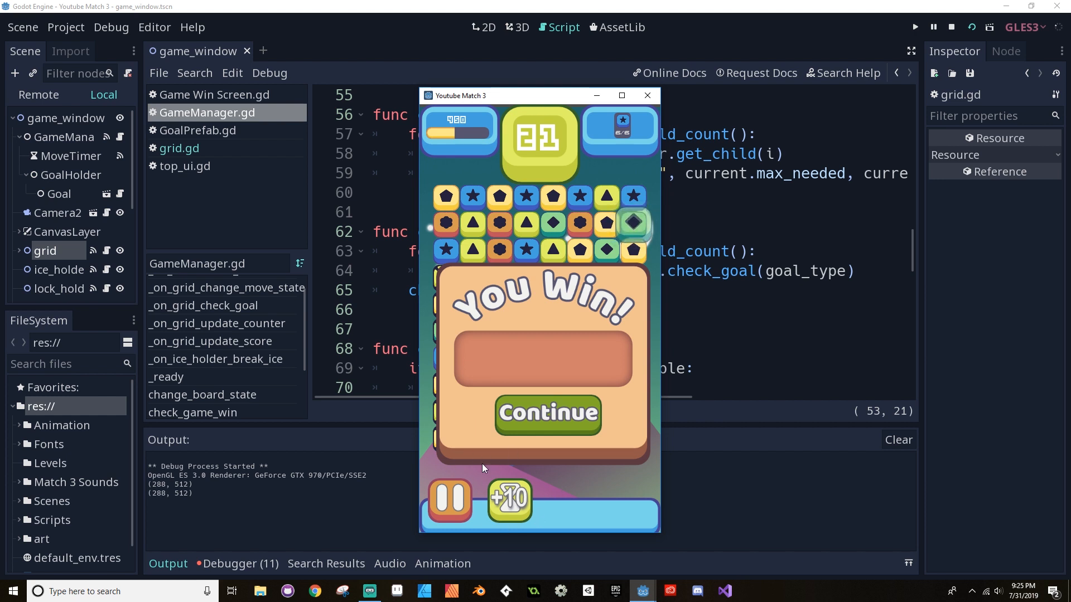
{"action": "mouse_move", "coordinate": [525, 451]}
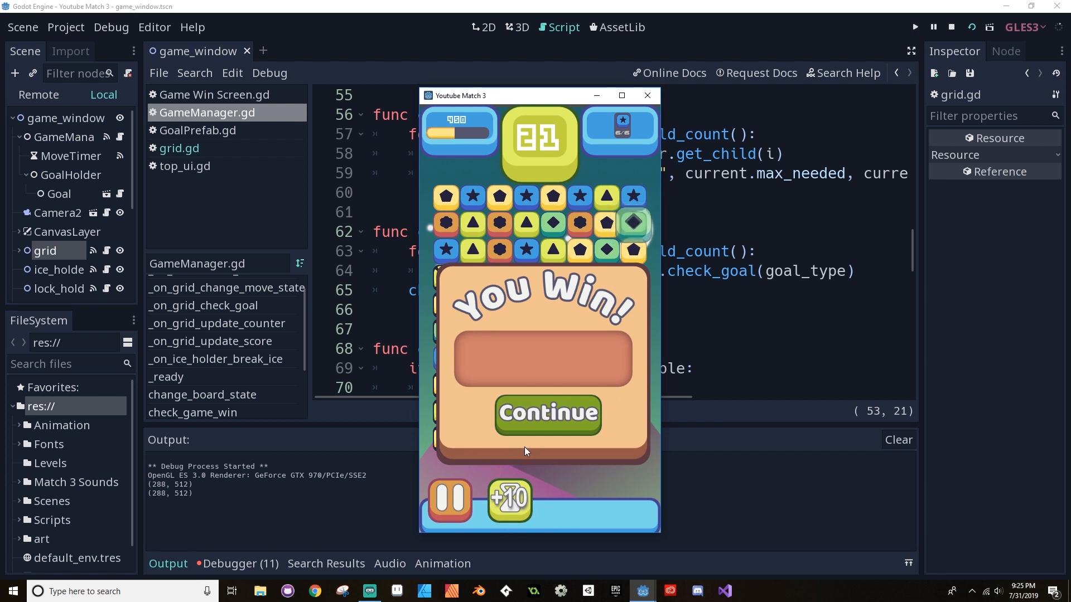
{"action": "mouse_move", "coordinate": [487, 193]}
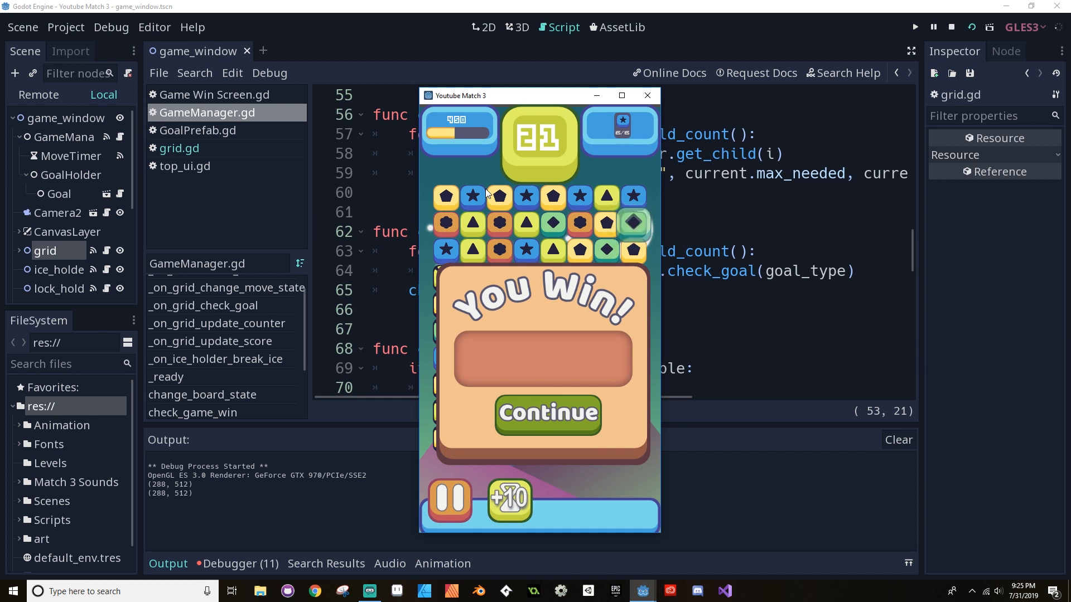
{"action": "mouse_move", "coordinate": [502, 533]}
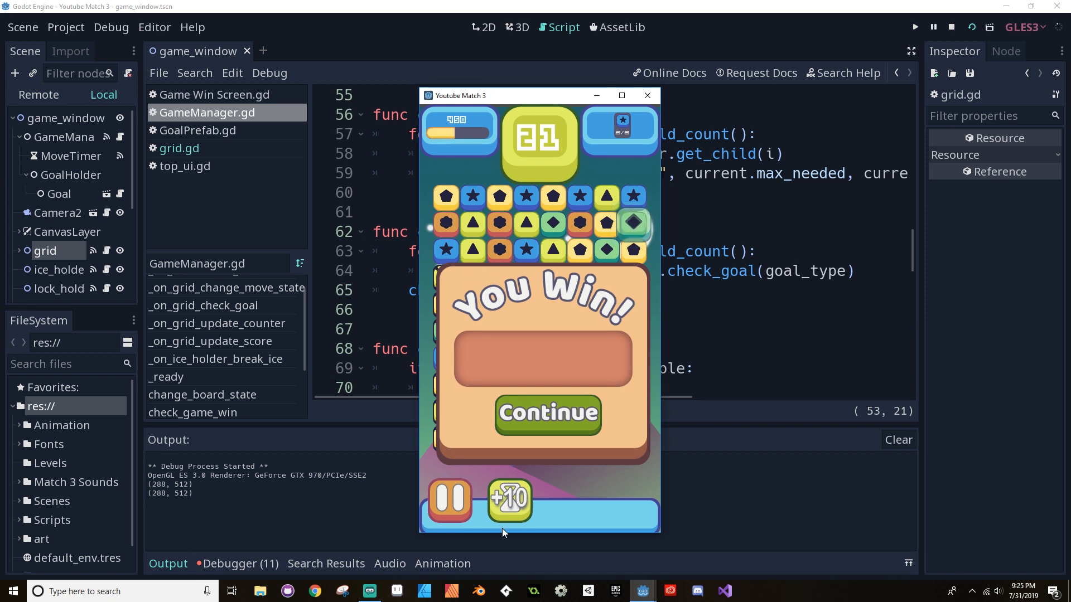
{"action": "mouse_move", "coordinate": [521, 455]}
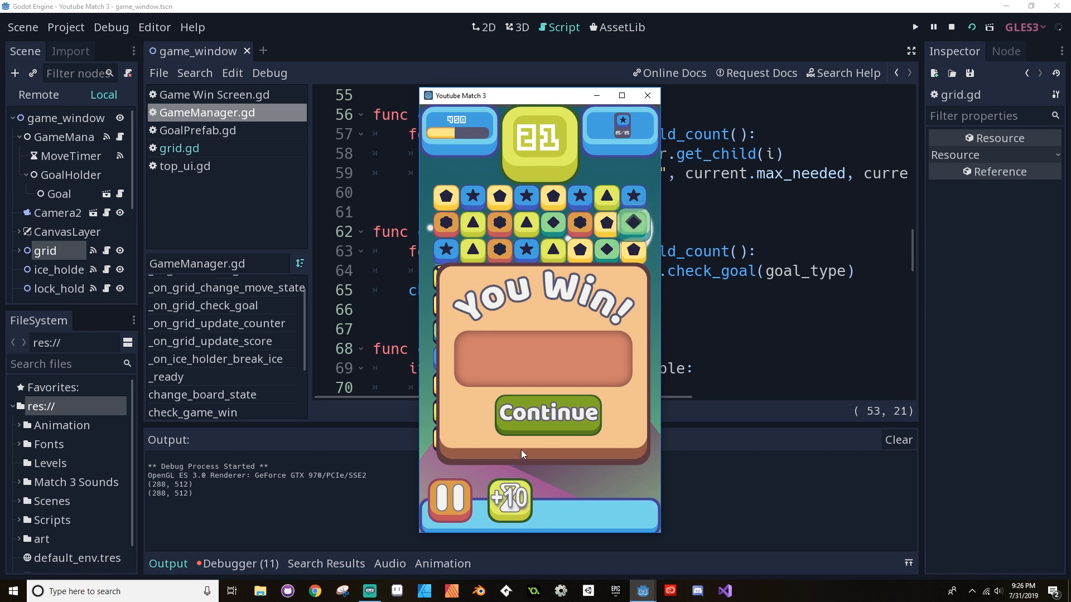
{"action": "mouse_move", "coordinate": [624, 288]}
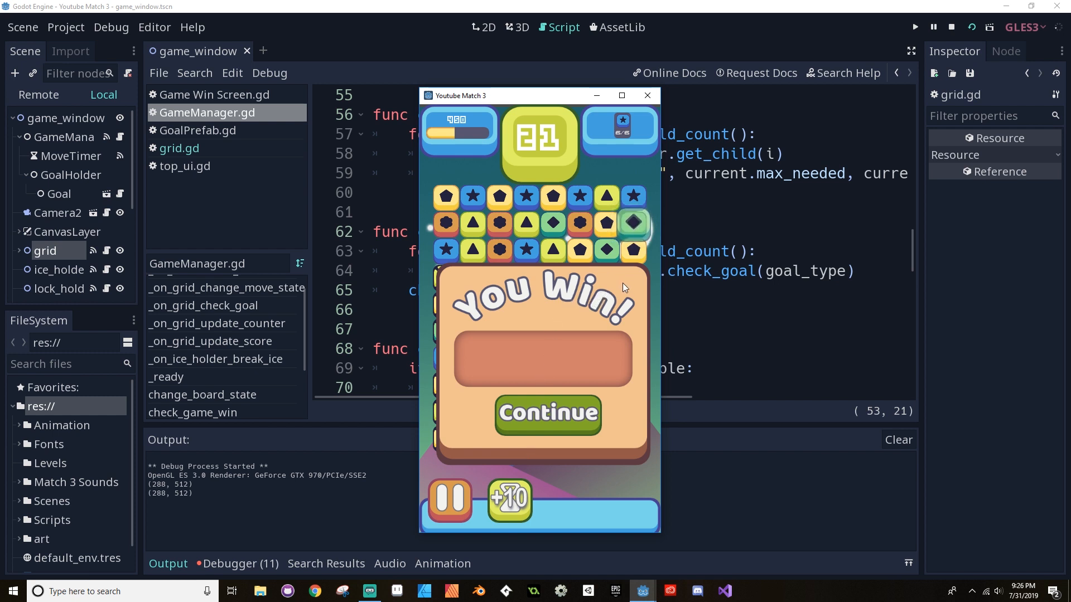
{"action": "mouse_move", "coordinate": [613, 265]}
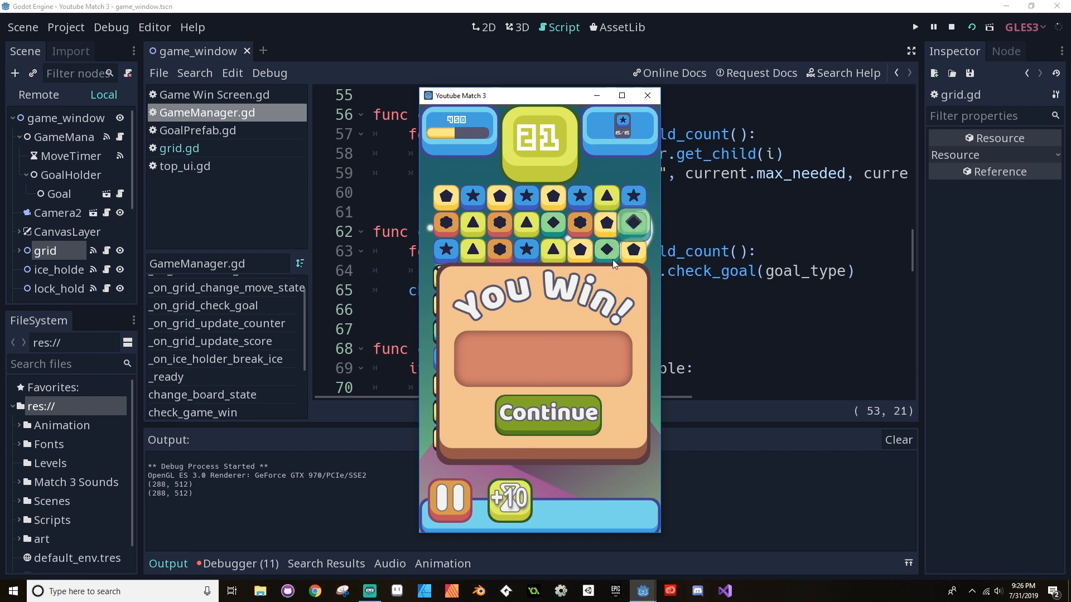